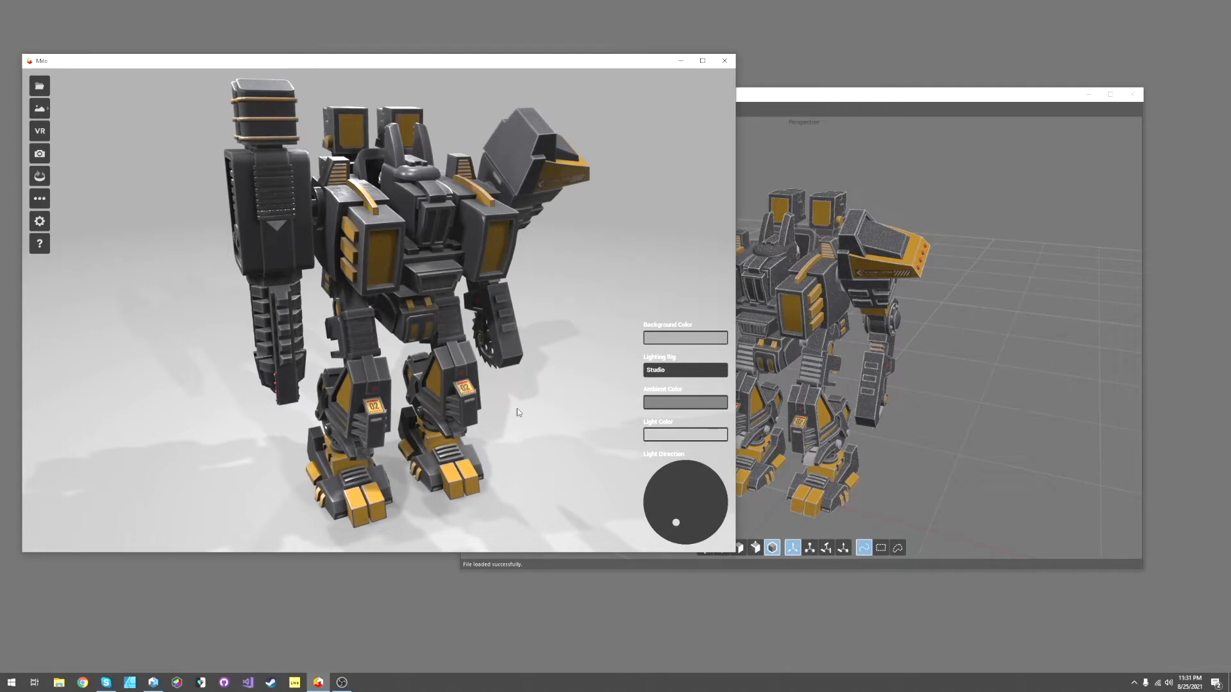
mouse_move(407, 275)
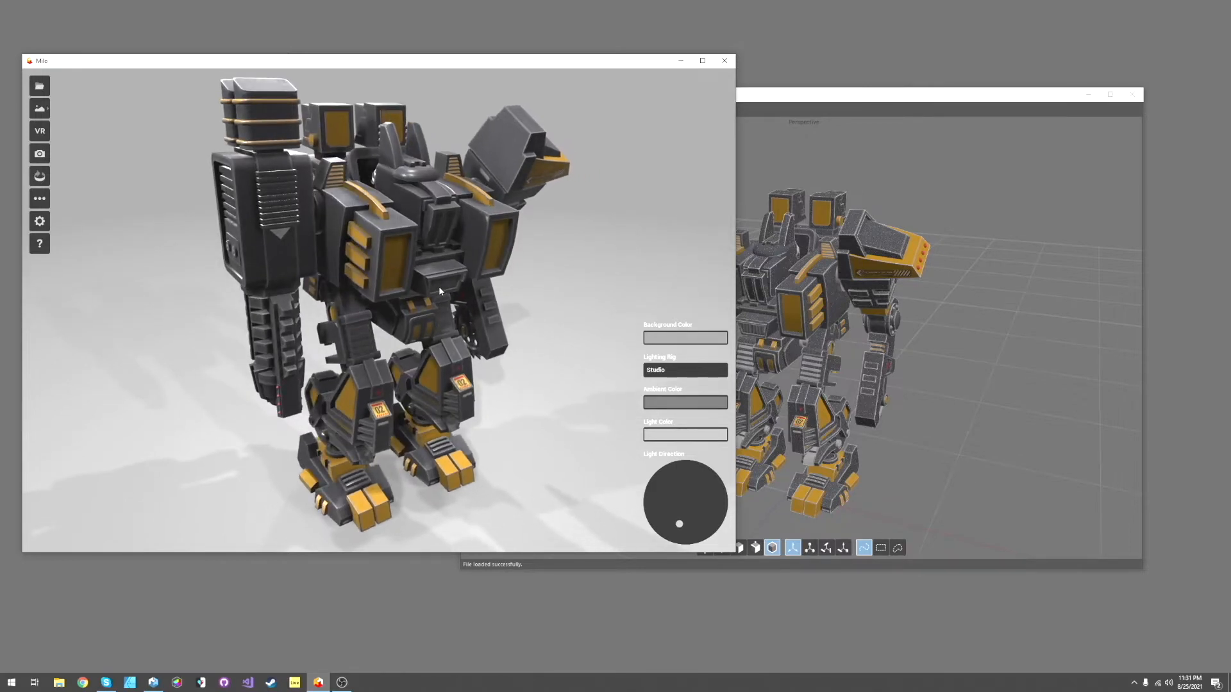
mouse_move(430, 268)
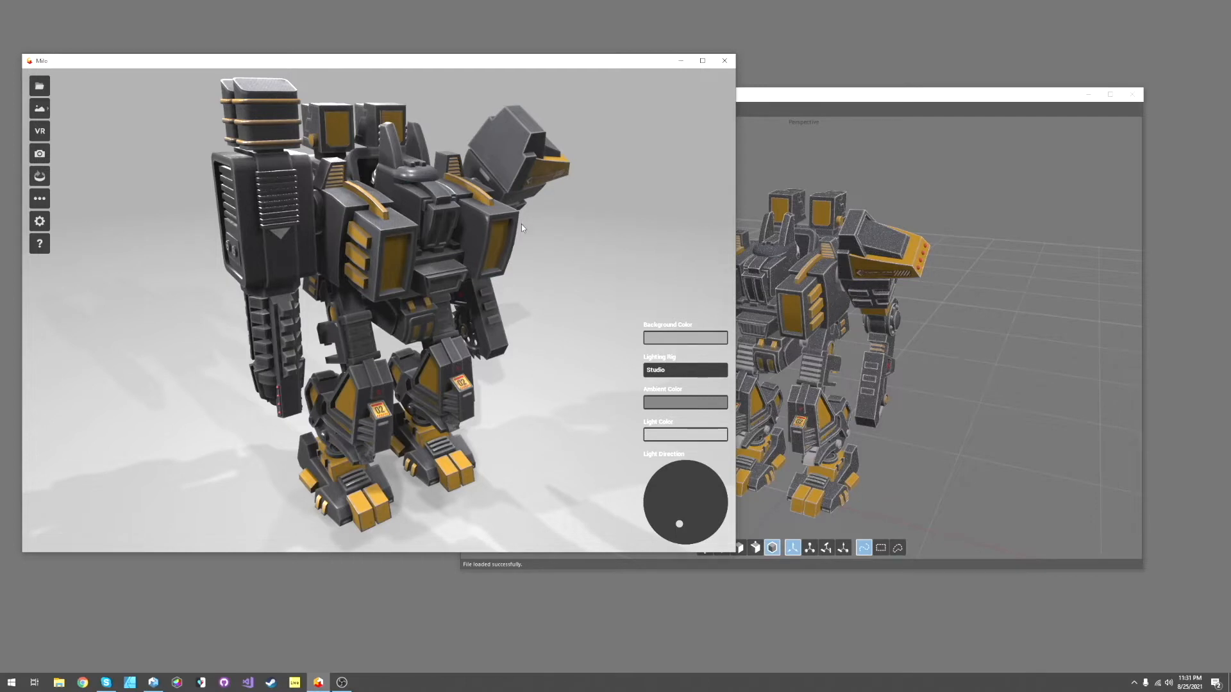
mouse_move(496, 247)
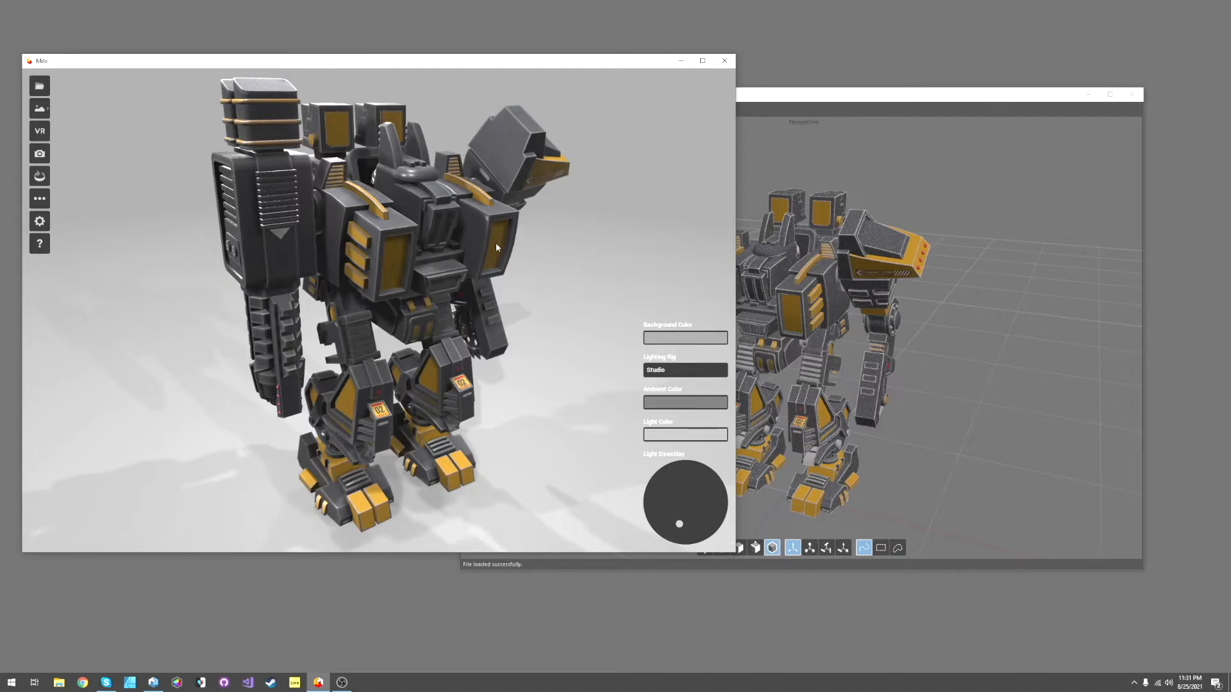
Orbit around the robot and look at the screenshot export settings without exporting
drag(495, 248, 510, 228)
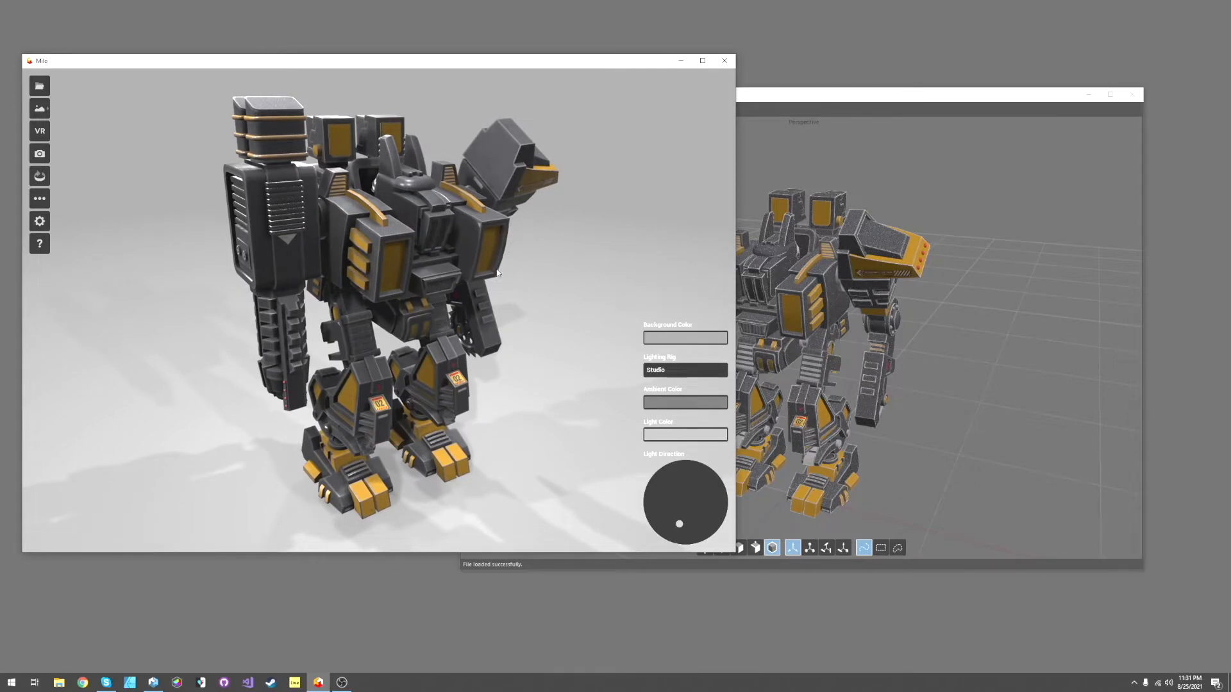
mouse_move(548, 170)
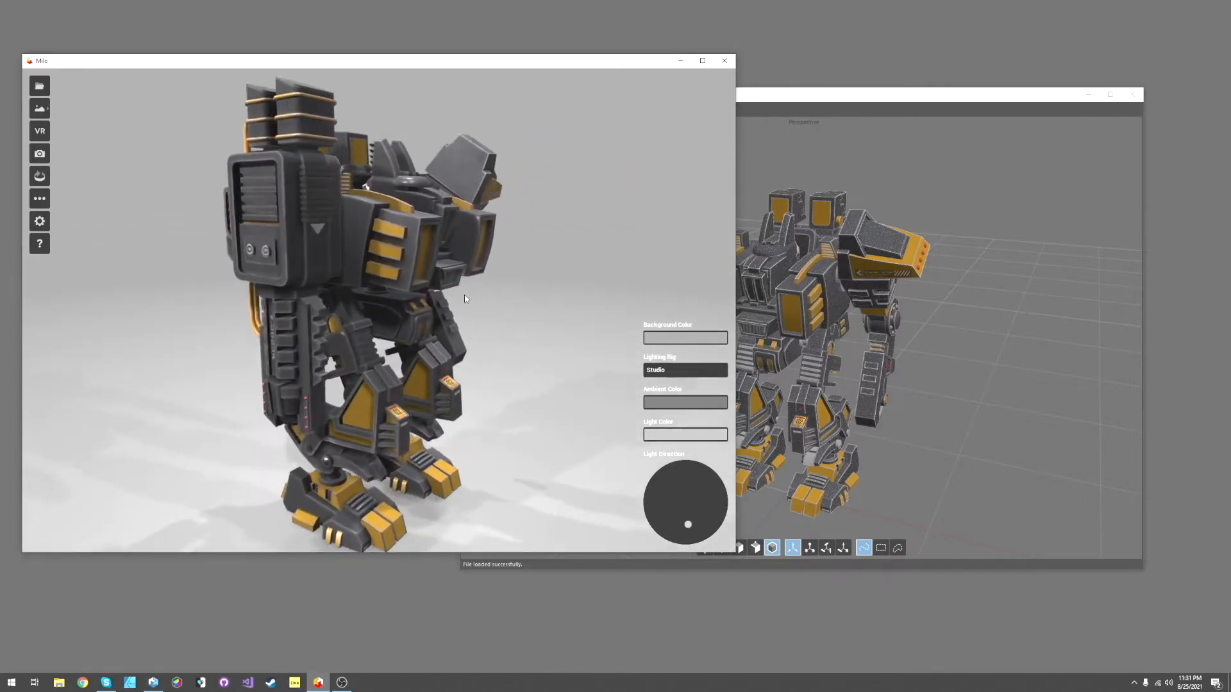
drag(687, 524, 666, 512)
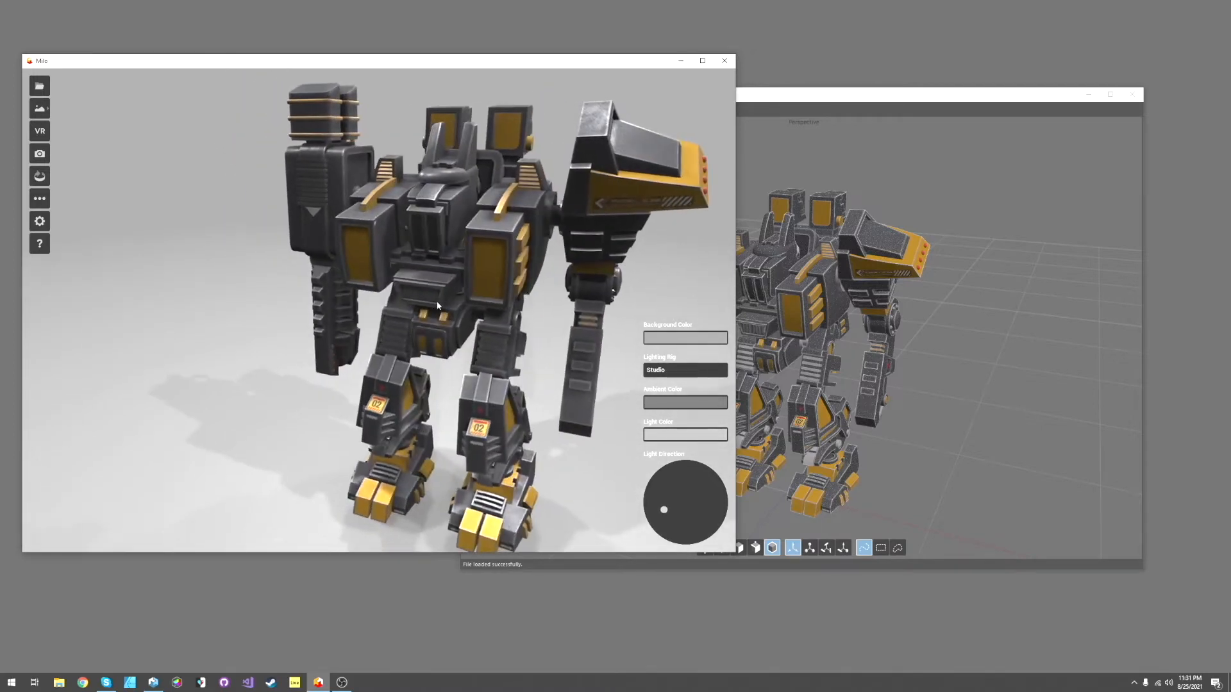
drag(437, 305, 390, 368)
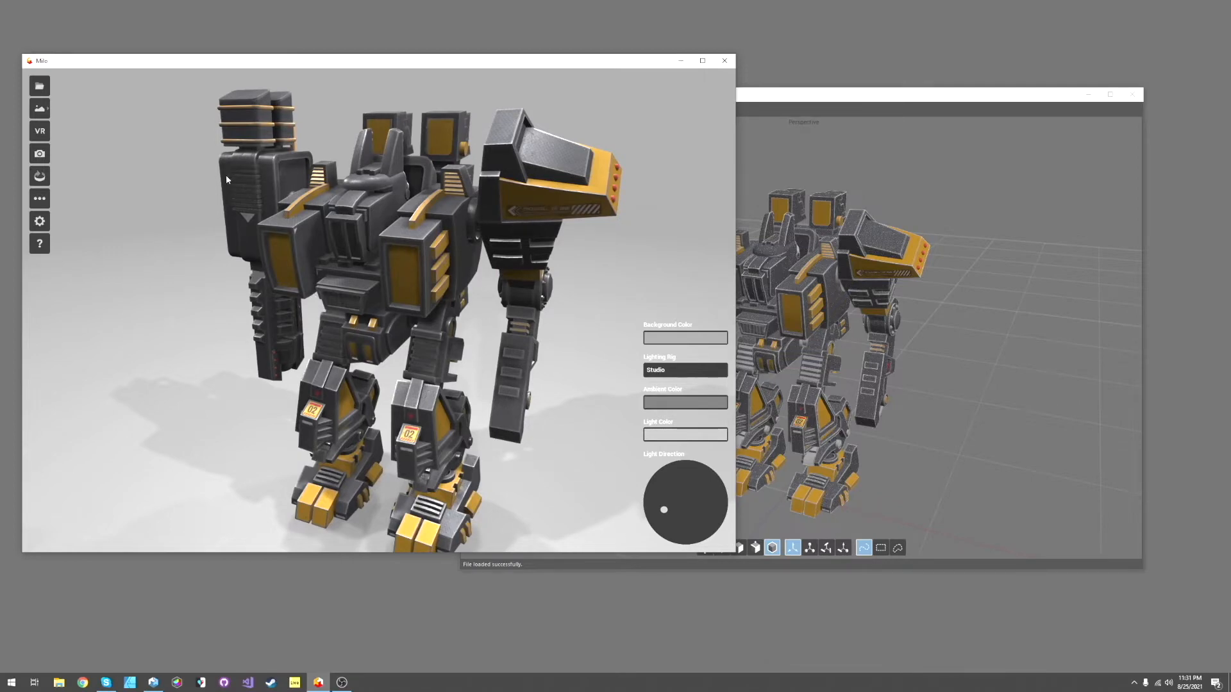
mouse_move(240, 316)
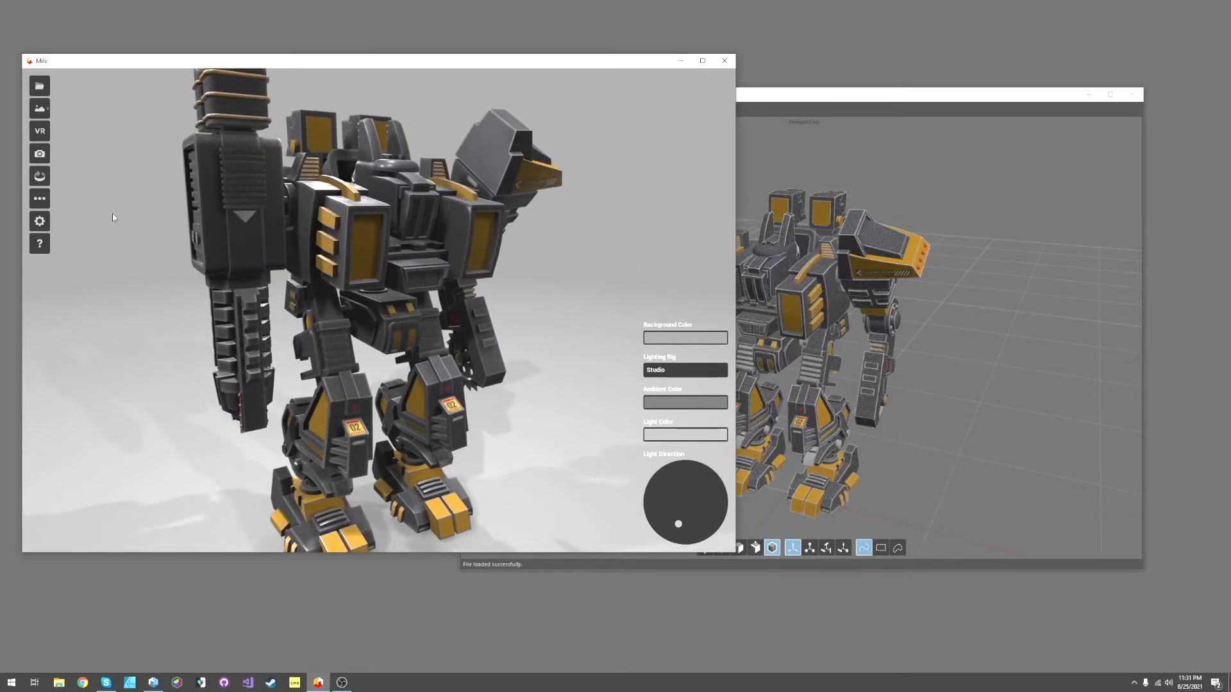
click(40, 153)
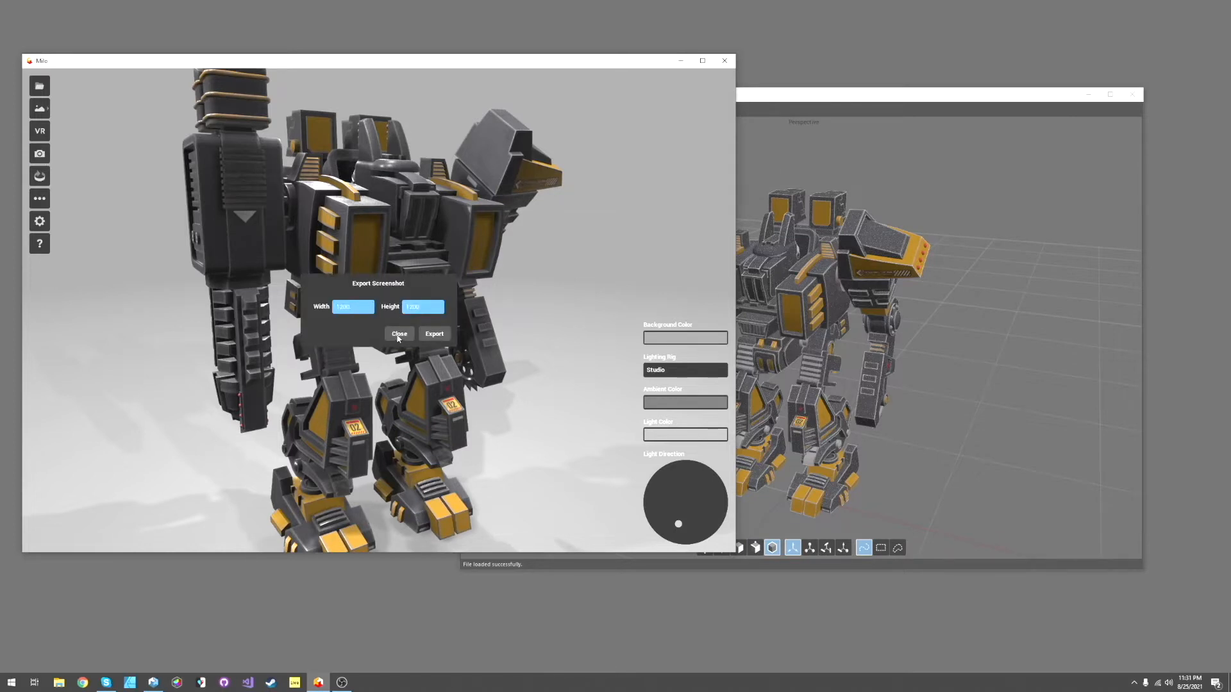
click(399, 334)
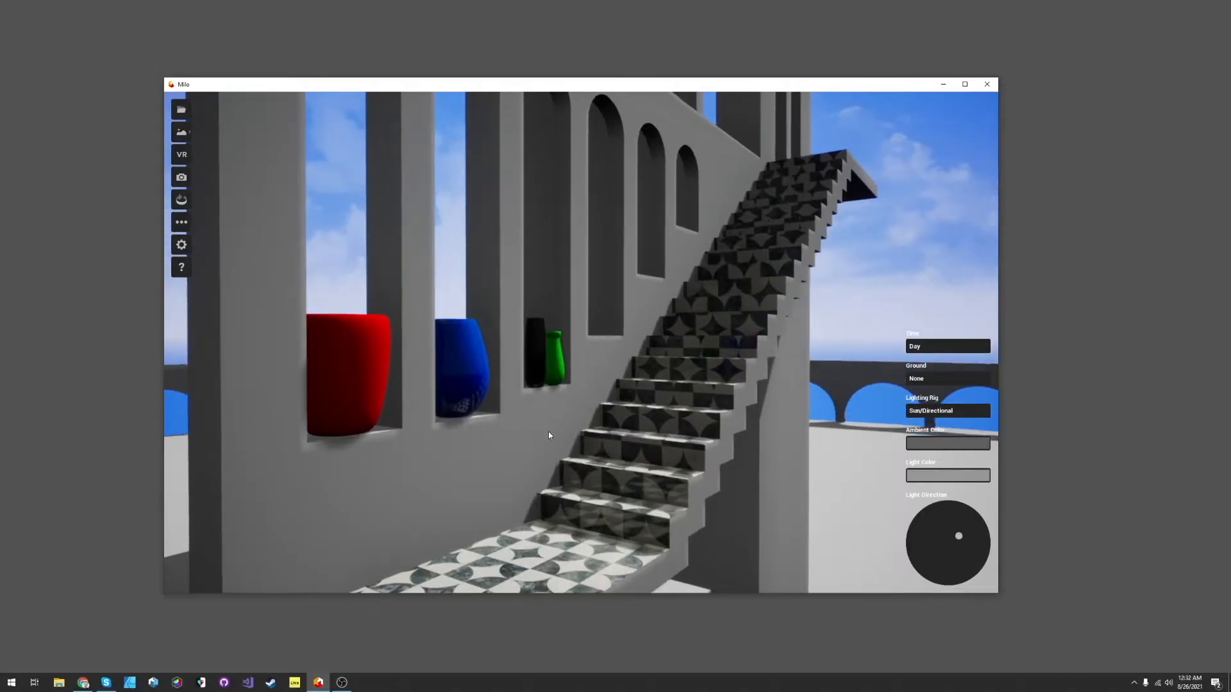
Enable Raytracing (Compatible Cards) in General Settings and confirm
click(181, 243)
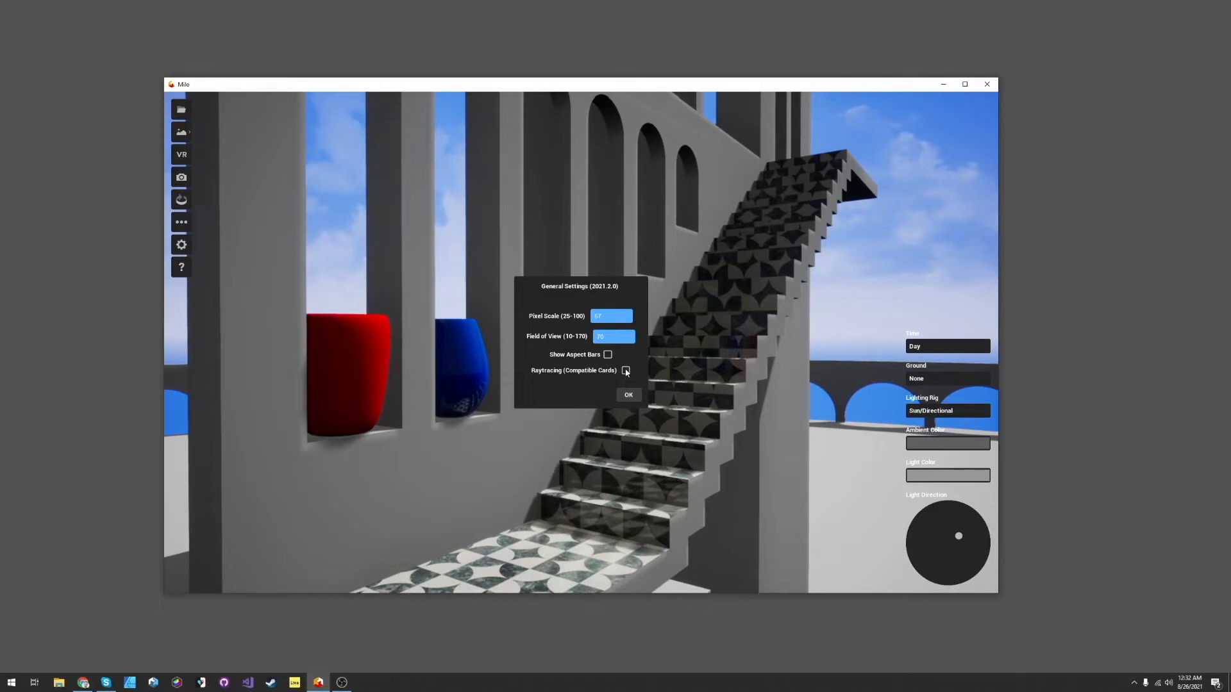
click(624, 369)
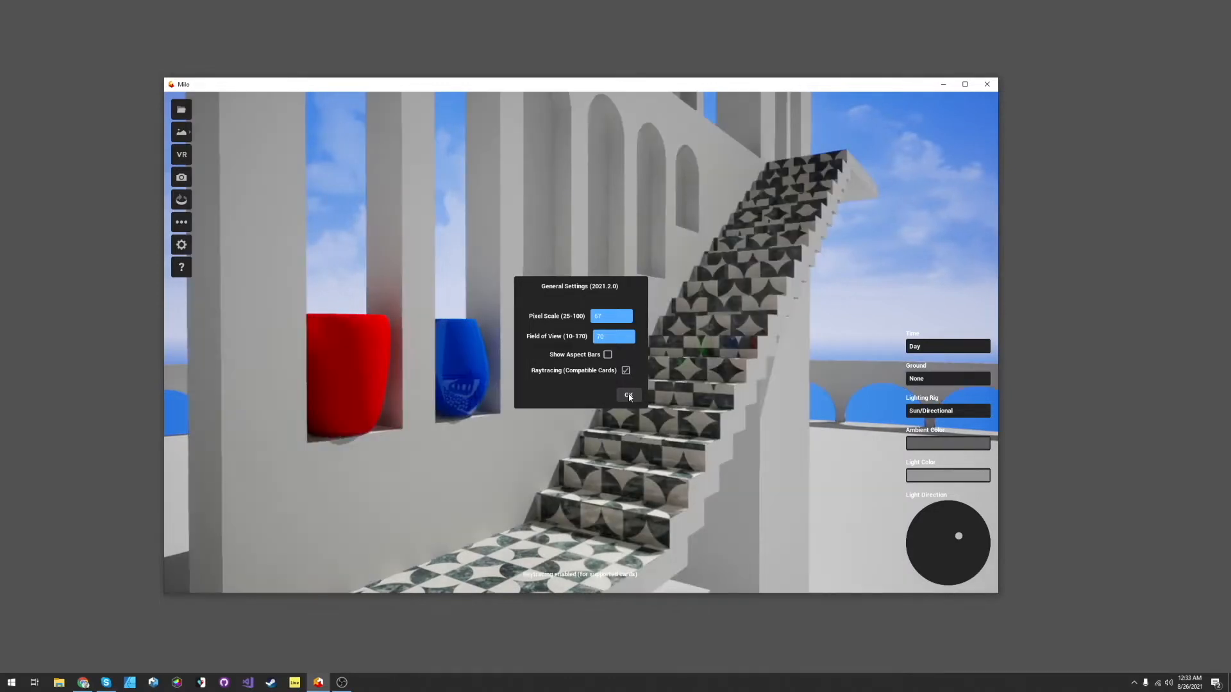
click(627, 395)
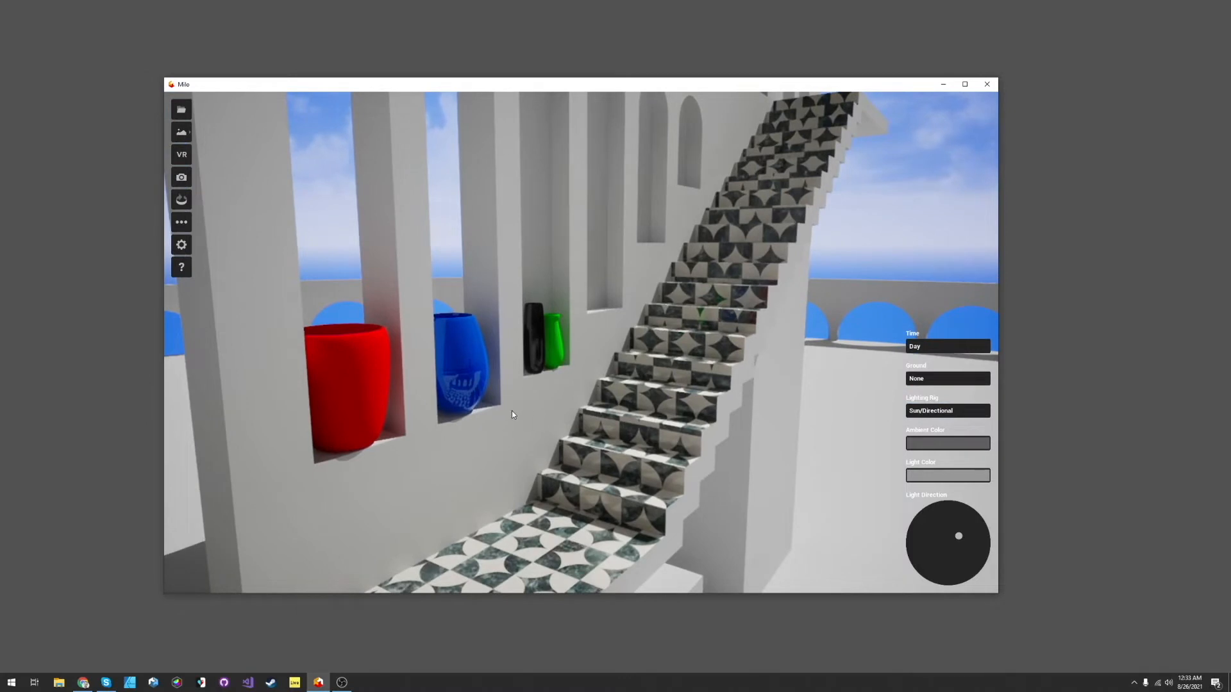
mouse_move(502, 409)
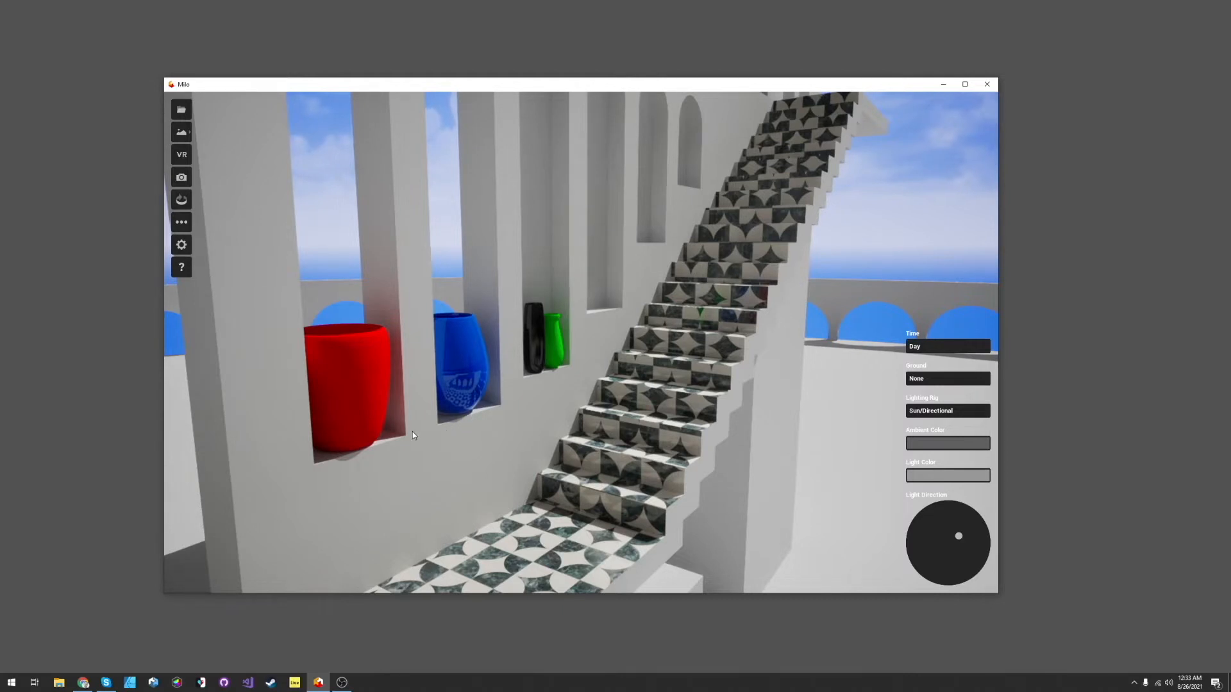
mouse_move(380, 448)
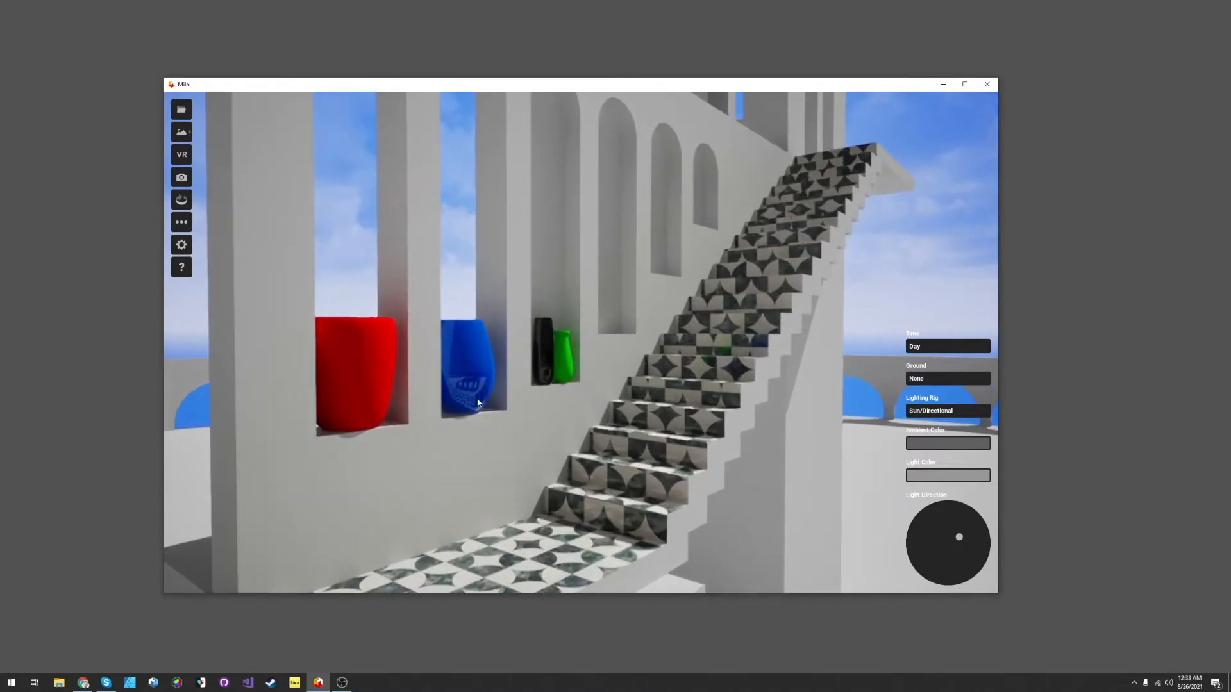
mouse_move(500, 380)
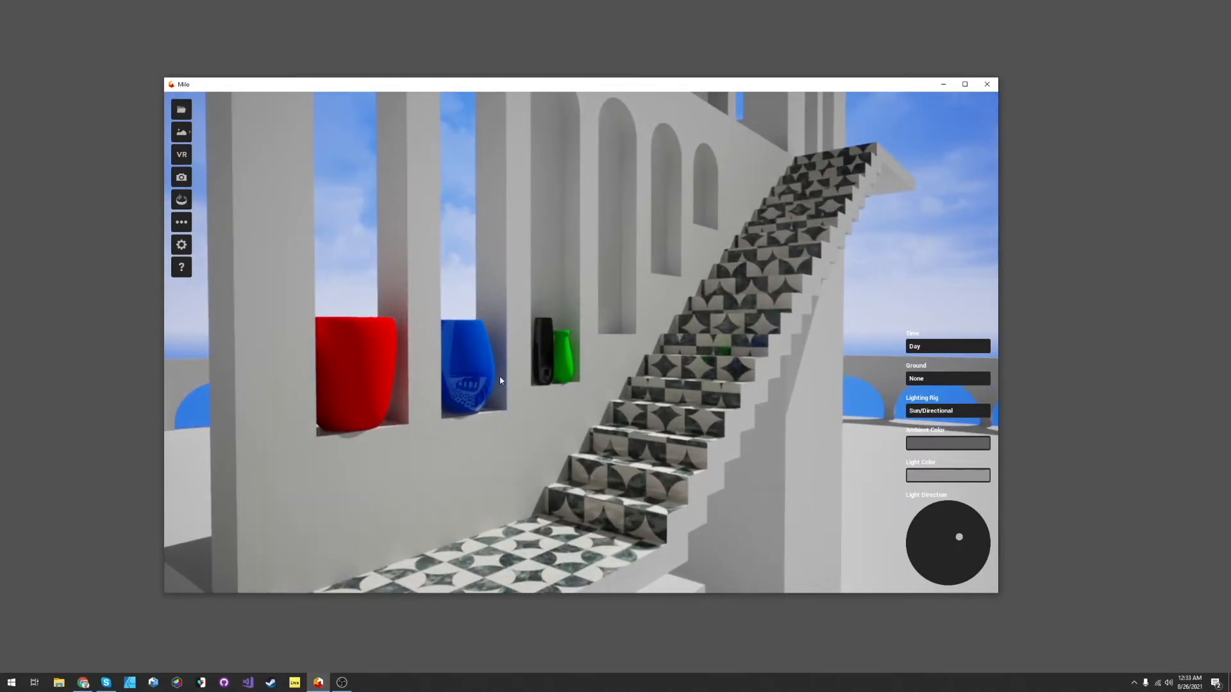
mouse_move(726, 348)
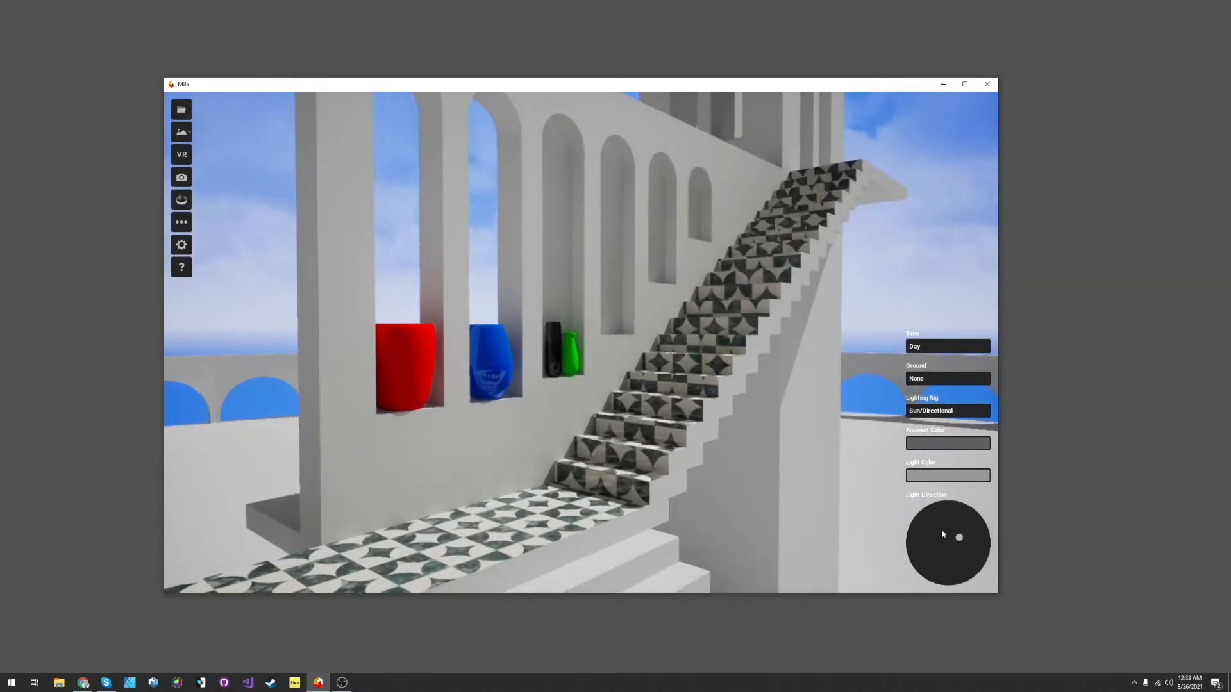
Swing the Light Direction dot so the sunlight recasts the shadows
drag(959, 537, 918, 545)
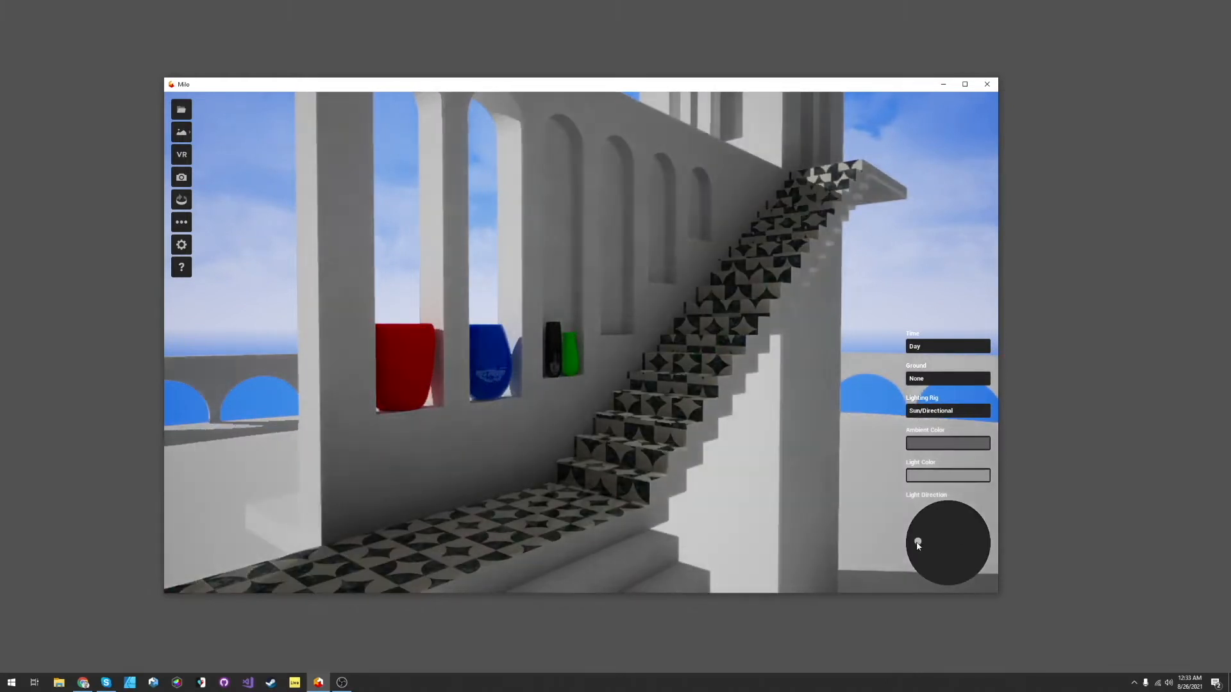
drag(918, 546, 942, 561)
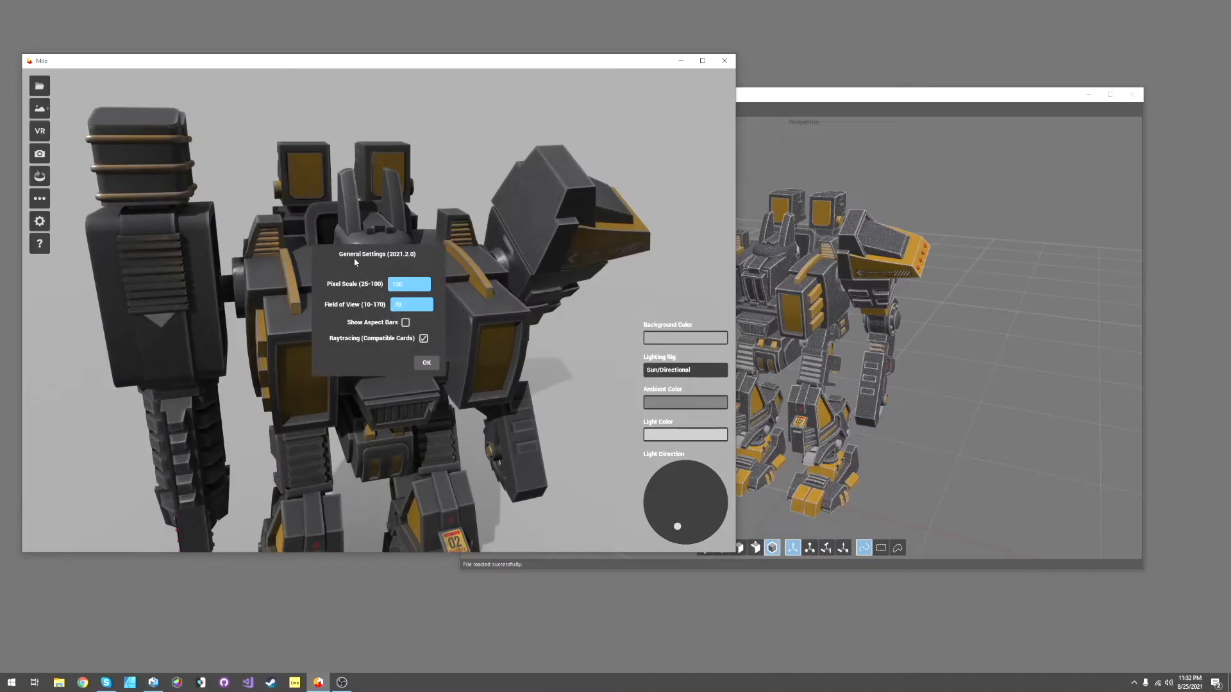
Untick Raytracing (Compatible Cards) and confirm so the robot renders without it
click(423, 338)
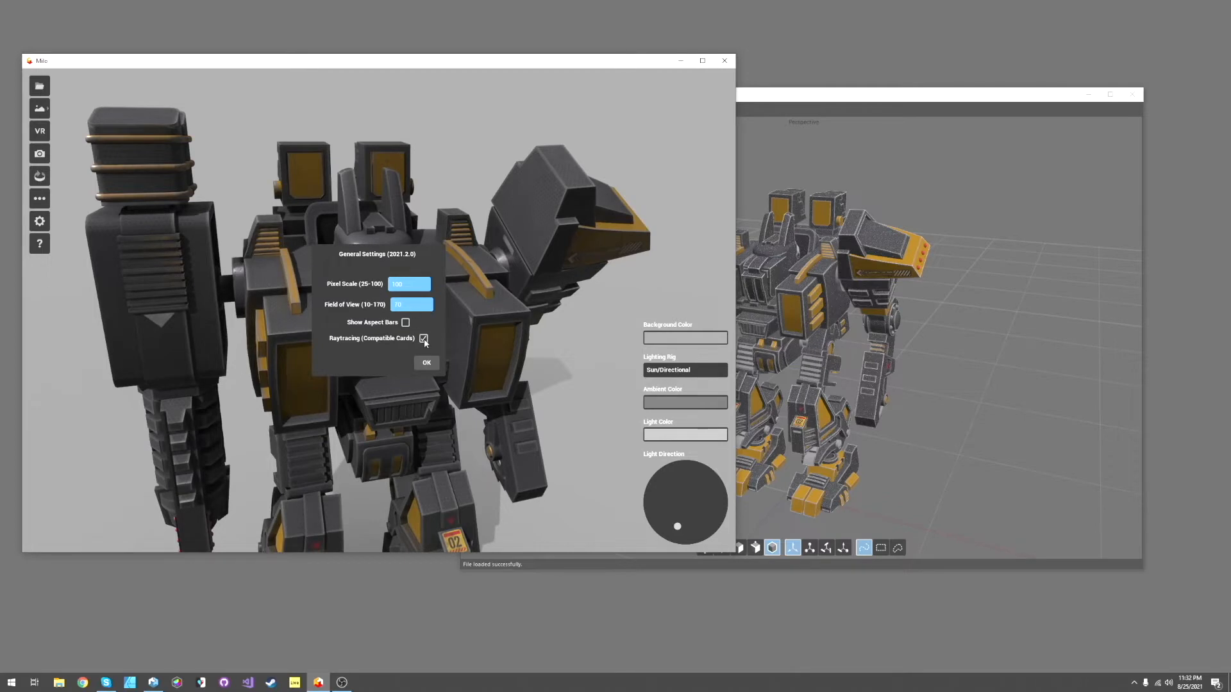
click(424, 339)
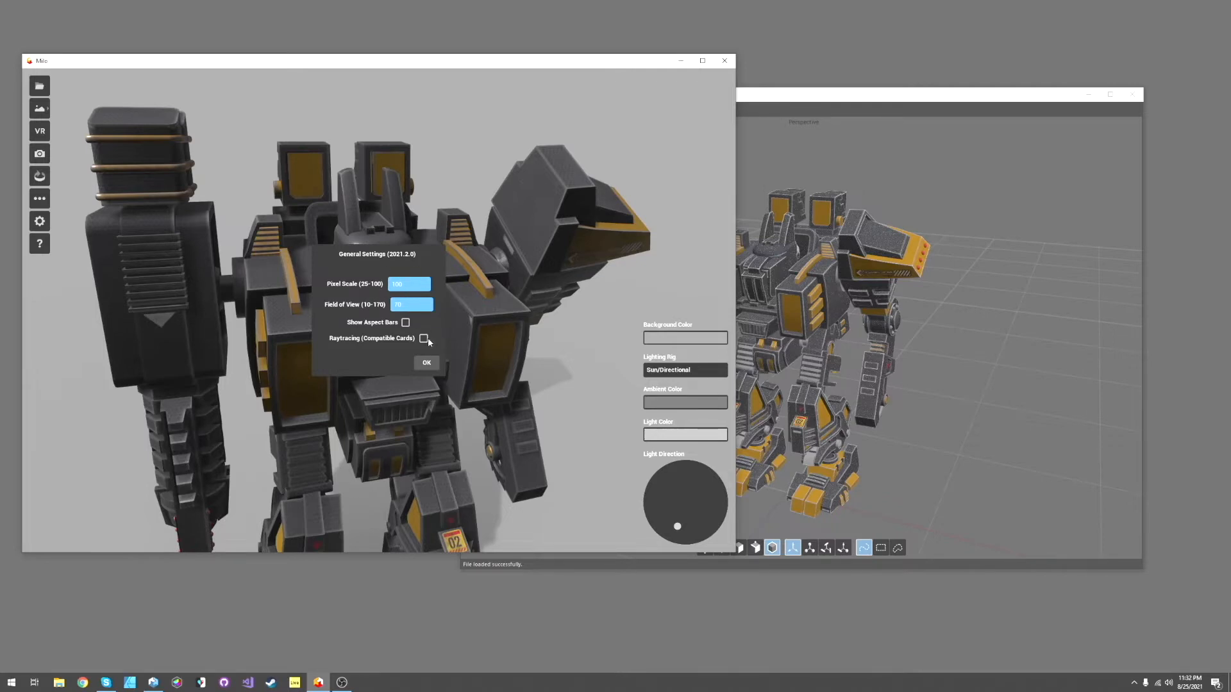
click(425, 361)
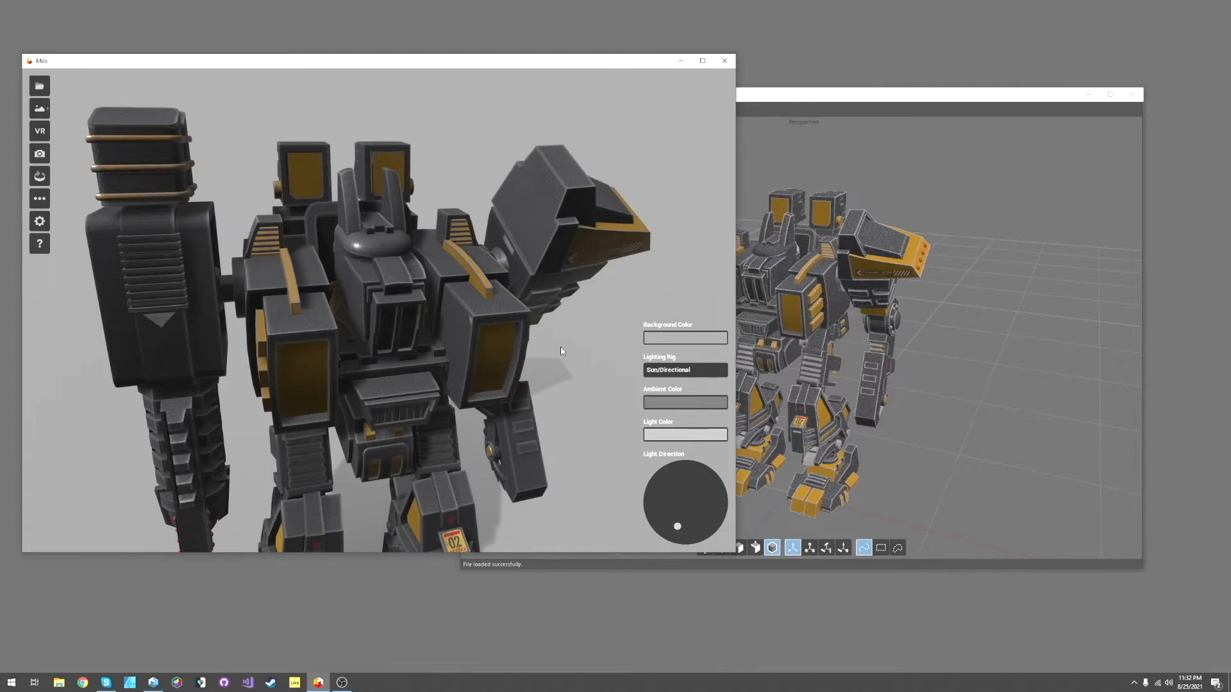
mouse_move(406, 290)
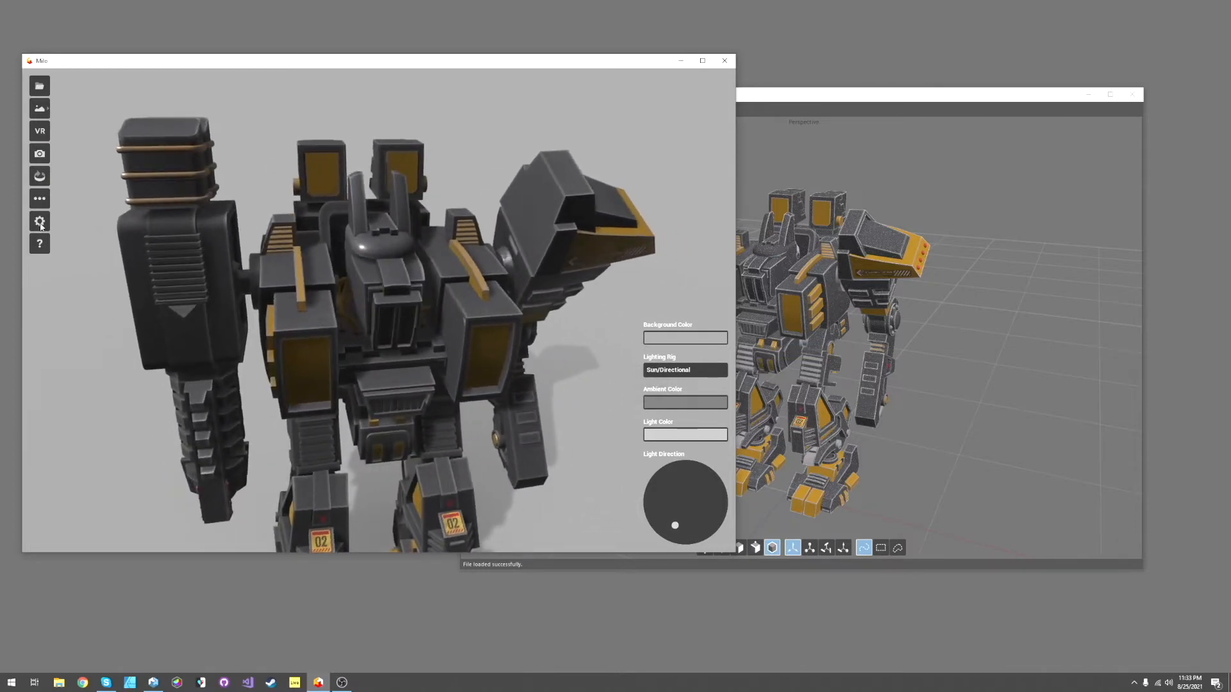
Set Pixel Scale in General Settings from 100 down to 50 and confirm
click(38, 220)
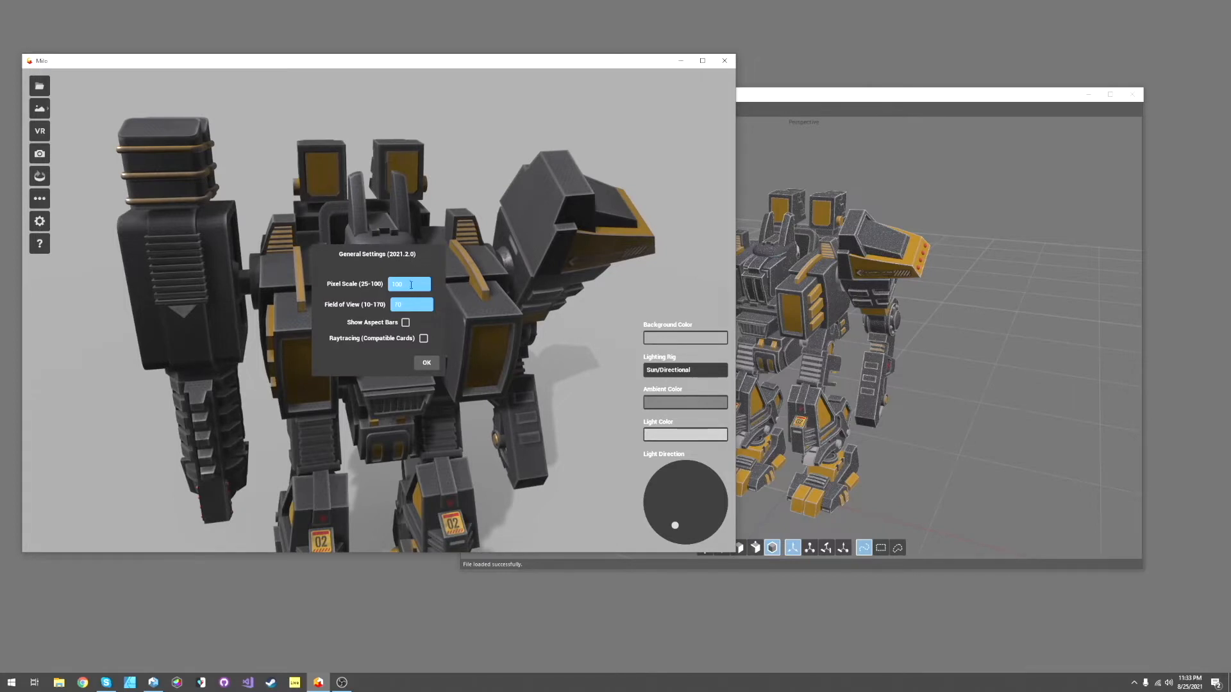
mouse_move(624, 279)
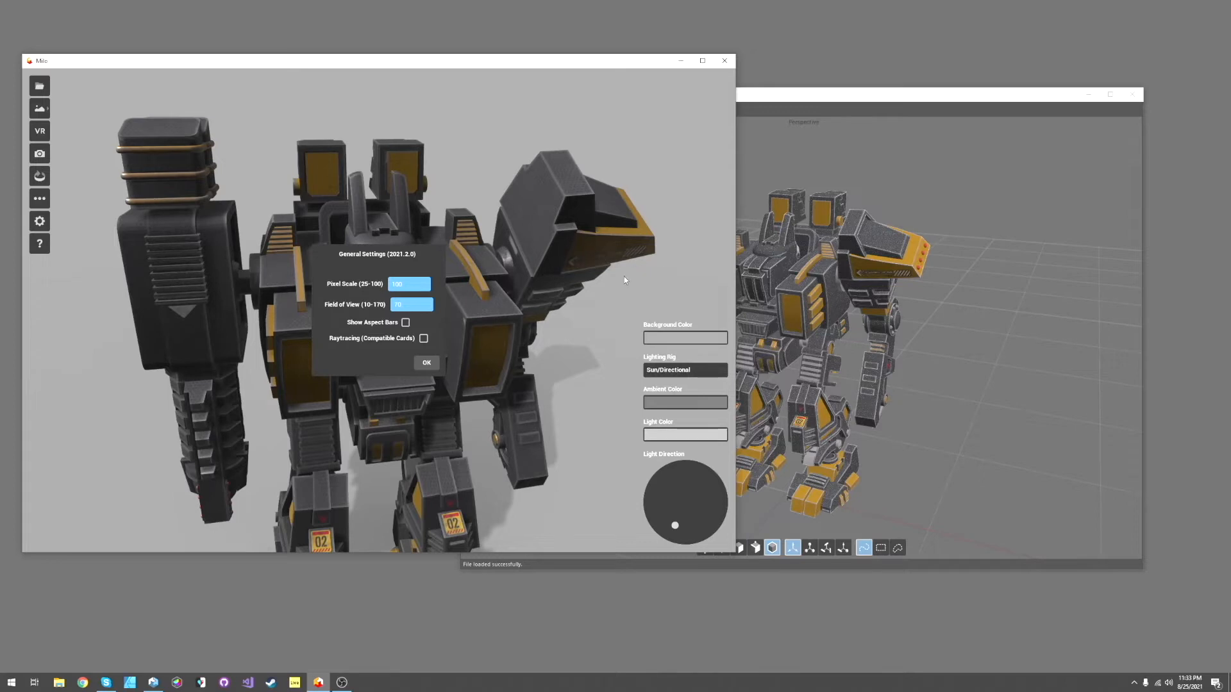
mouse_move(497, 226)
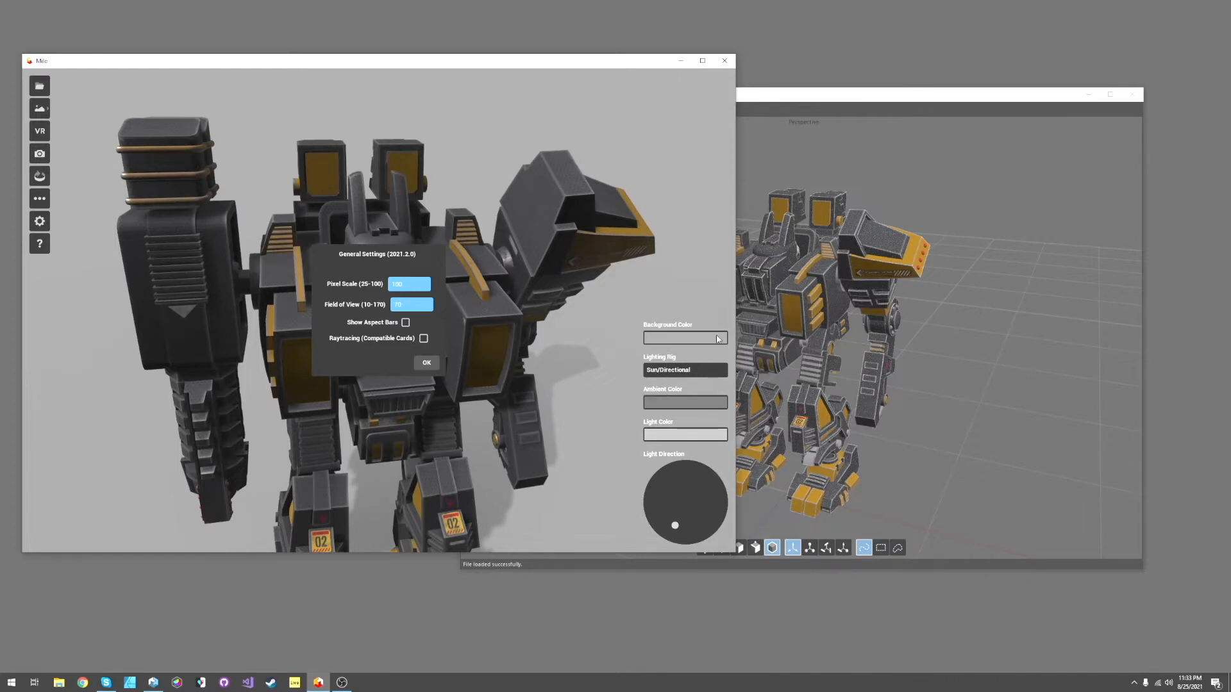
mouse_move(592, 403)
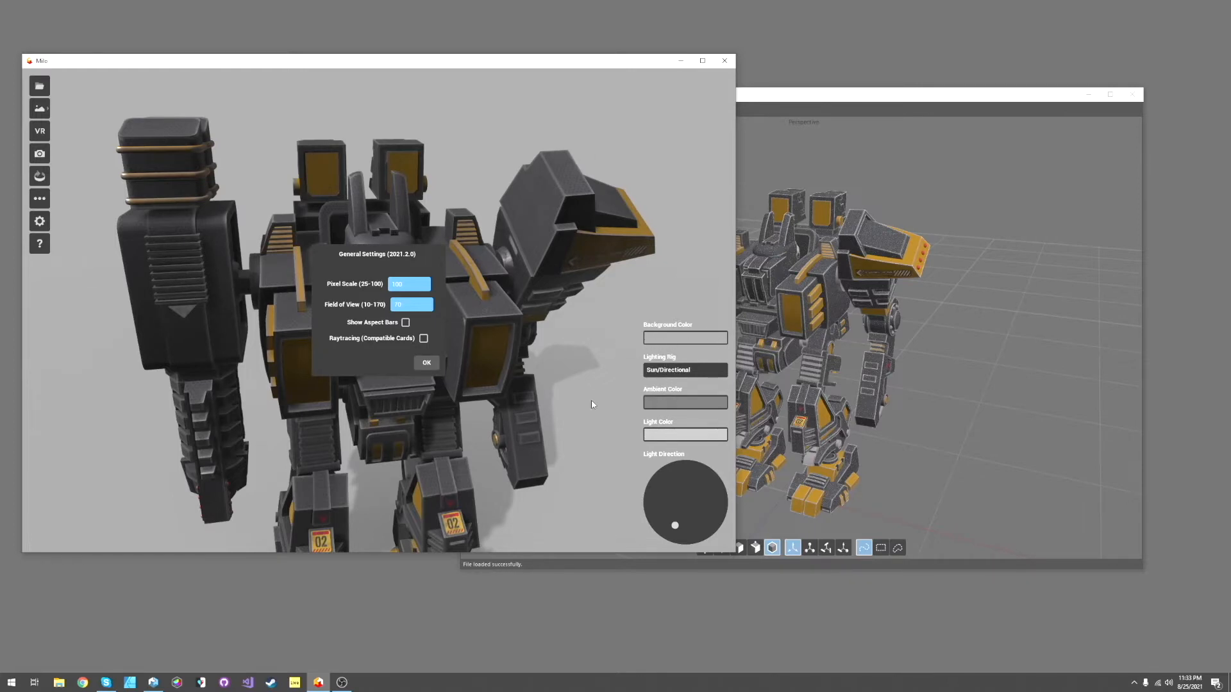
mouse_move(604, 481)
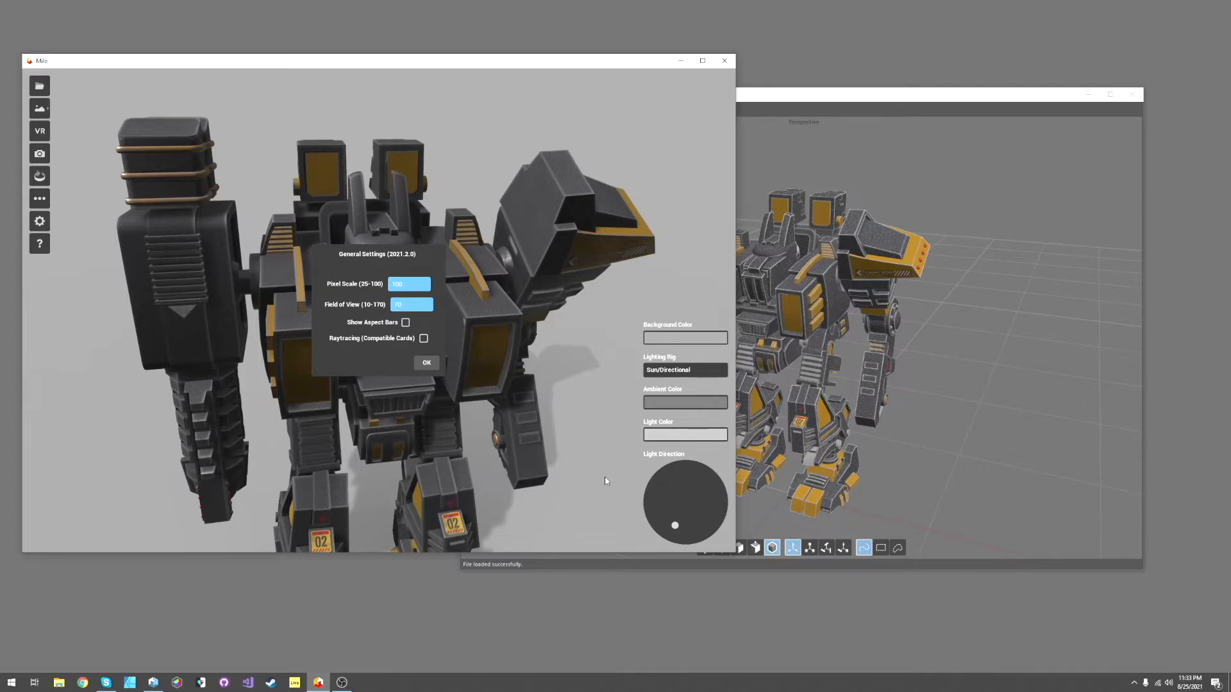
click(409, 283)
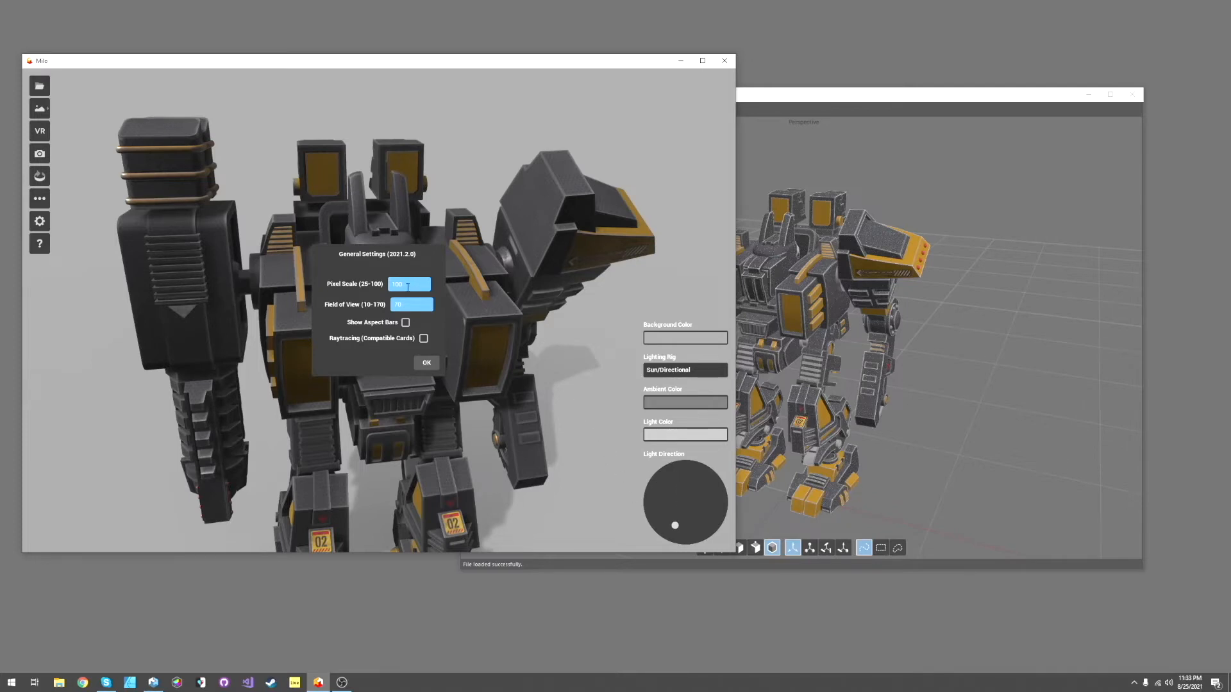
triple_click(407, 285)
text(50)
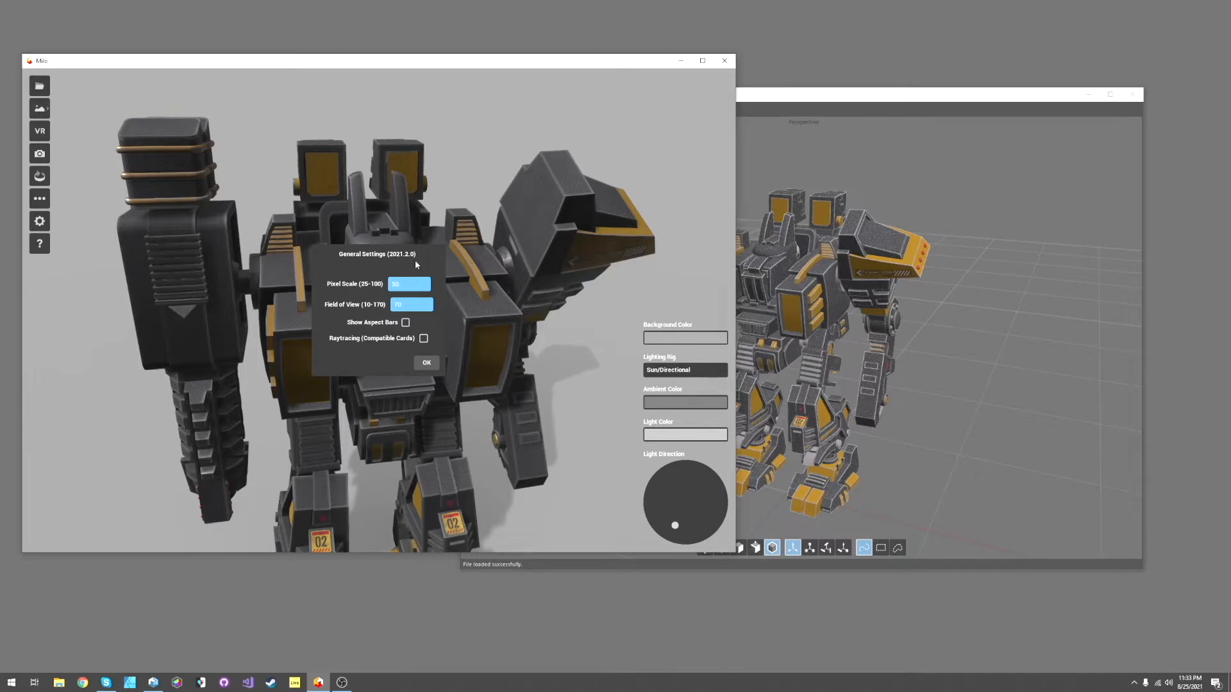
click(426, 362)
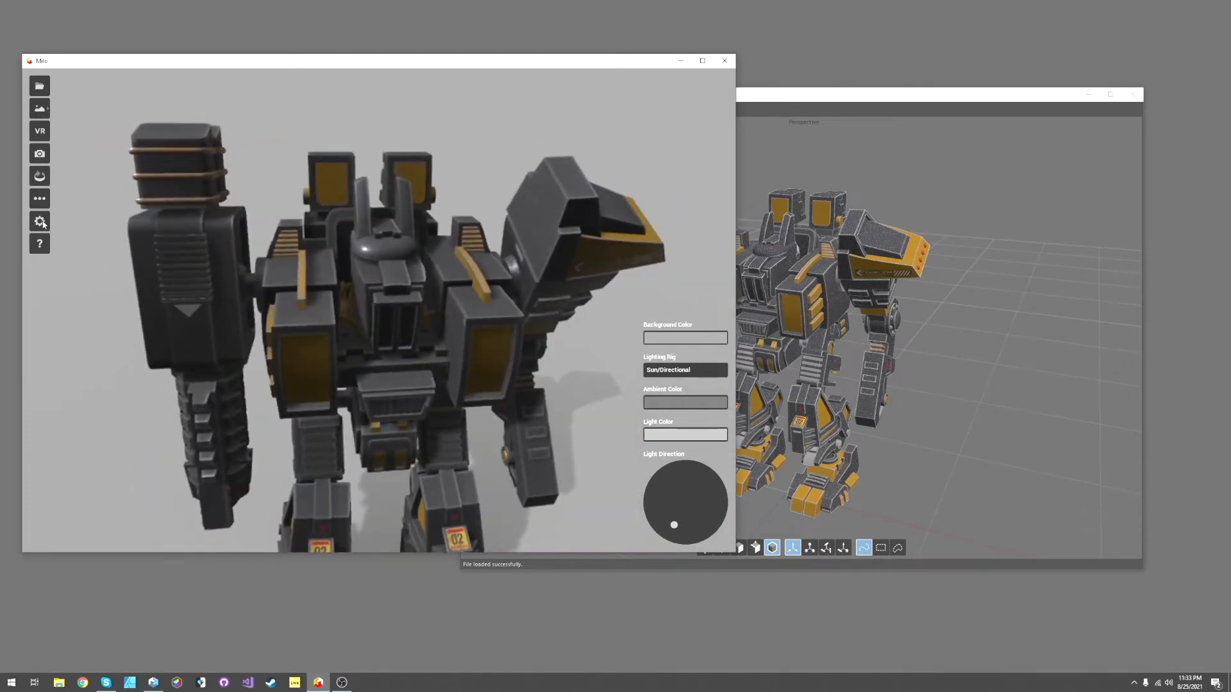
Toggle raytracing on, then swing the sun light to a new direction on the reoriented robot
click(40, 222)
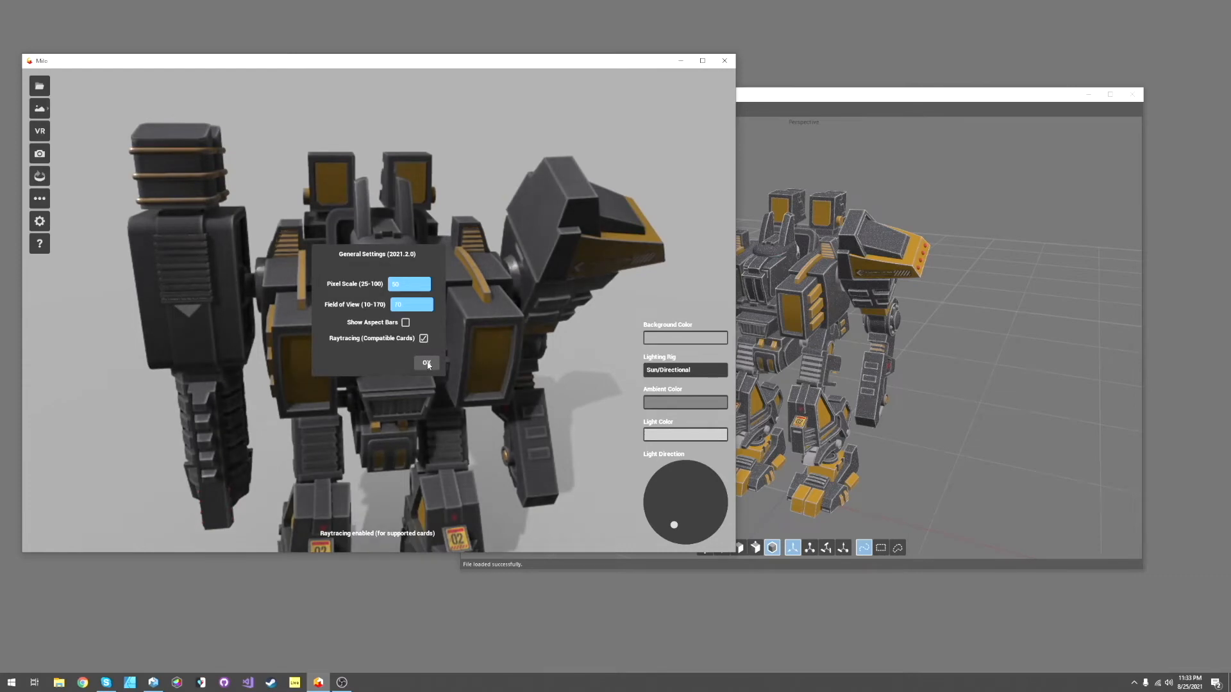
click(426, 363)
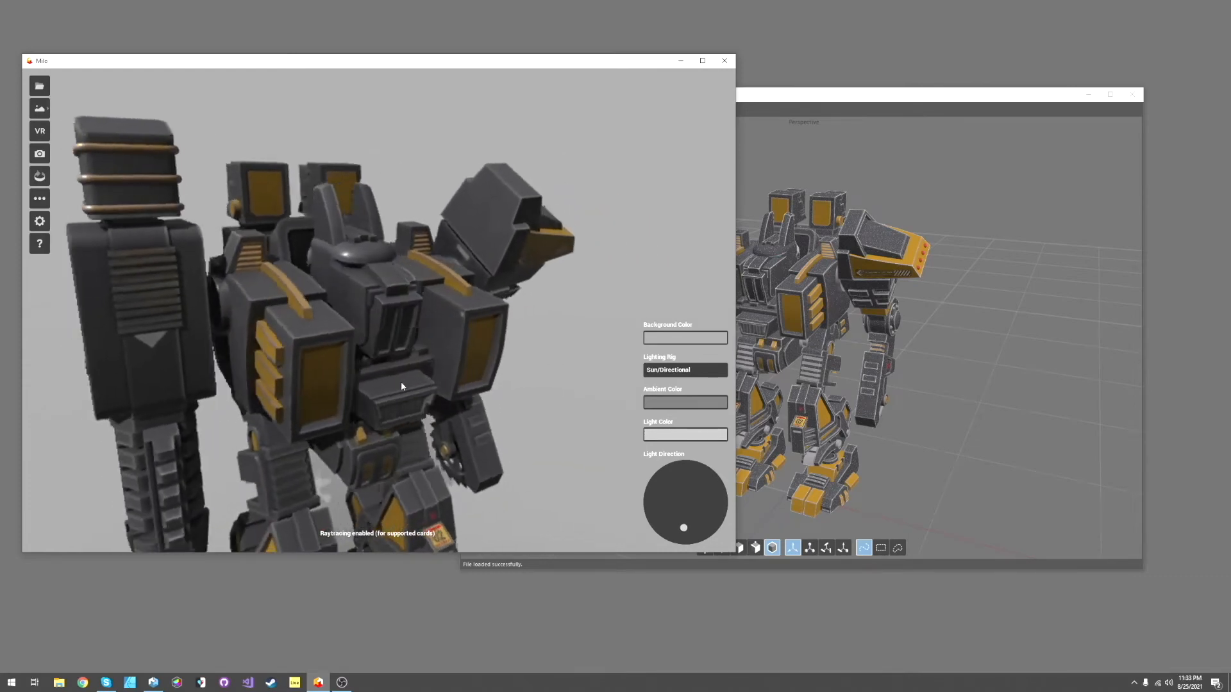
drag(684, 527, 694, 490)
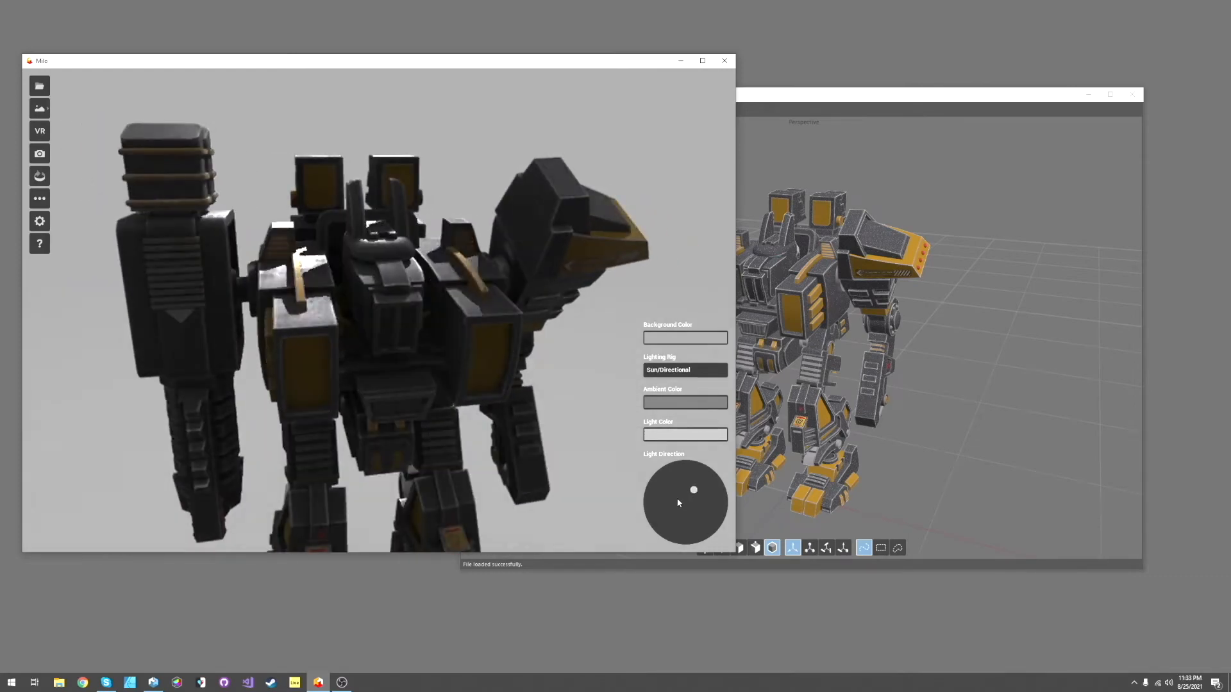
drag(694, 490, 704, 535)
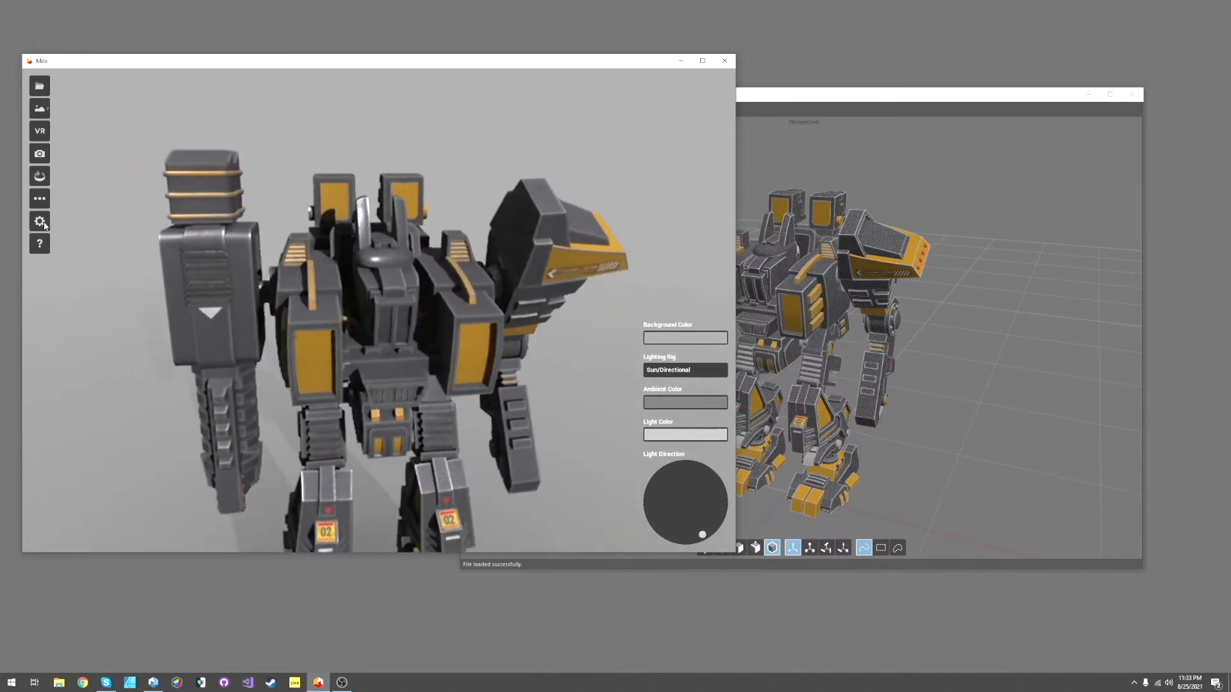
Set Pixel Scale back to 100 and view the robot from a new angle
click(40, 220)
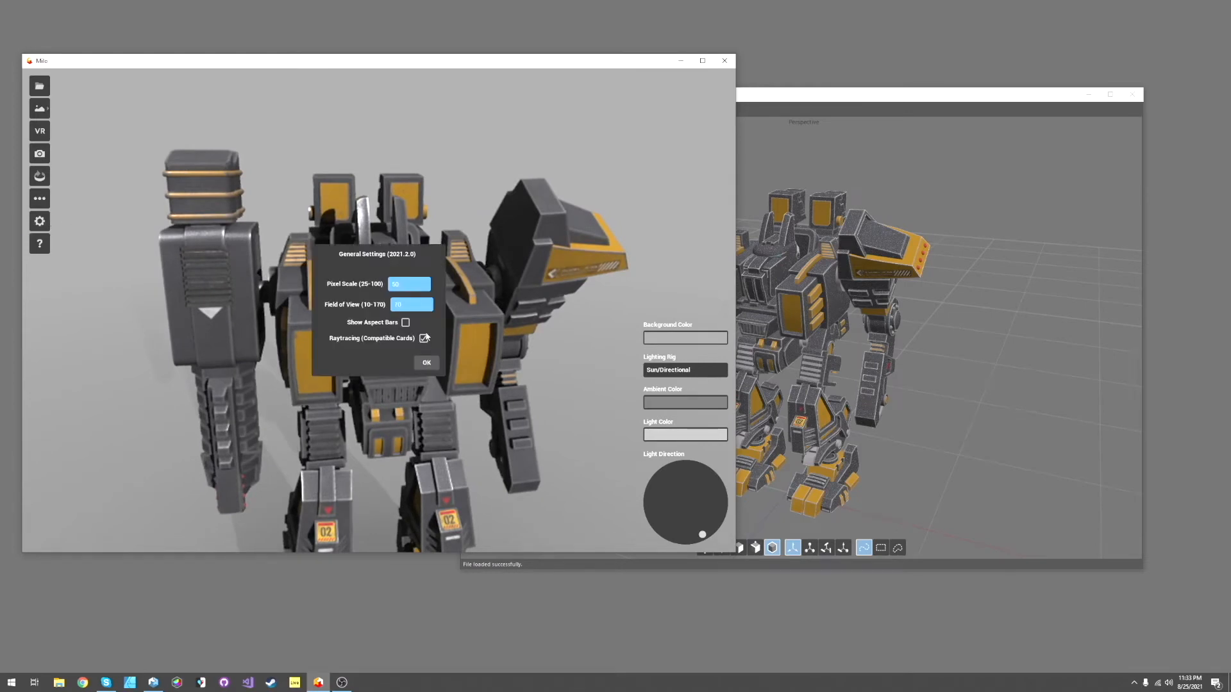
click(425, 337)
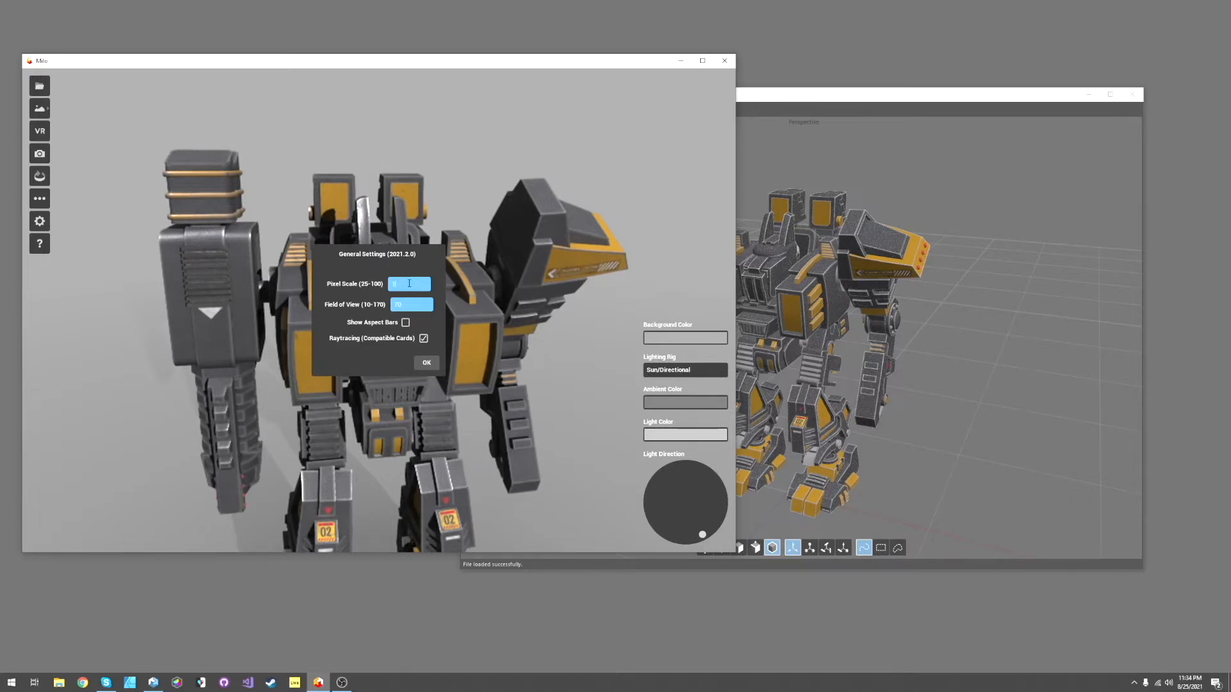
text(100)
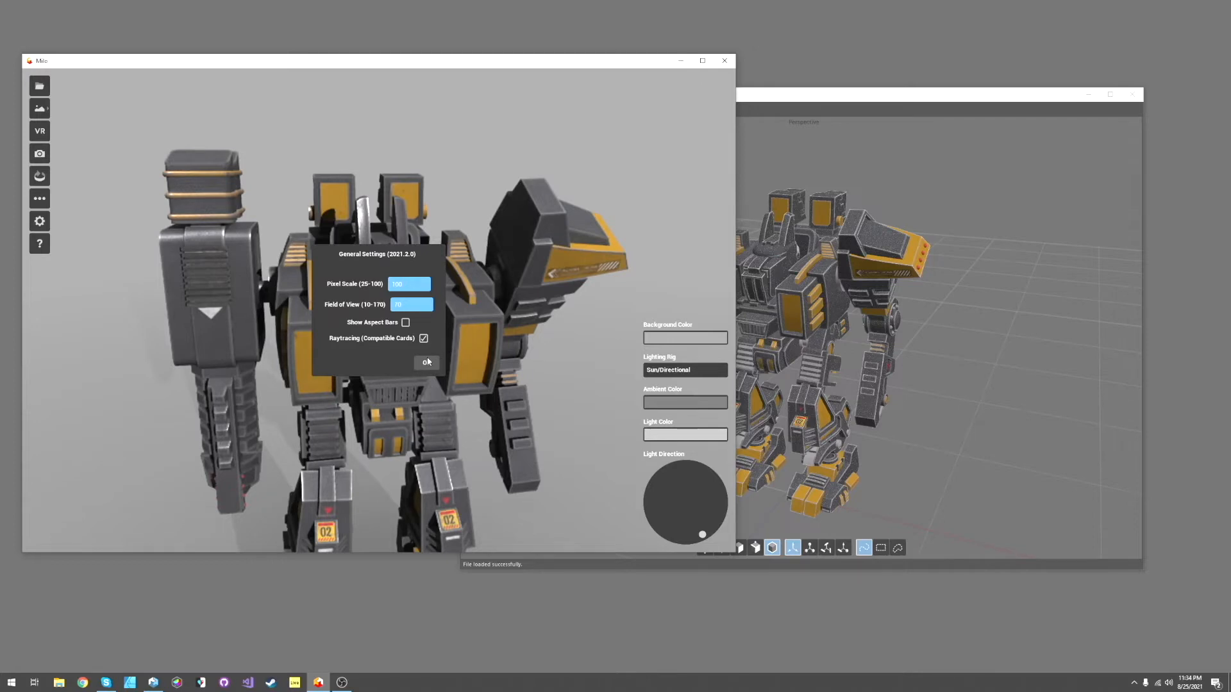
click(426, 361)
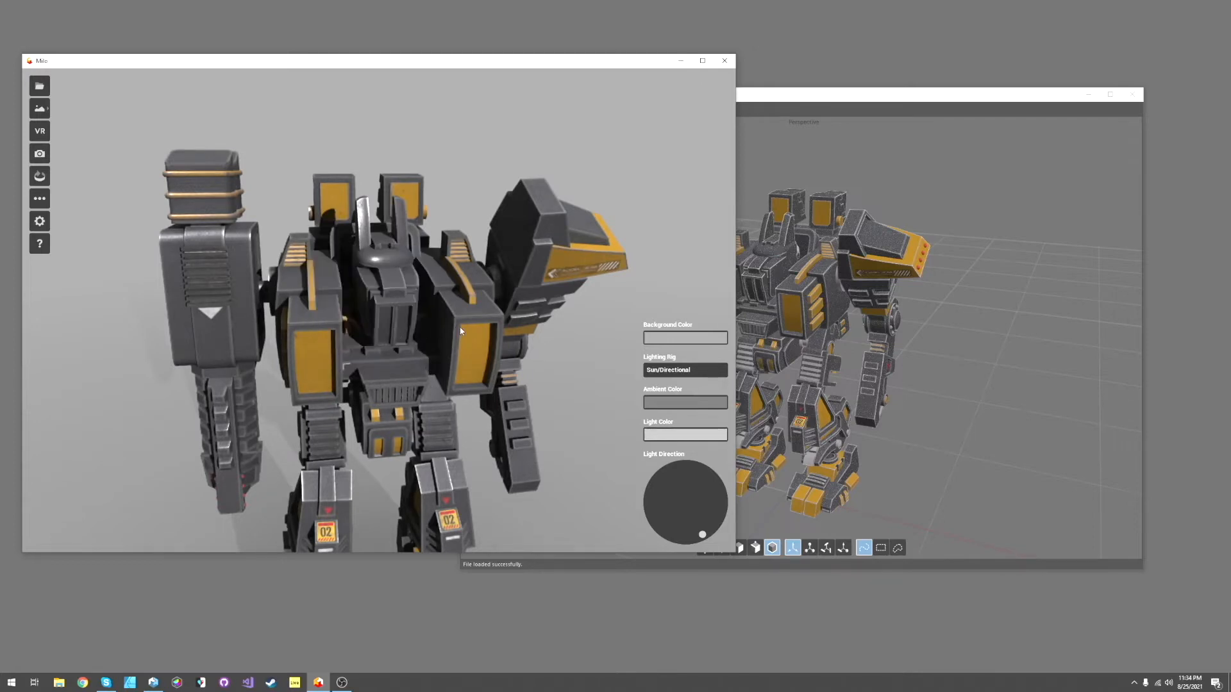
drag(461, 331, 362, 344)
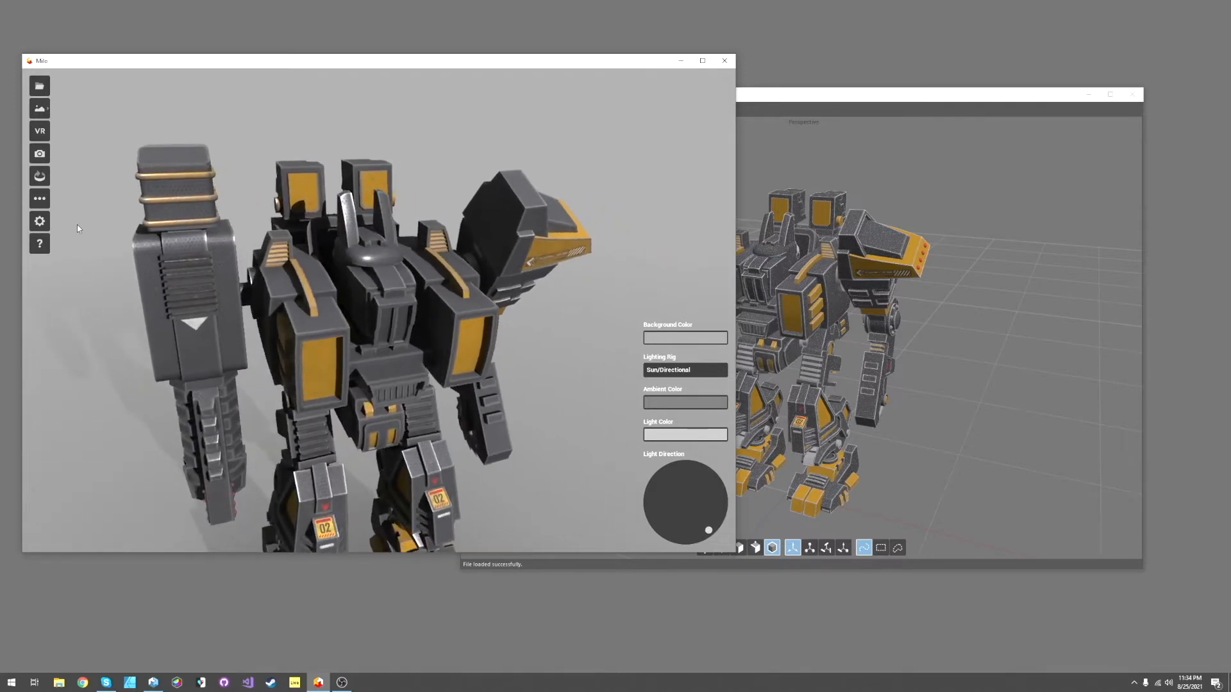
Set Pixel Scale to 75 with raytracing disabled, then orbit to a three-quarter view
click(40, 221)
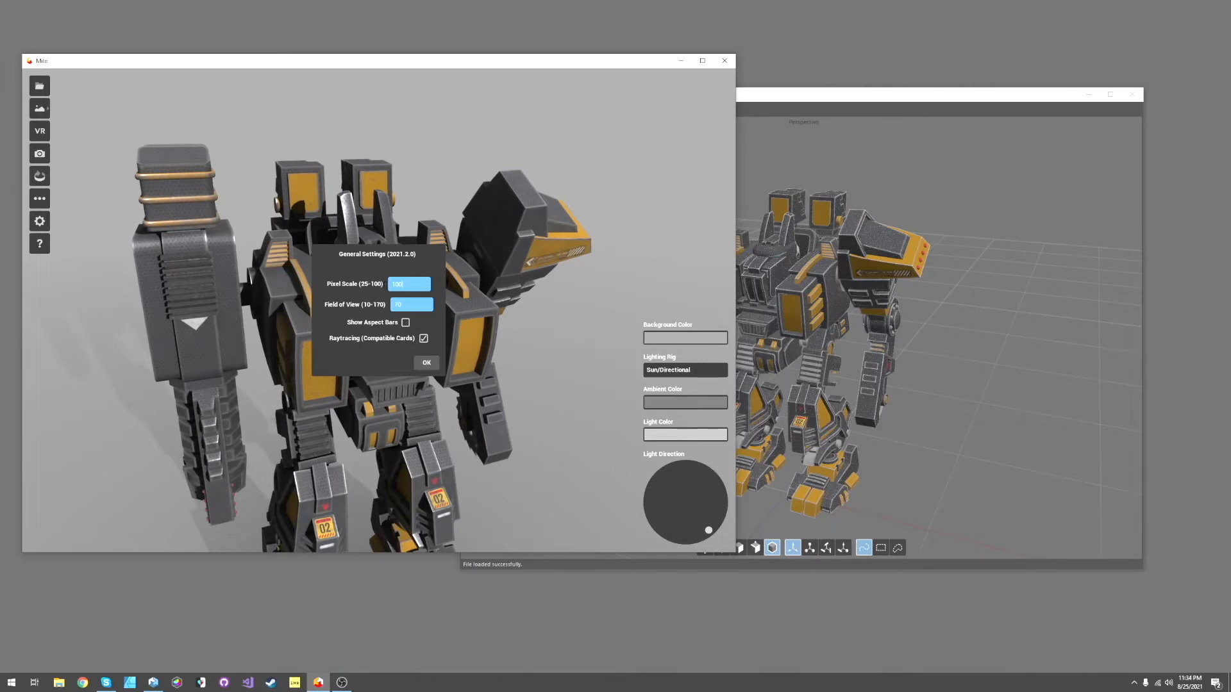
click(409, 283)
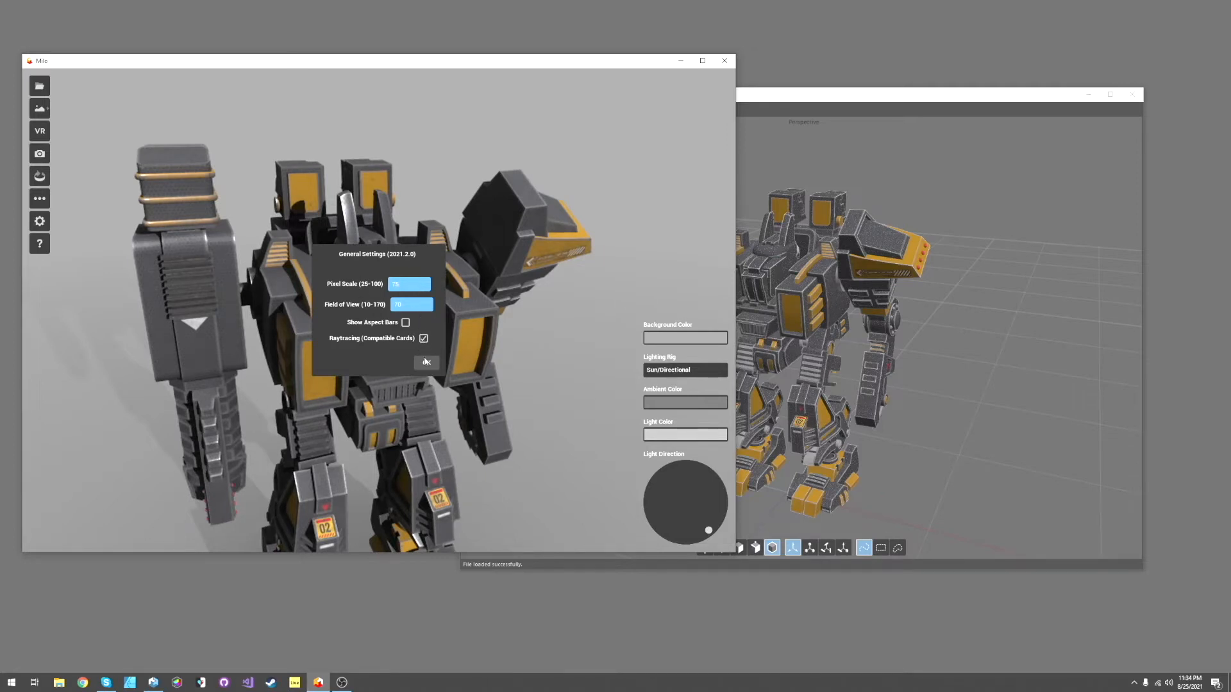
click(426, 361)
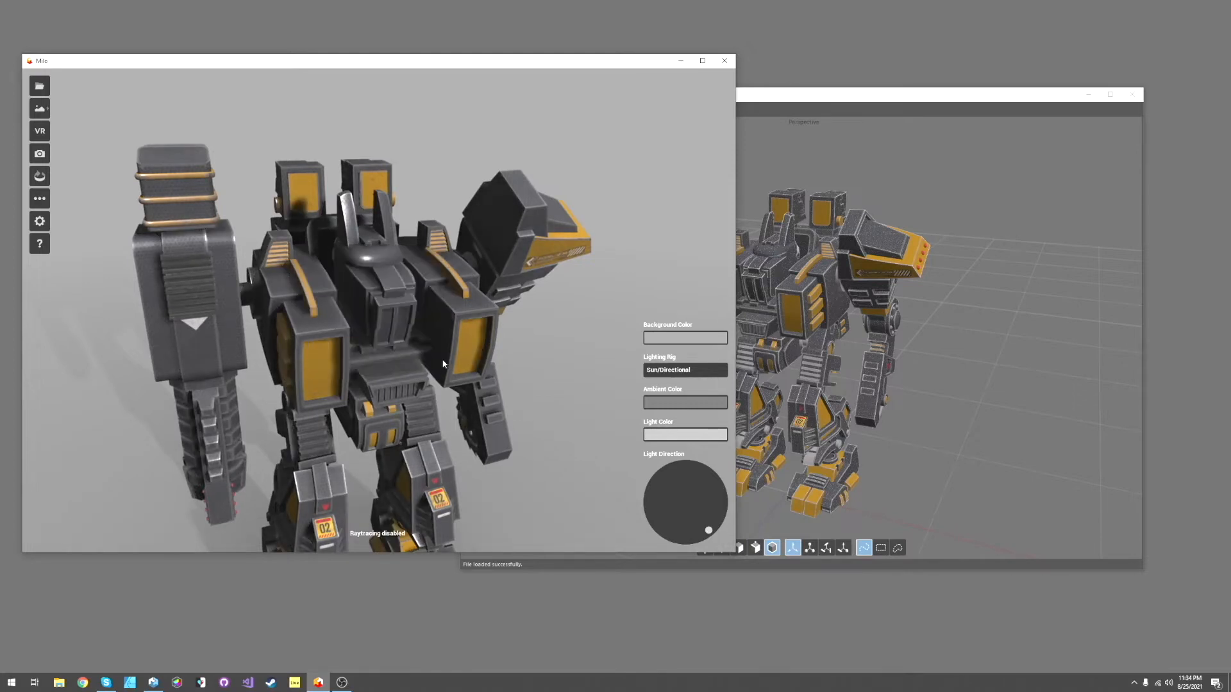
drag(444, 362, 386, 346)
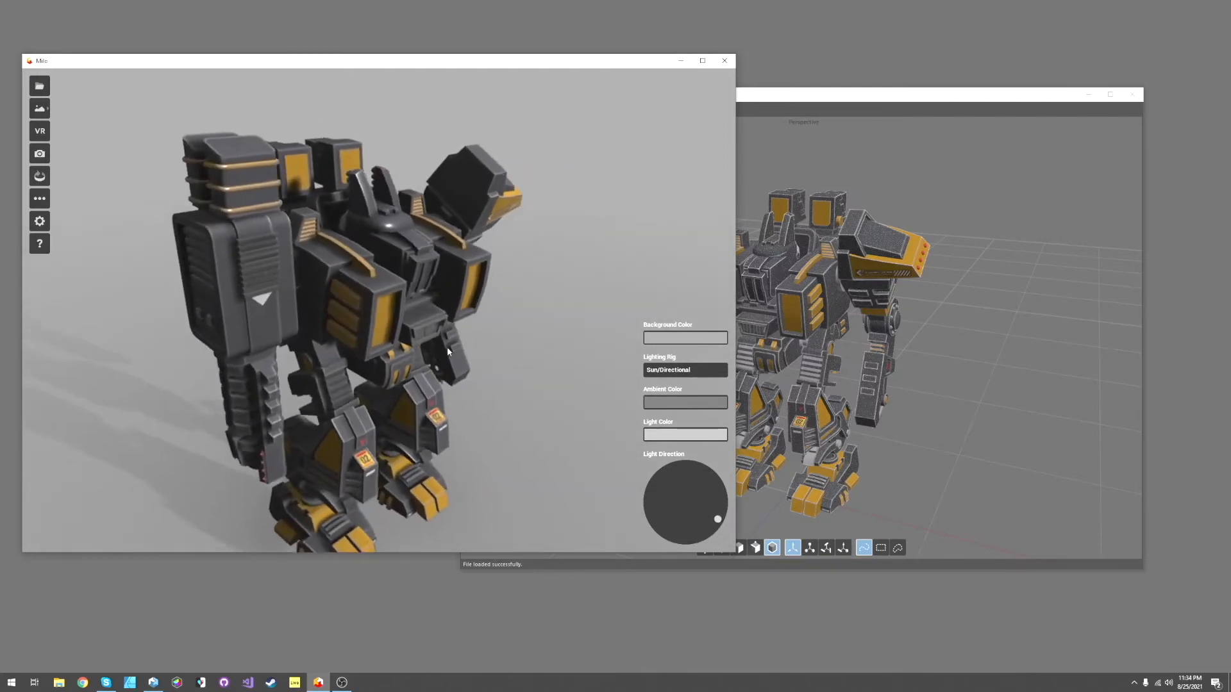
drag(447, 351, 388, 341)
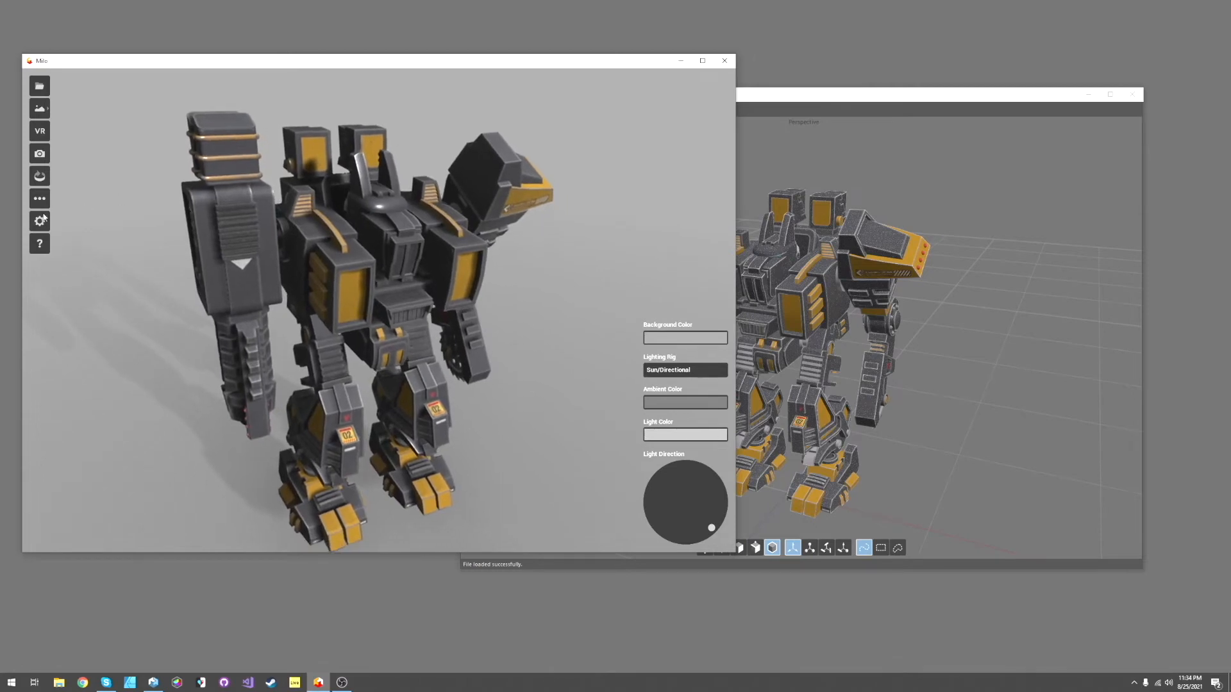
Set the Field of View to 15 in General Settings and confirm
click(40, 220)
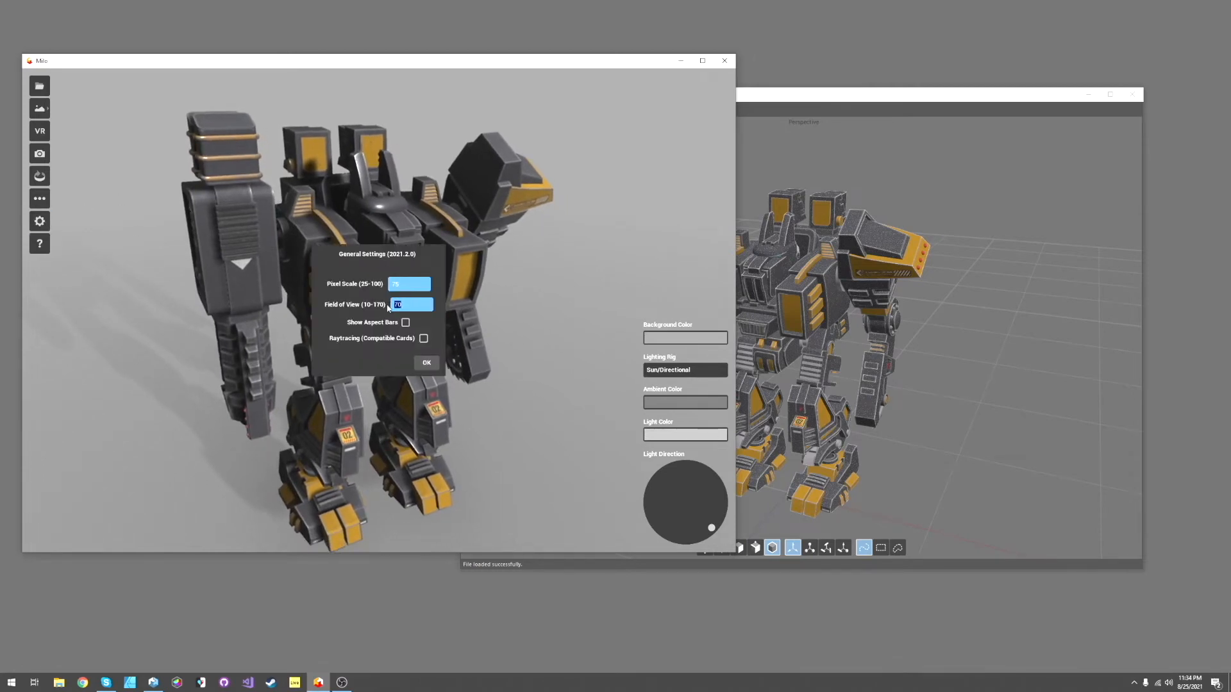
text(15)
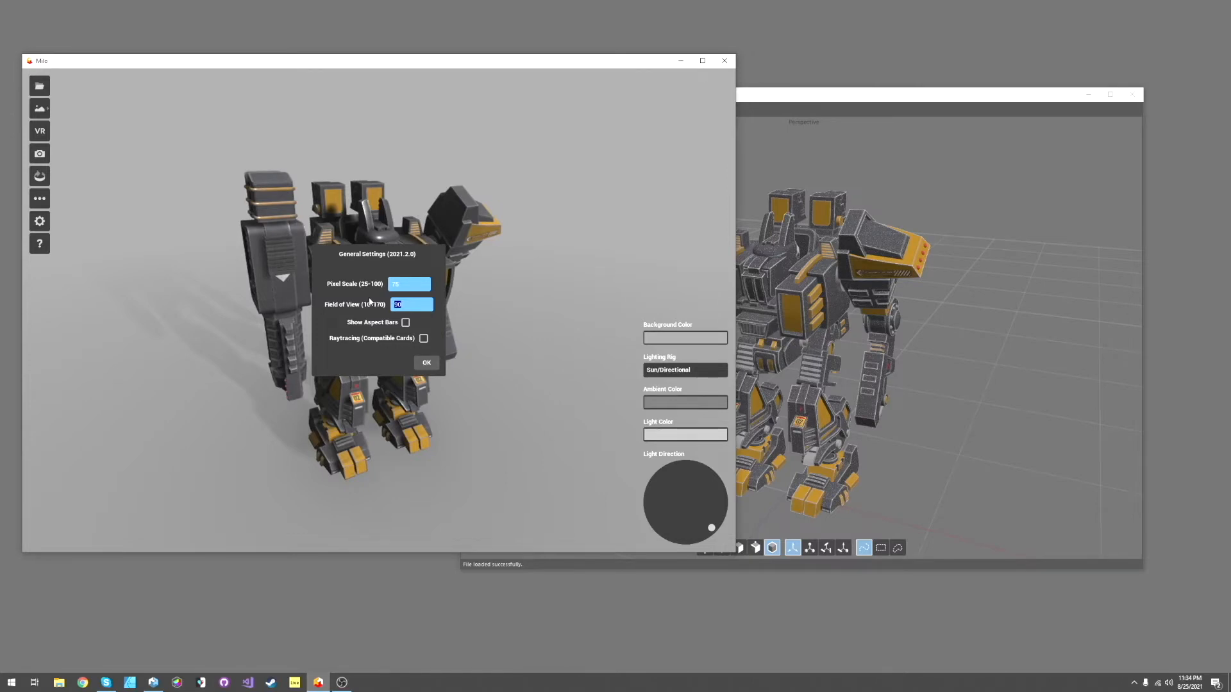
click(426, 361)
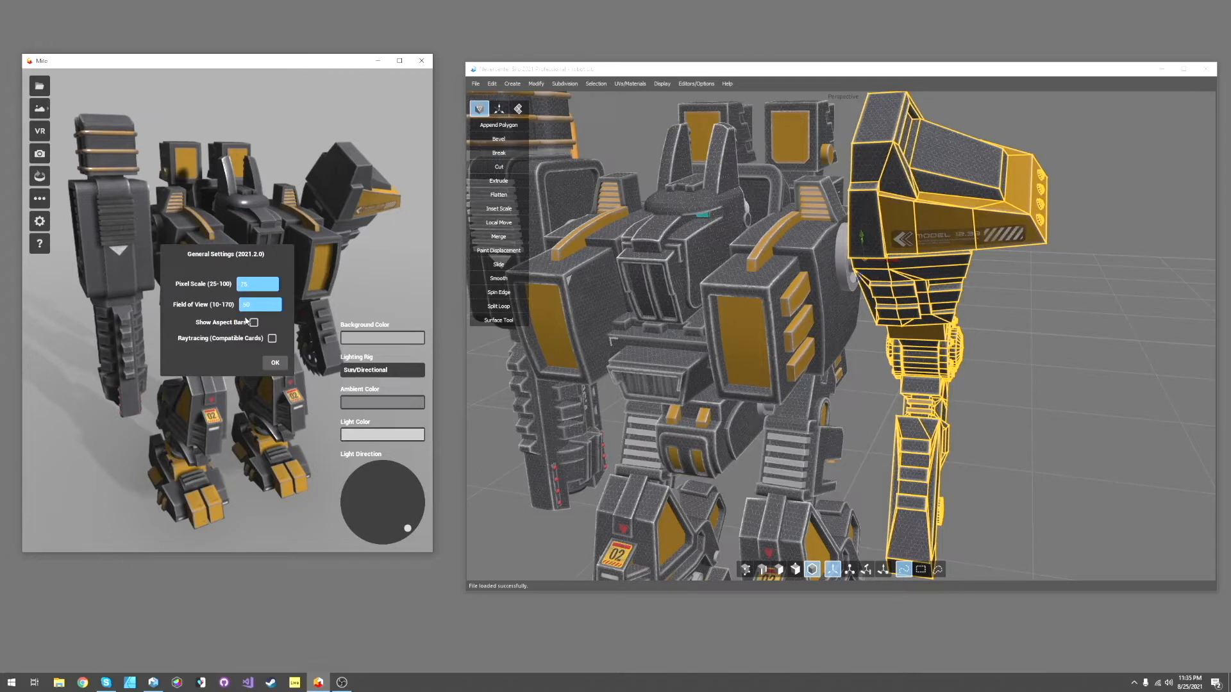
Toggle the Aspect Bars option and apply it
click(252, 323)
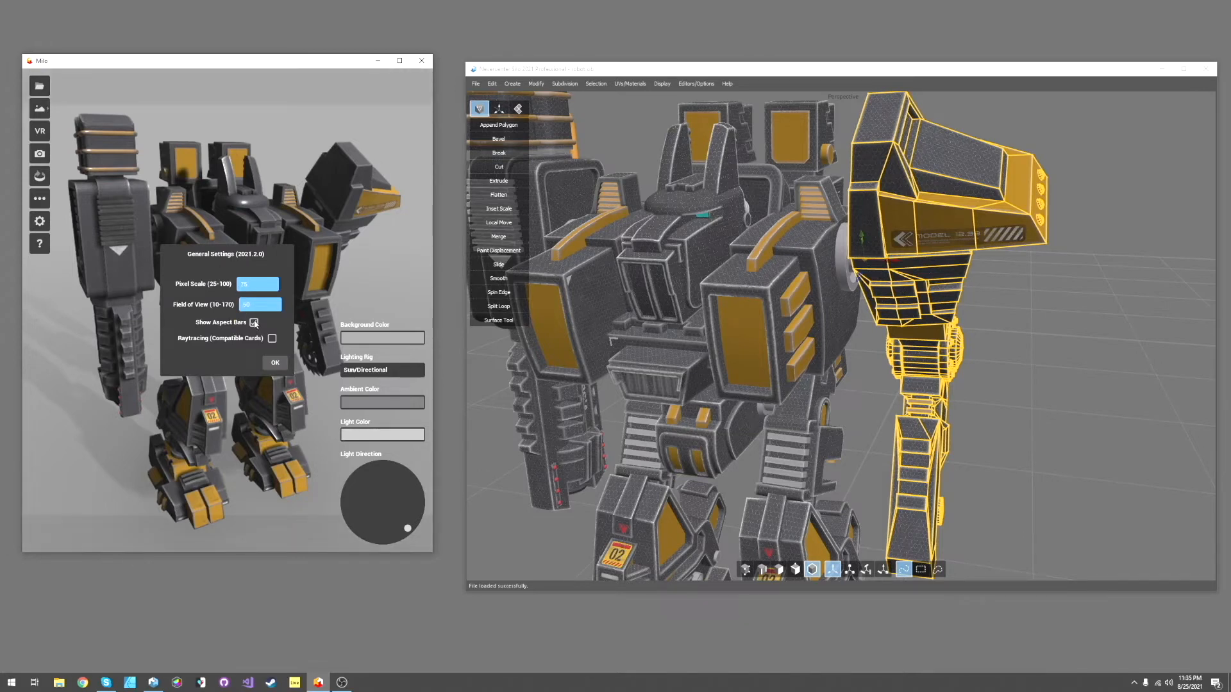
click(254, 322)
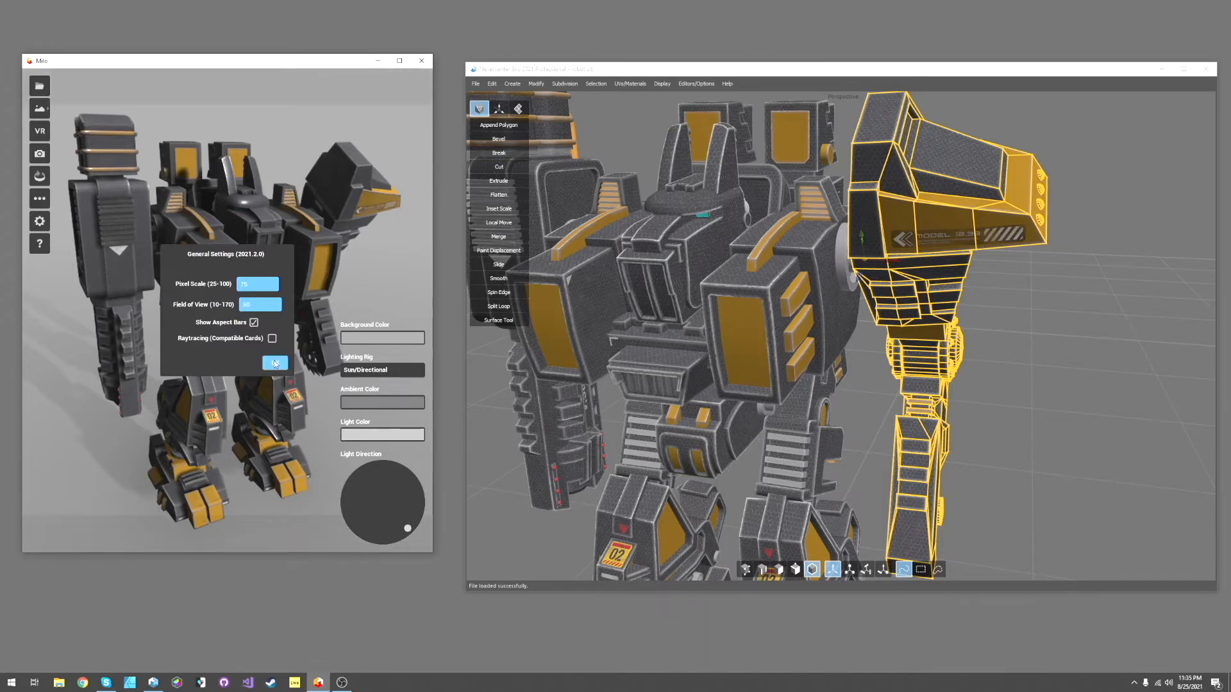
click(275, 362)
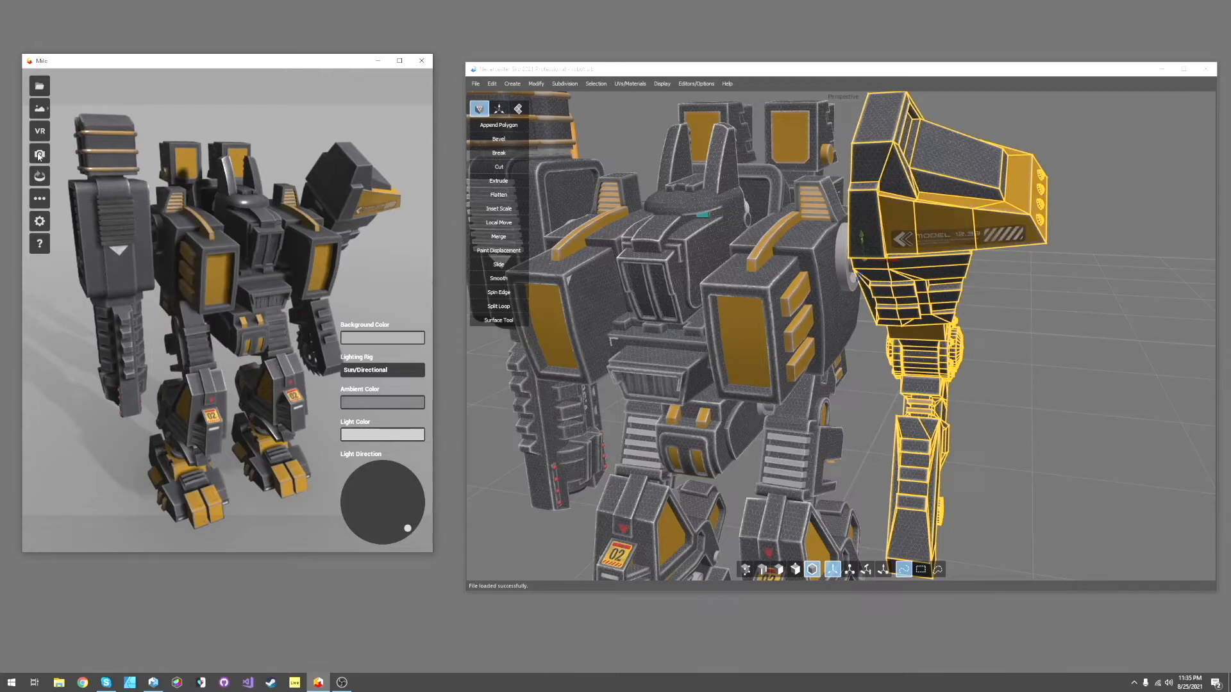
Glance at the screenshot export settings, then bring up General Settings again
click(38, 152)
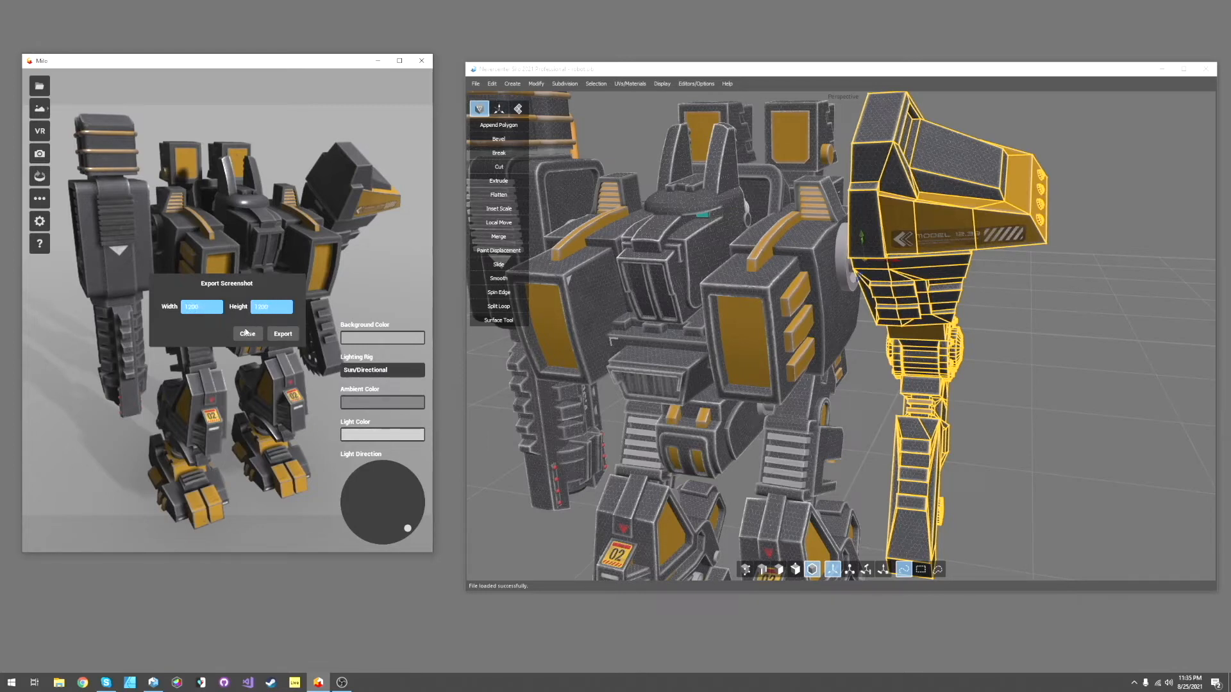
click(247, 333)
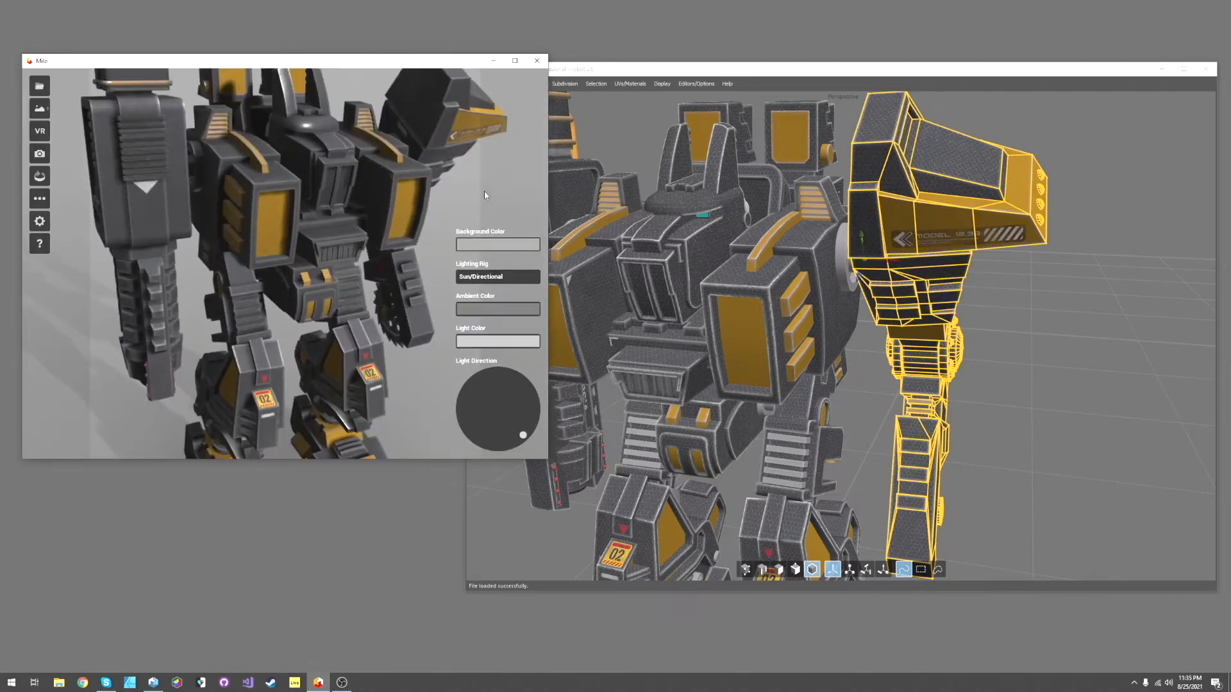
mouse_move(112, 103)
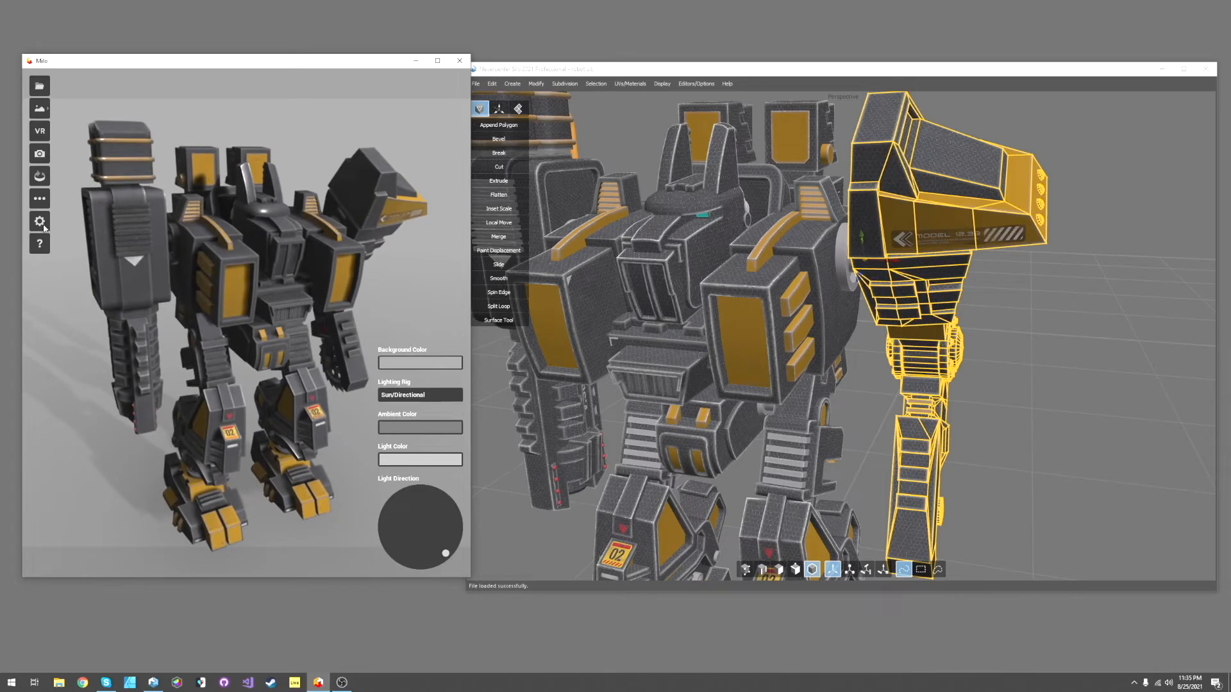
click(39, 220)
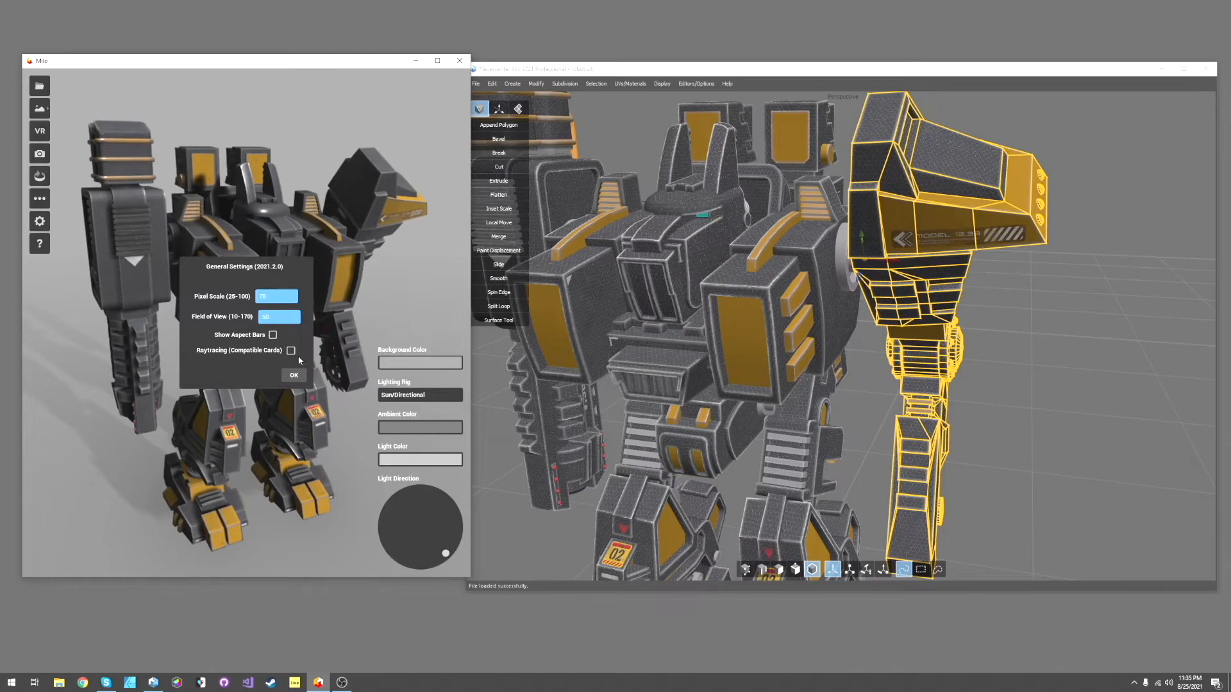
Close General Settings, reopen it briefly and close it again
click(294, 375)
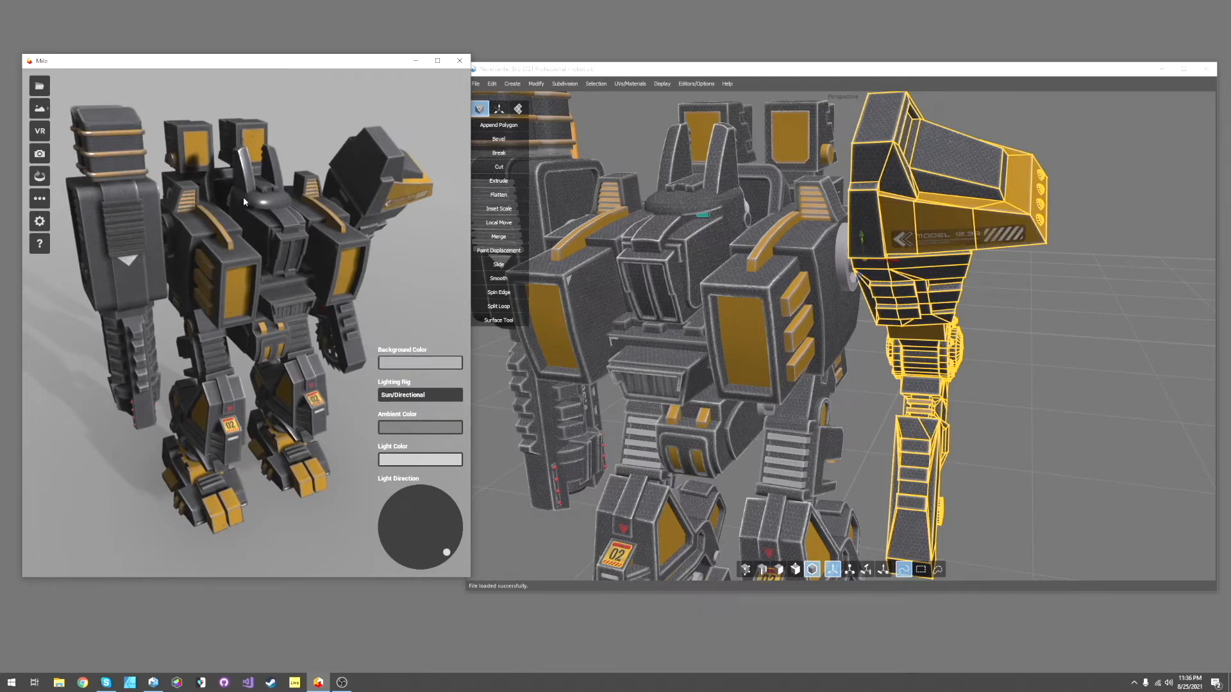
click(38, 221)
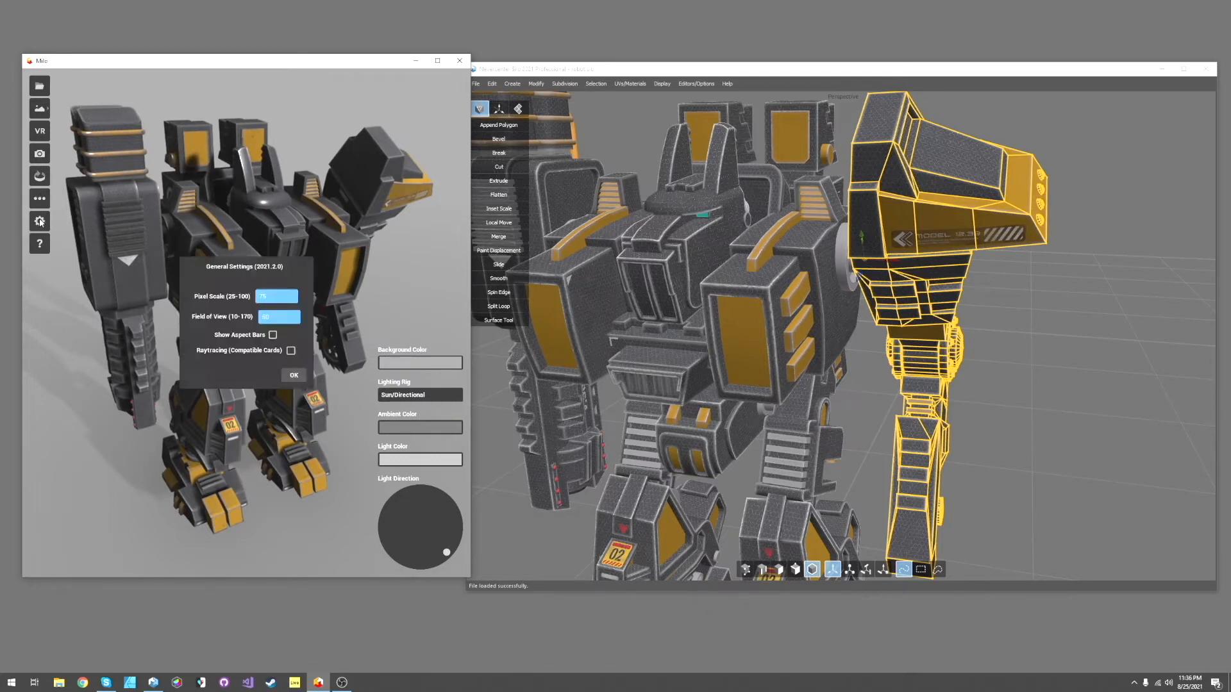
click(293, 376)
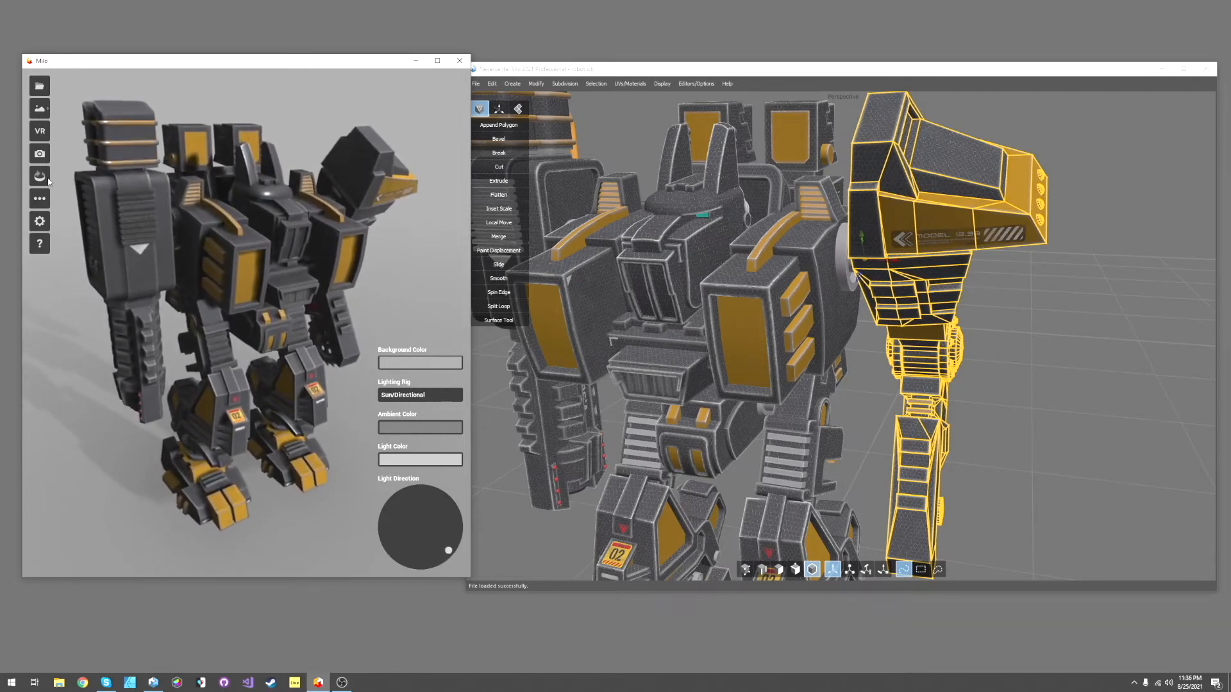
Set the Render Turntable timing and start a Live Spin preview of the robot
click(38, 175)
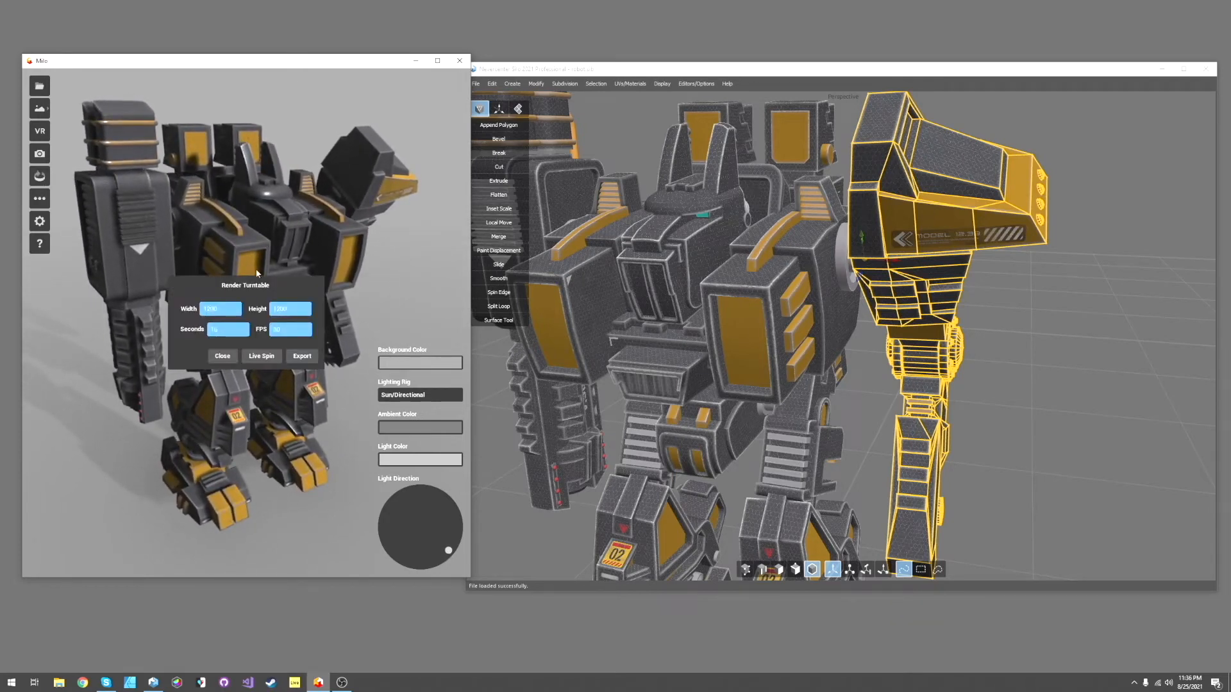
click(229, 328)
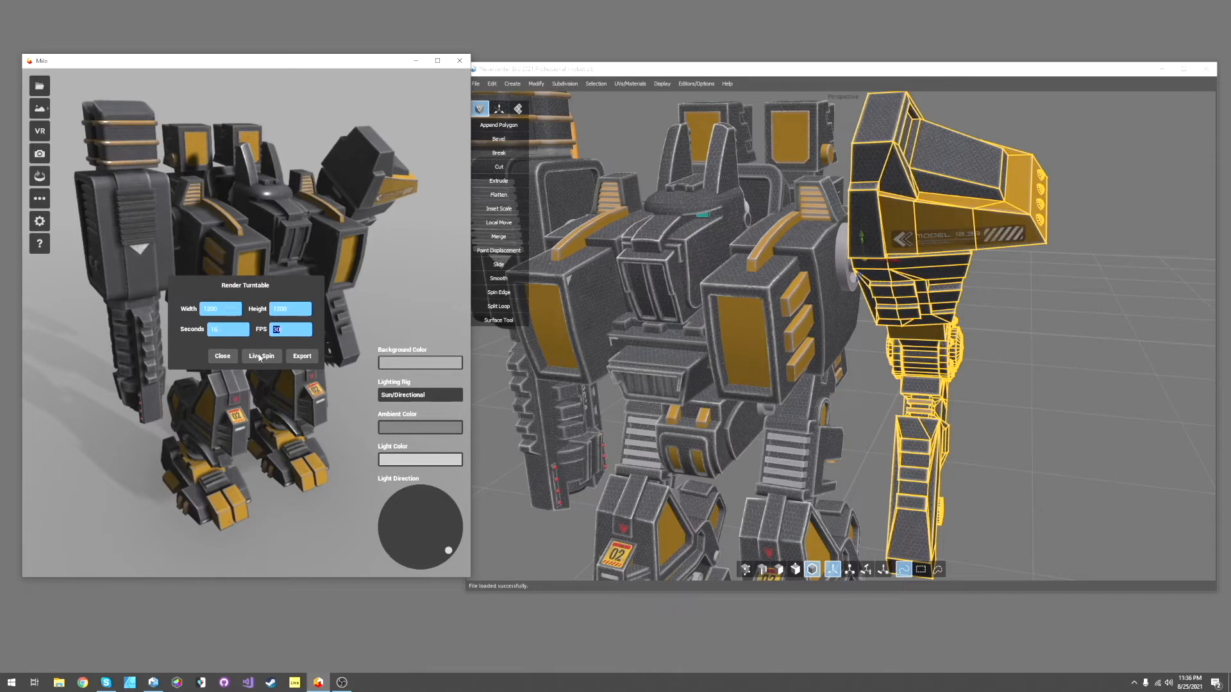
click(222, 355)
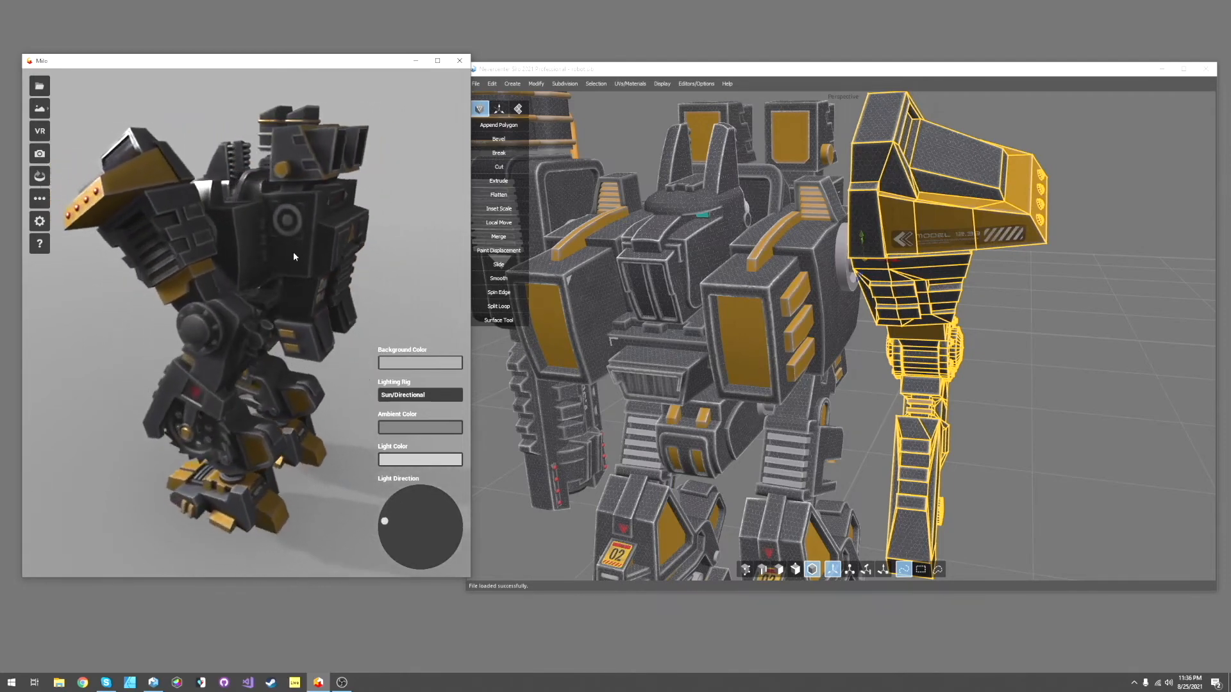
Turn the robot to face forward and switch the Lighting Rig to Studio
drag(384, 521, 414, 520)
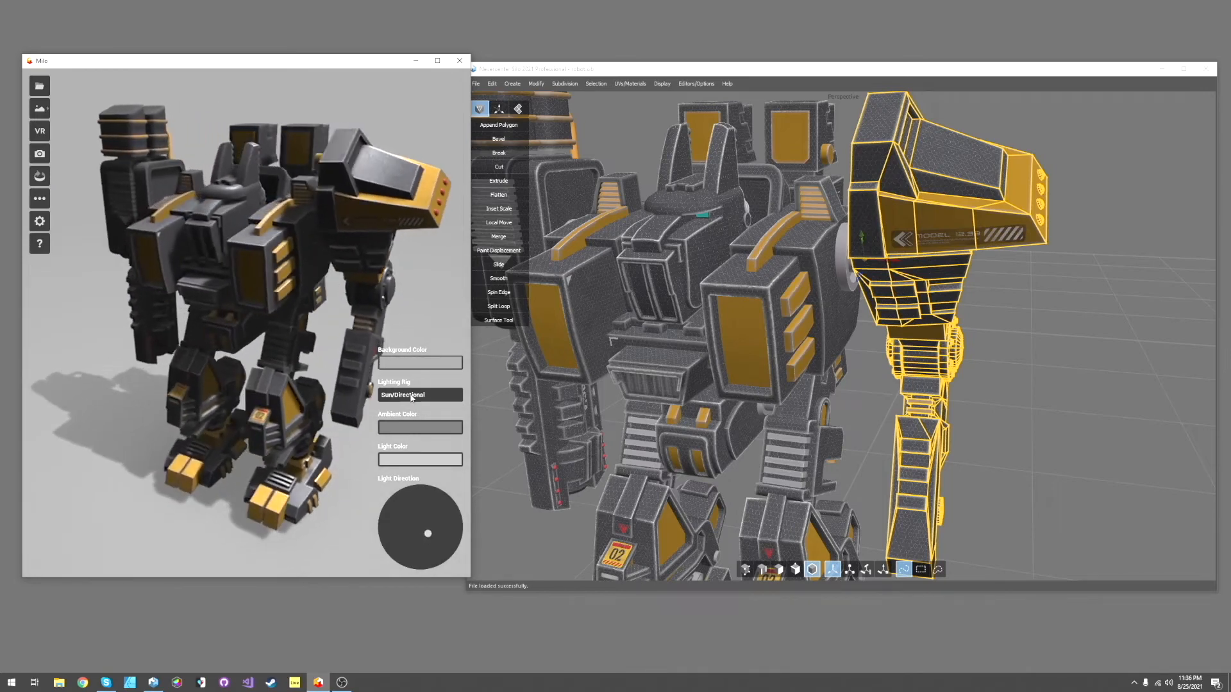
click(419, 393)
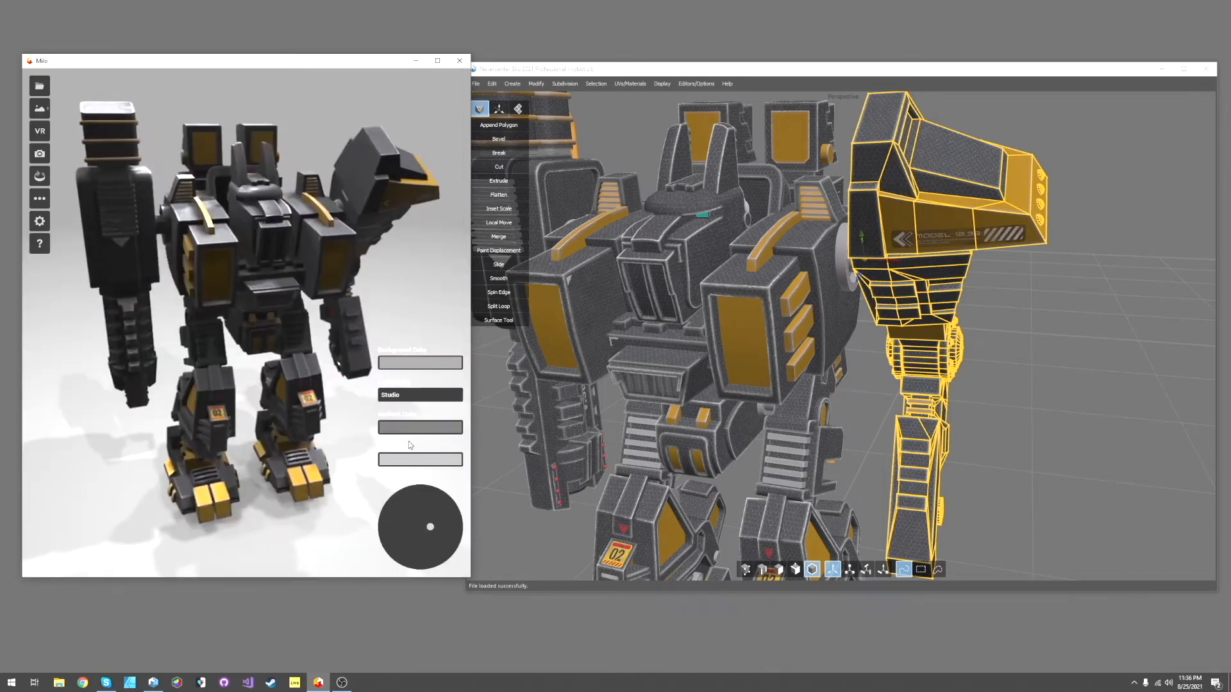
drag(431, 525, 425, 551)
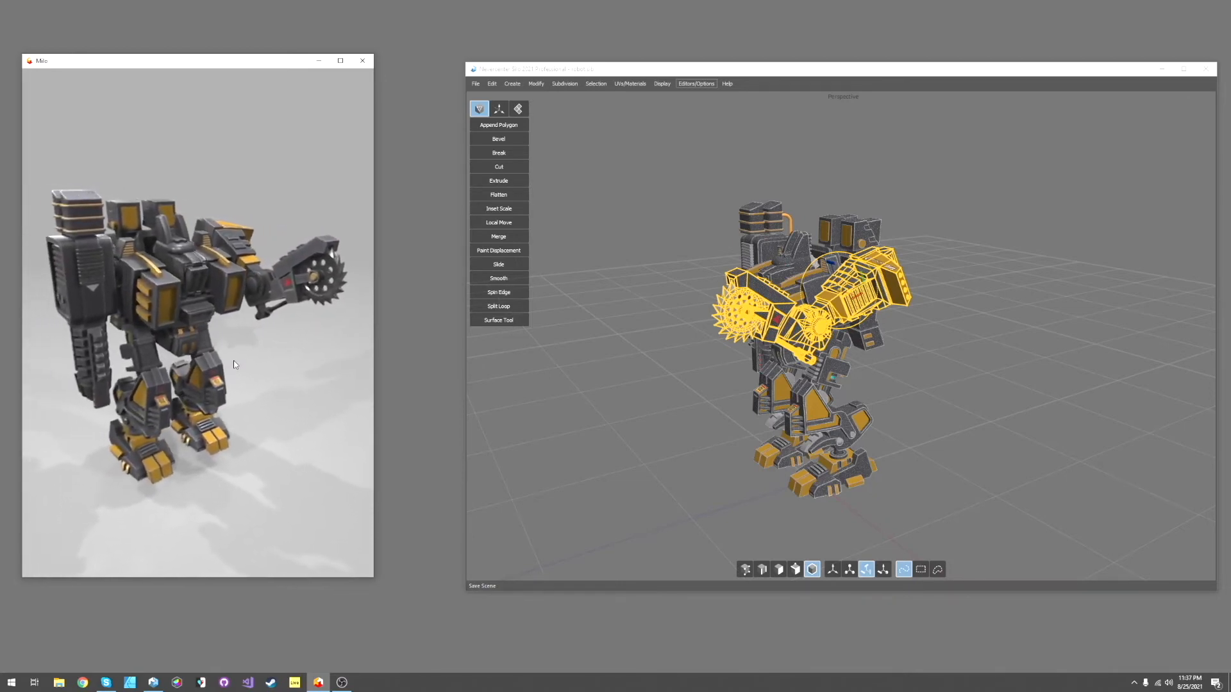
Bring the render options back into view for the saw-armed robot
click(40, 175)
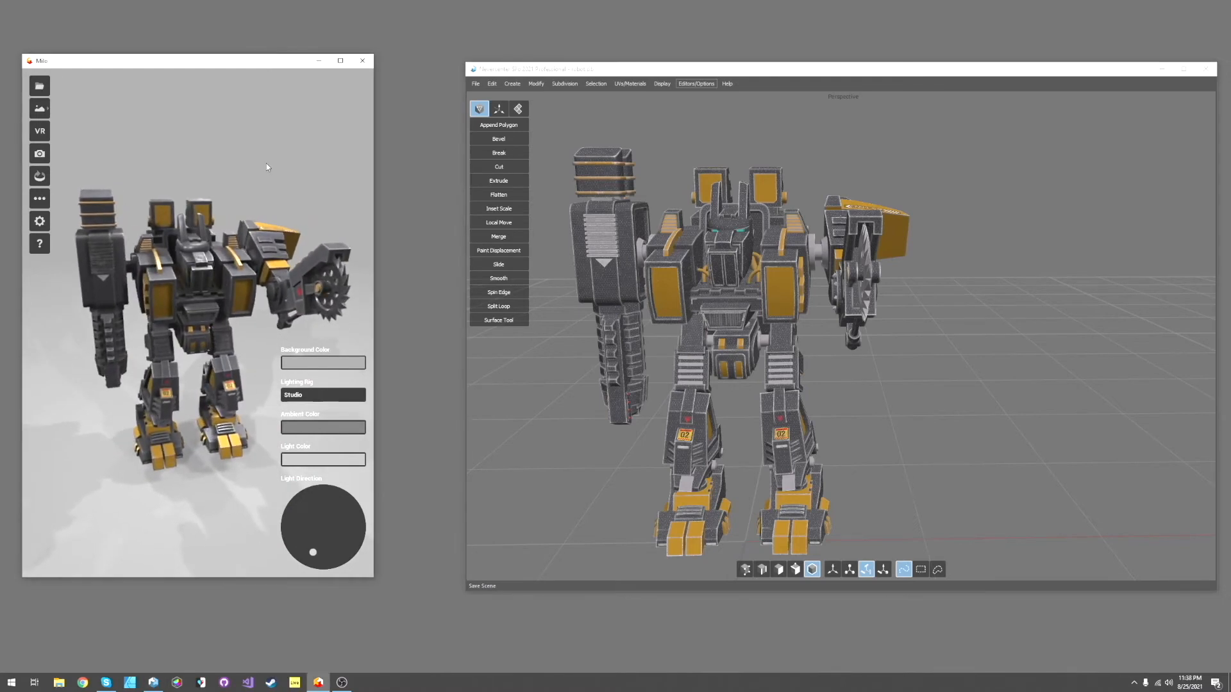
mouse_move(272, 168)
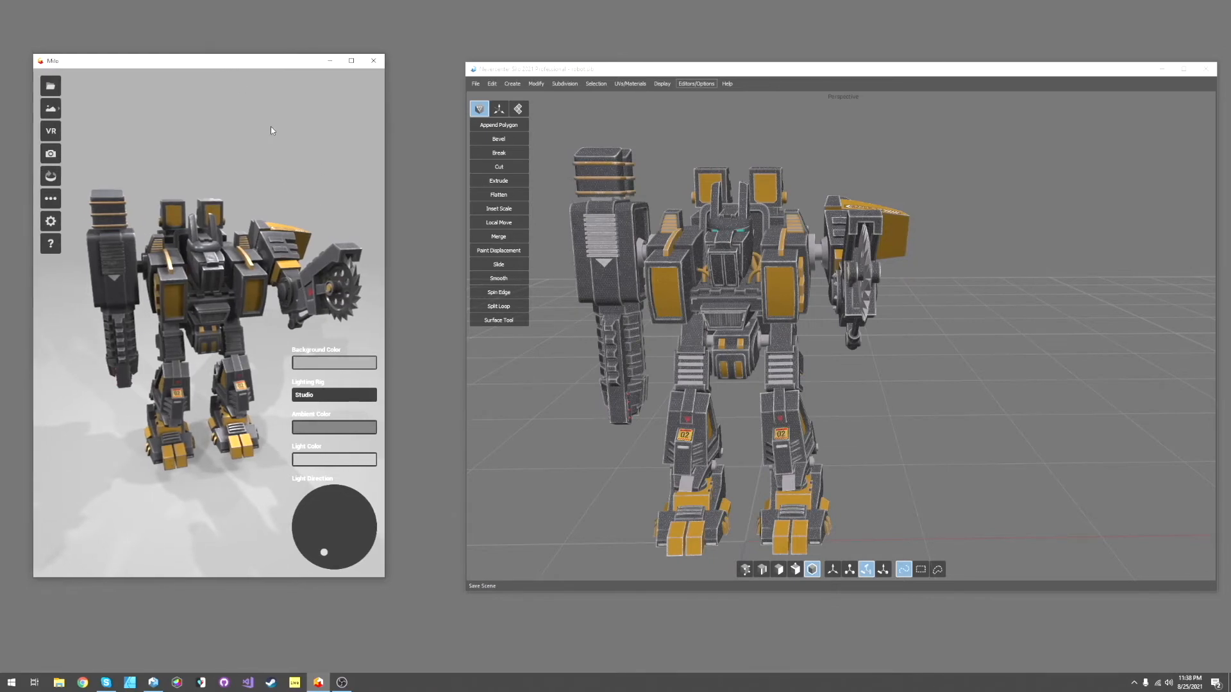
mouse_move(336, 348)
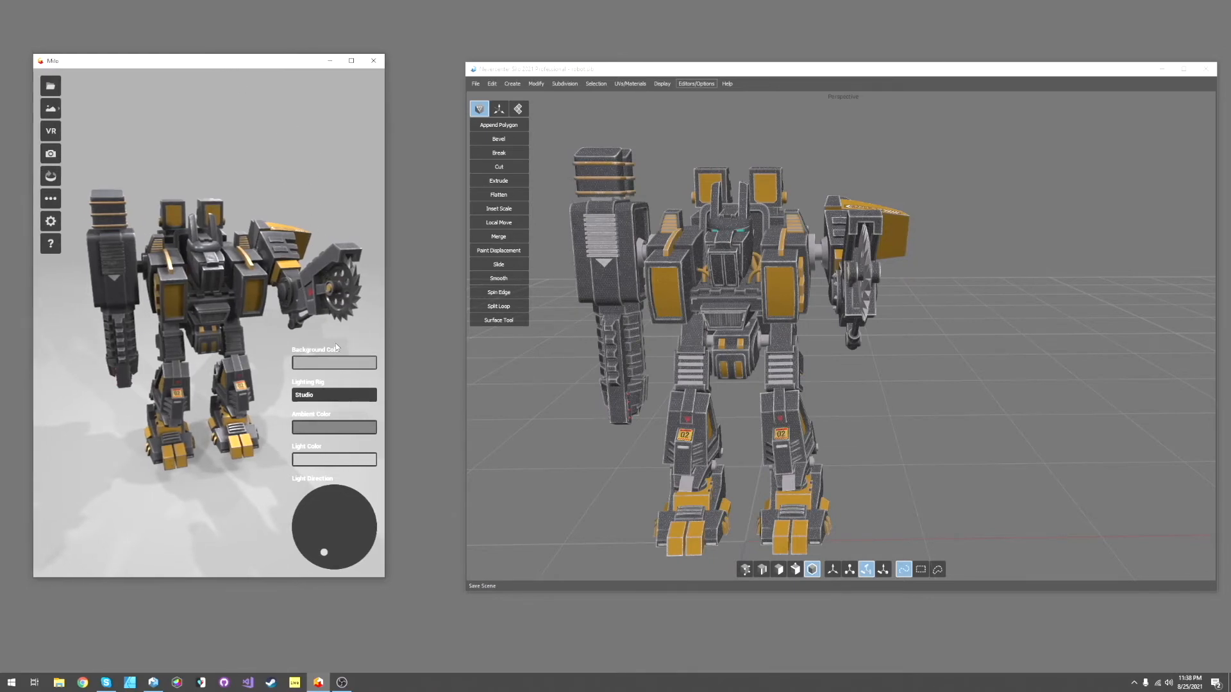
mouse_move(272, 209)
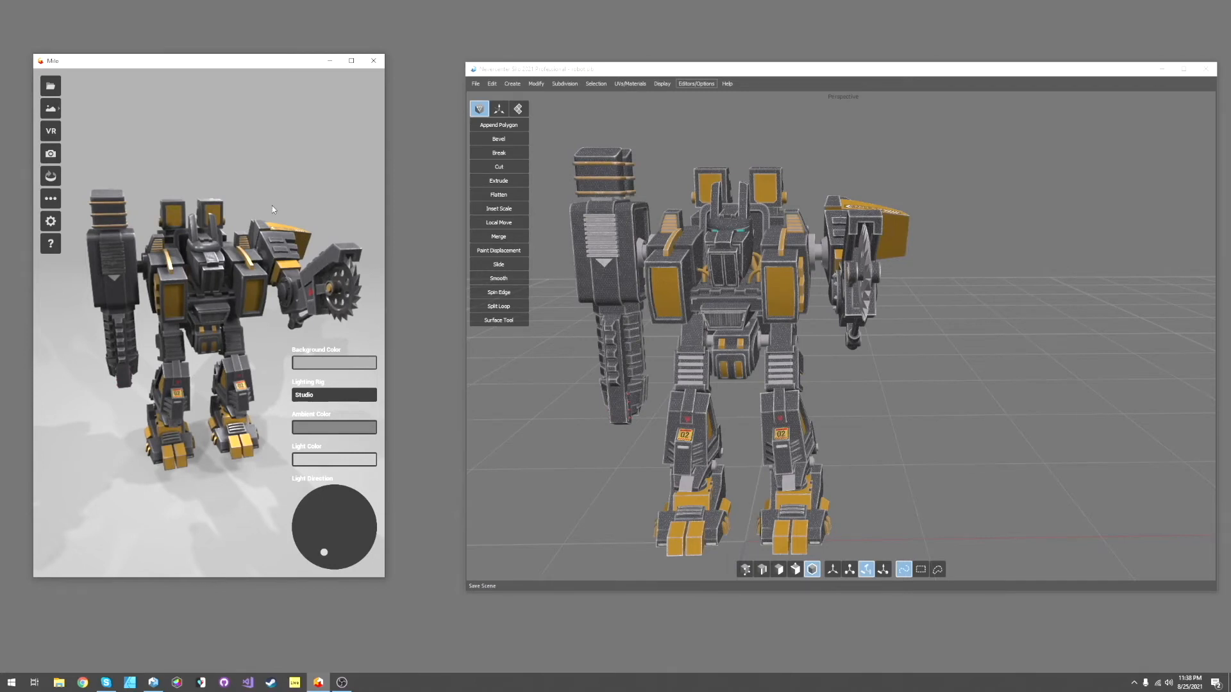
mouse_move(292, 317)
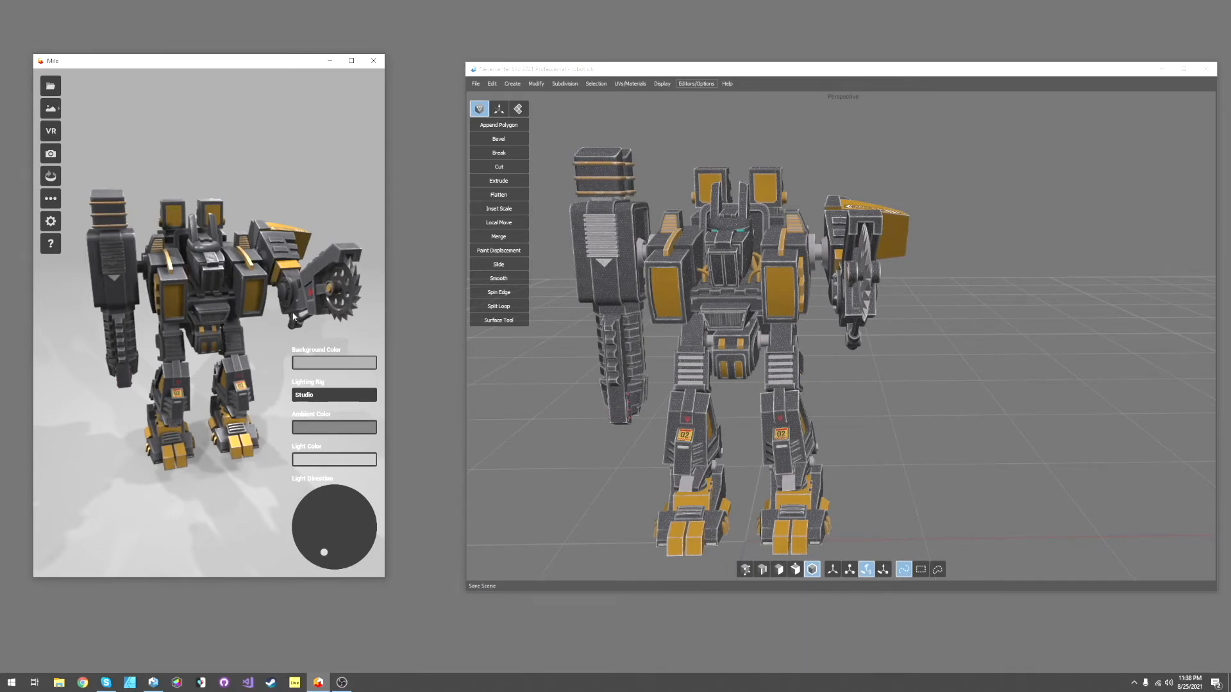
mouse_move(240, 65)
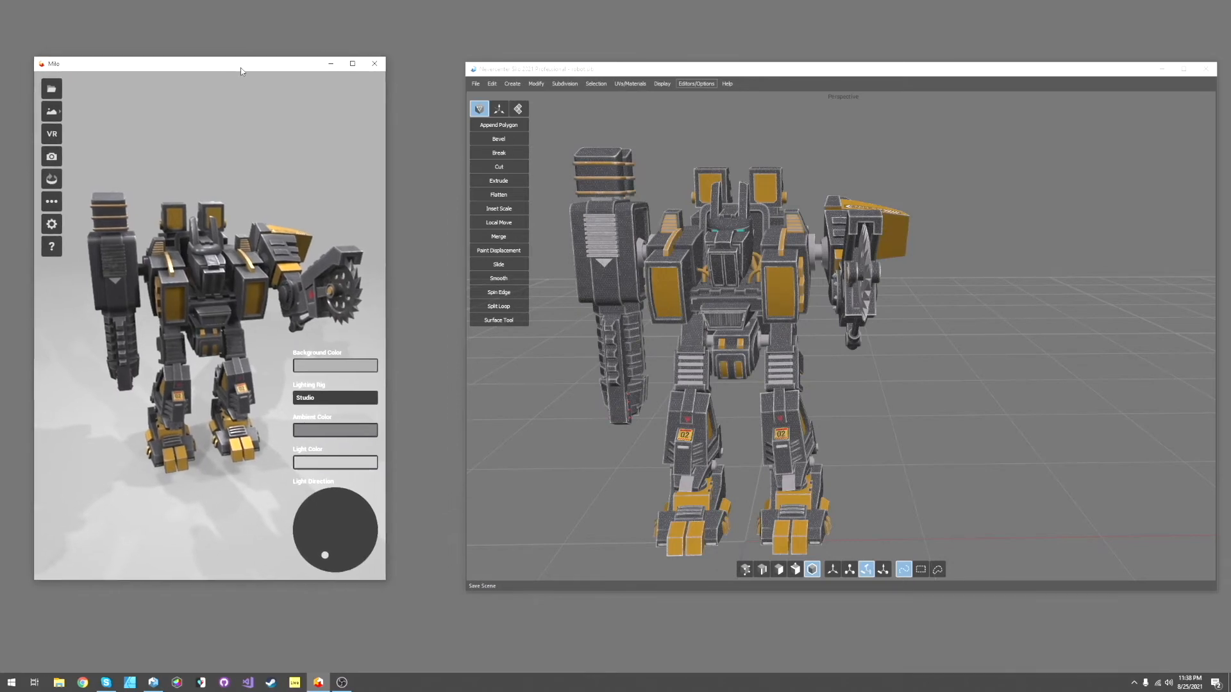
mouse_move(247, 108)
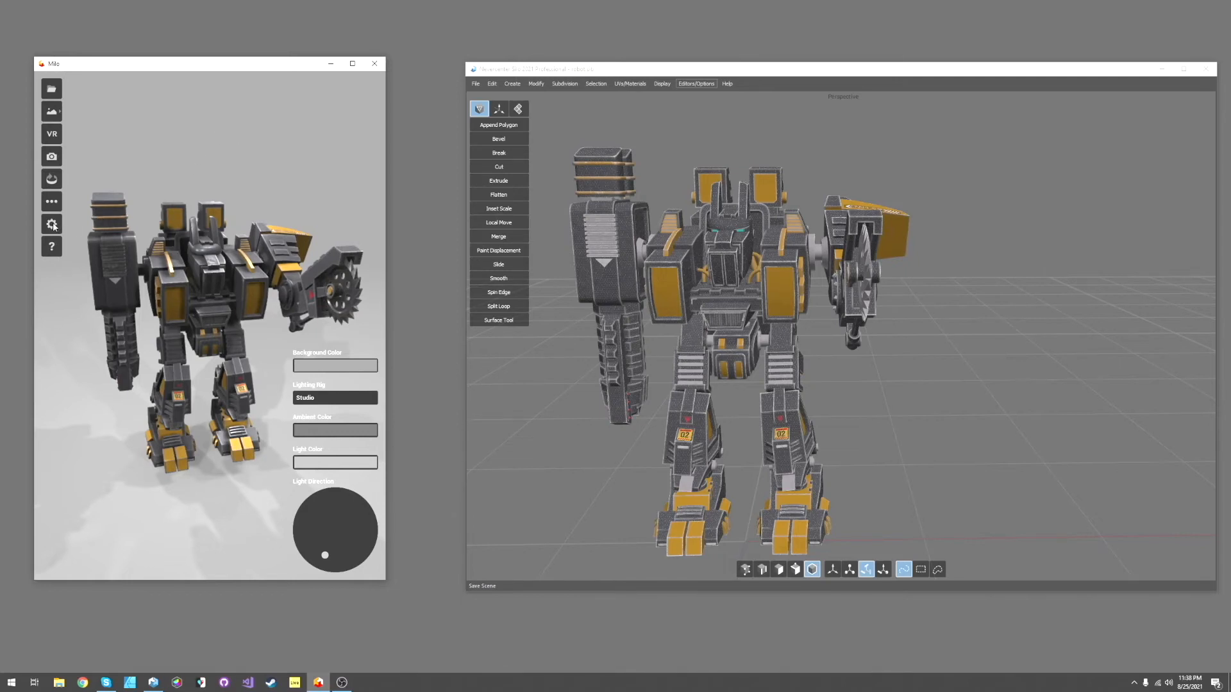
Bring up General Settings over the saw-armed robot render
click(52, 224)
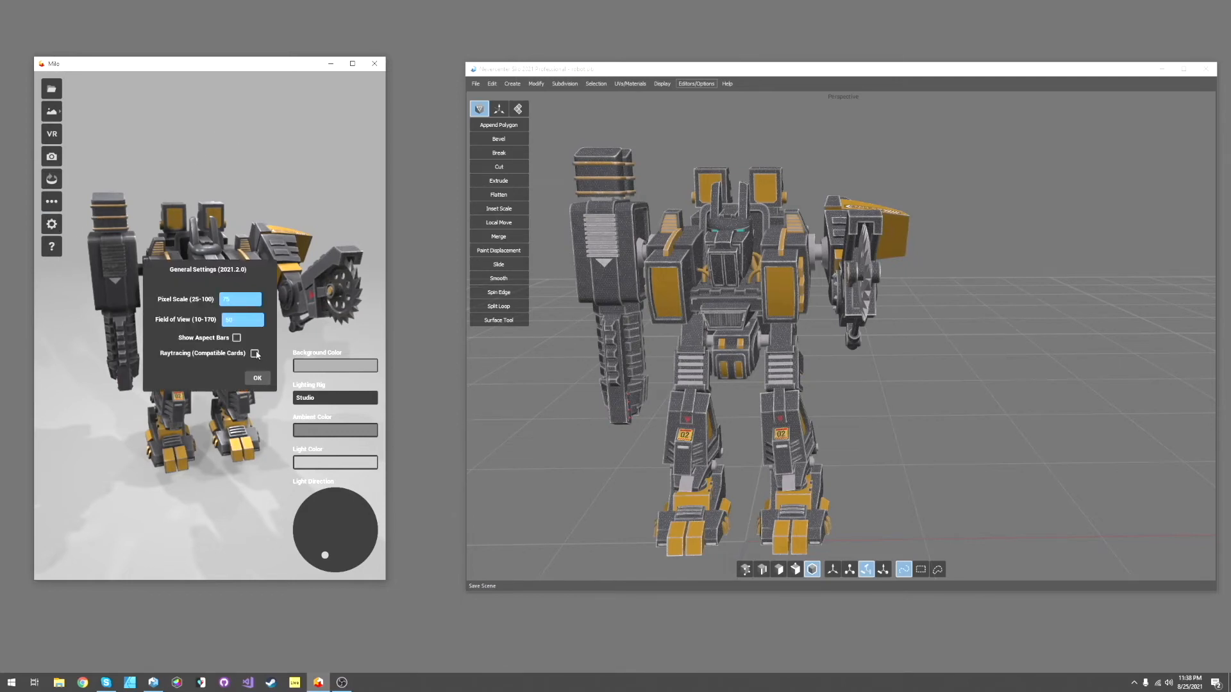
Dismiss the General Settings dialog to return to the Studio-lit robot render
click(258, 377)
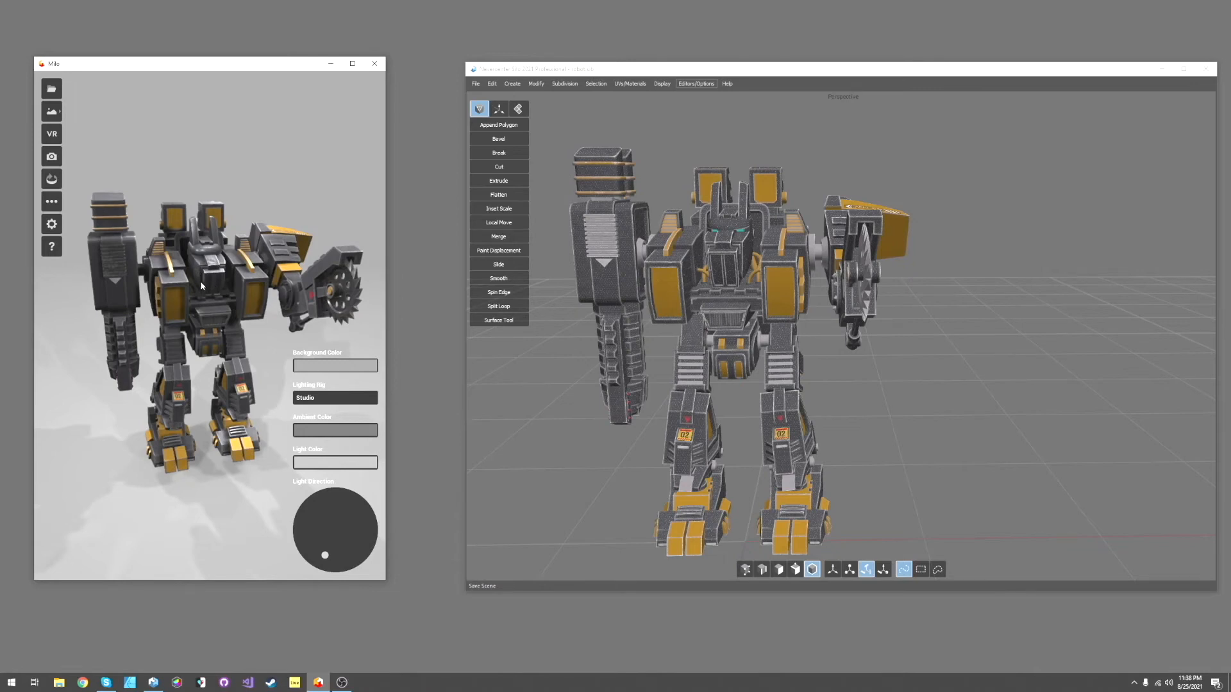
mouse_move(211, 240)
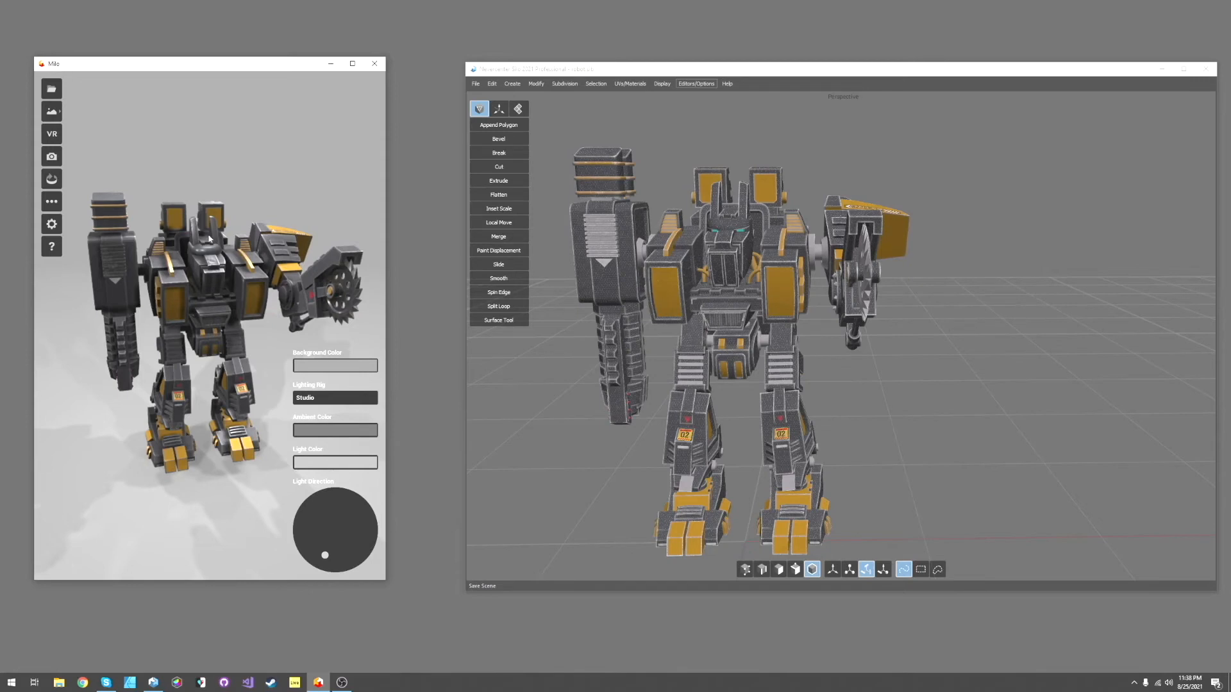
mouse_move(204, 221)
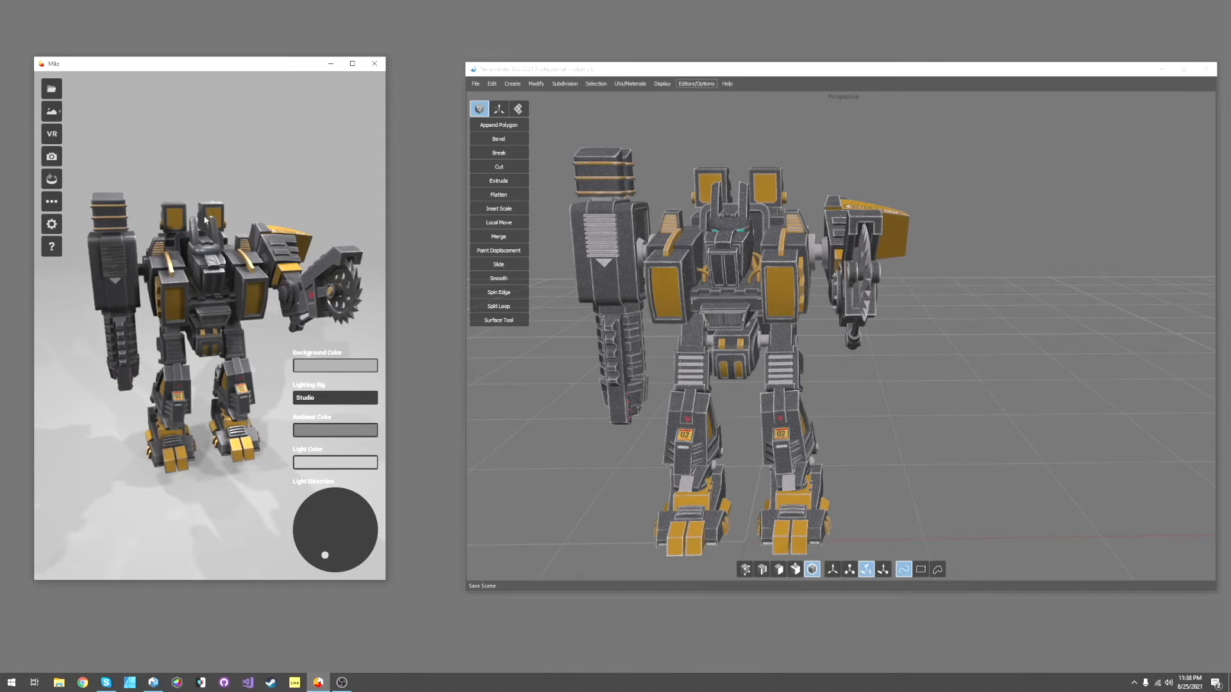
Switch the lighting rig to Sun/Directional and swing the sun to the right for new shadows
click(333, 397)
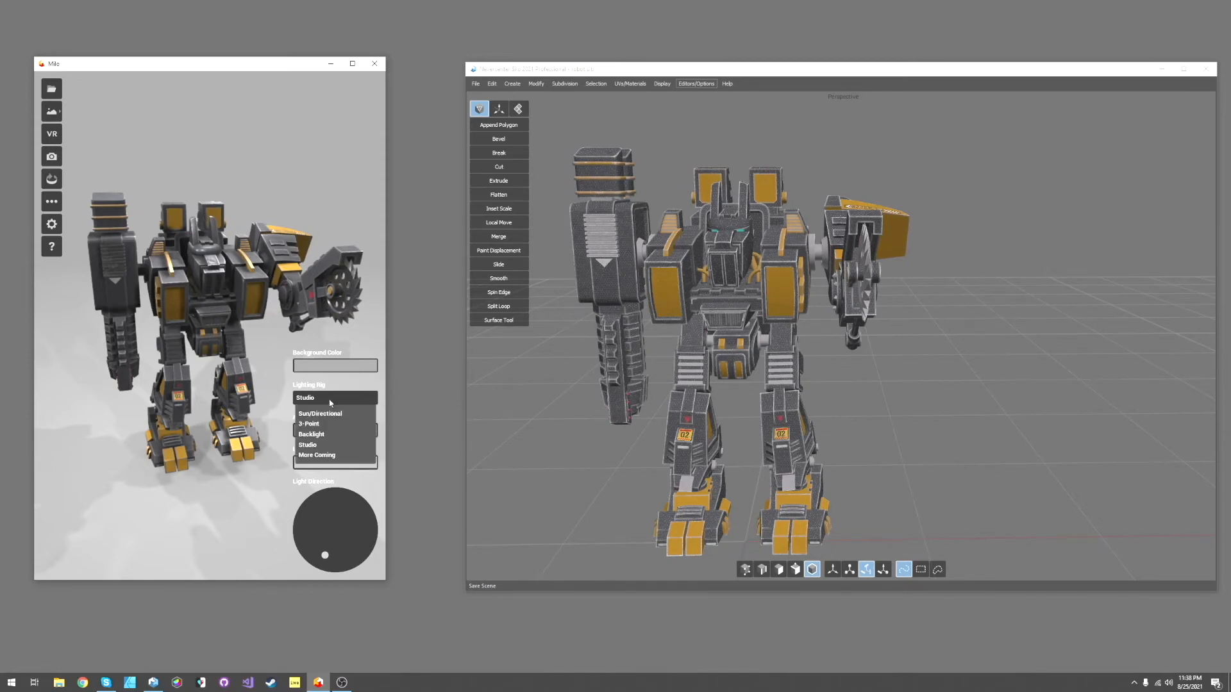
click(319, 414)
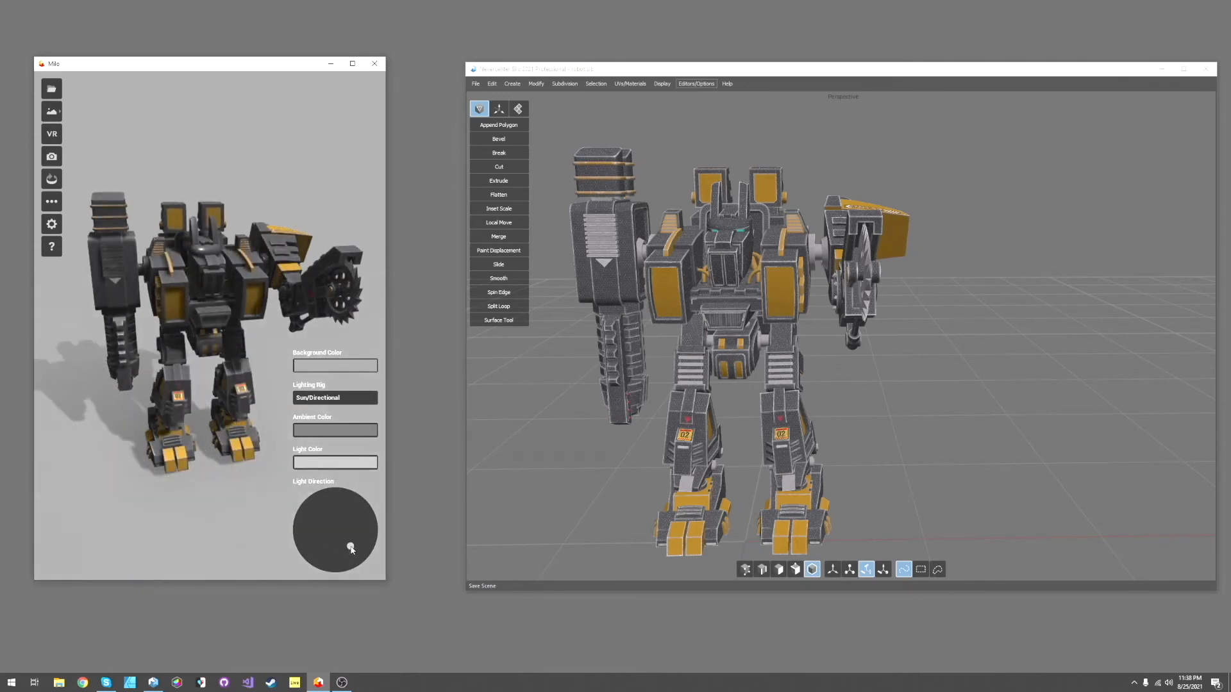
drag(351, 547, 352, 552)
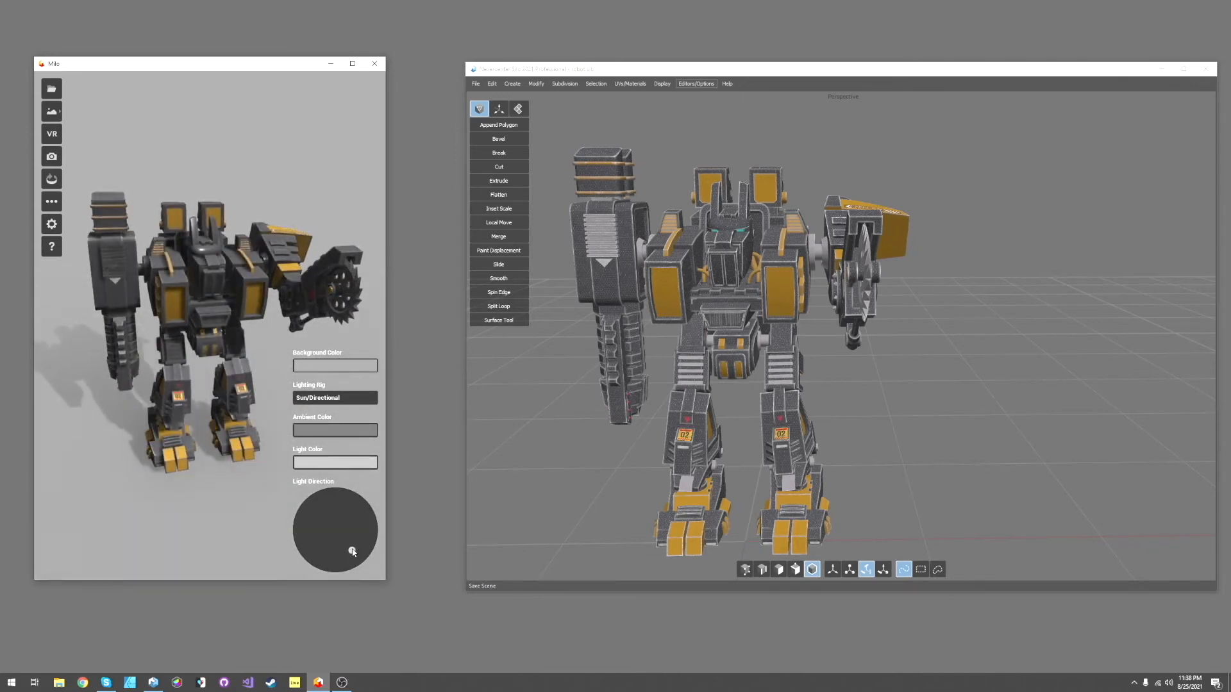
drag(351, 550, 351, 547)
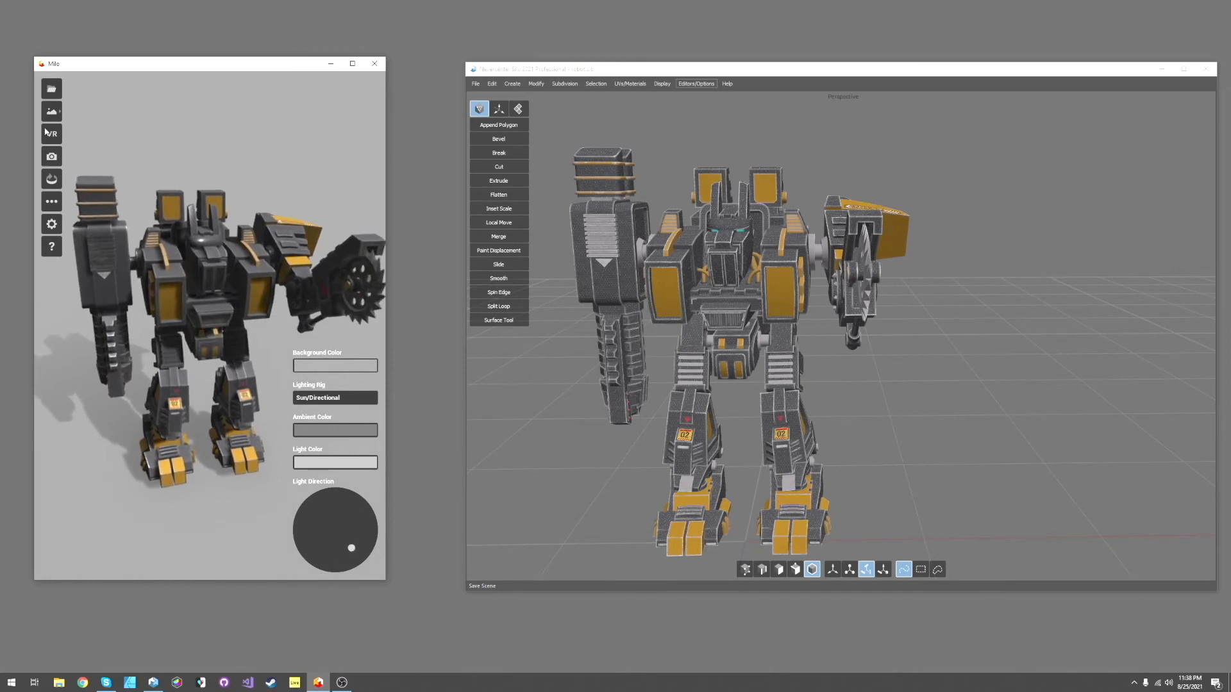
Choose a different background style and swing the sun direction to relight the robot
click(50, 110)
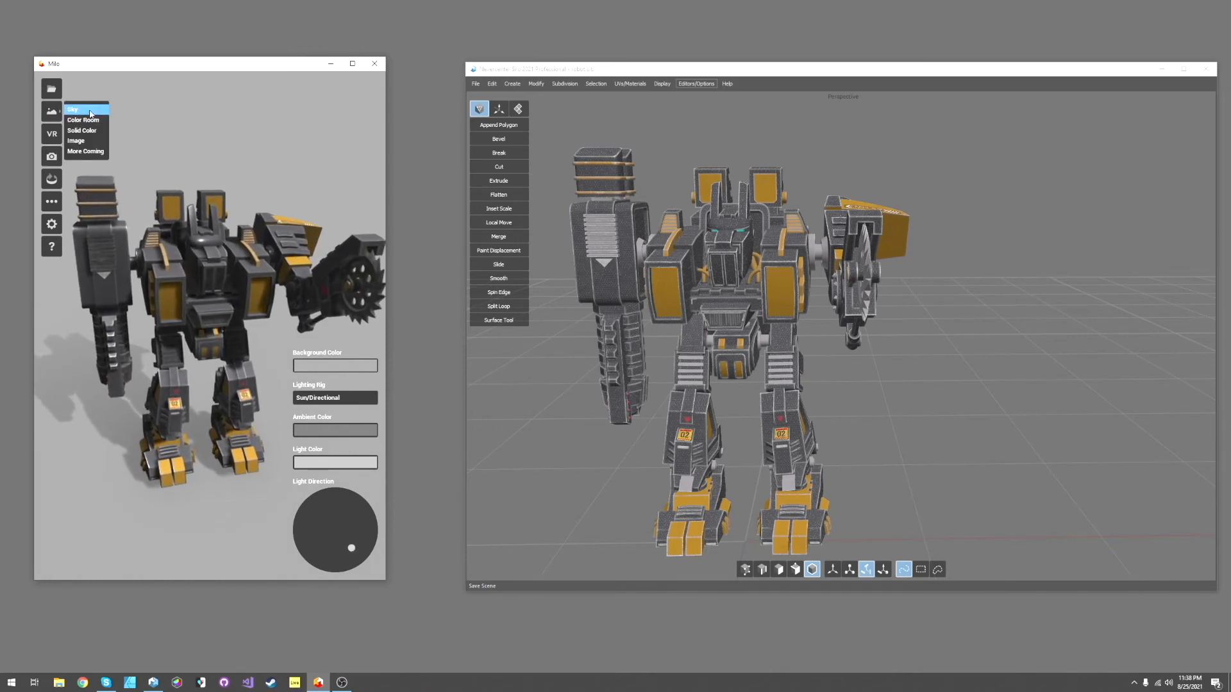
click(72, 108)
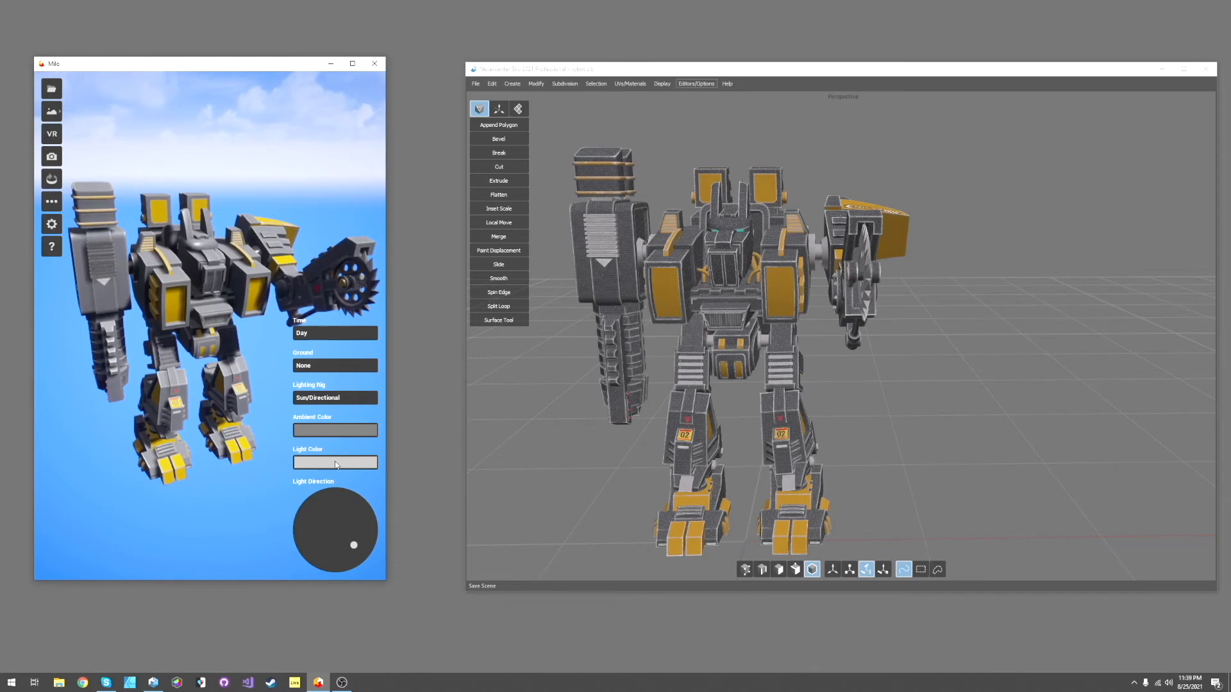
drag(354, 545, 338, 553)
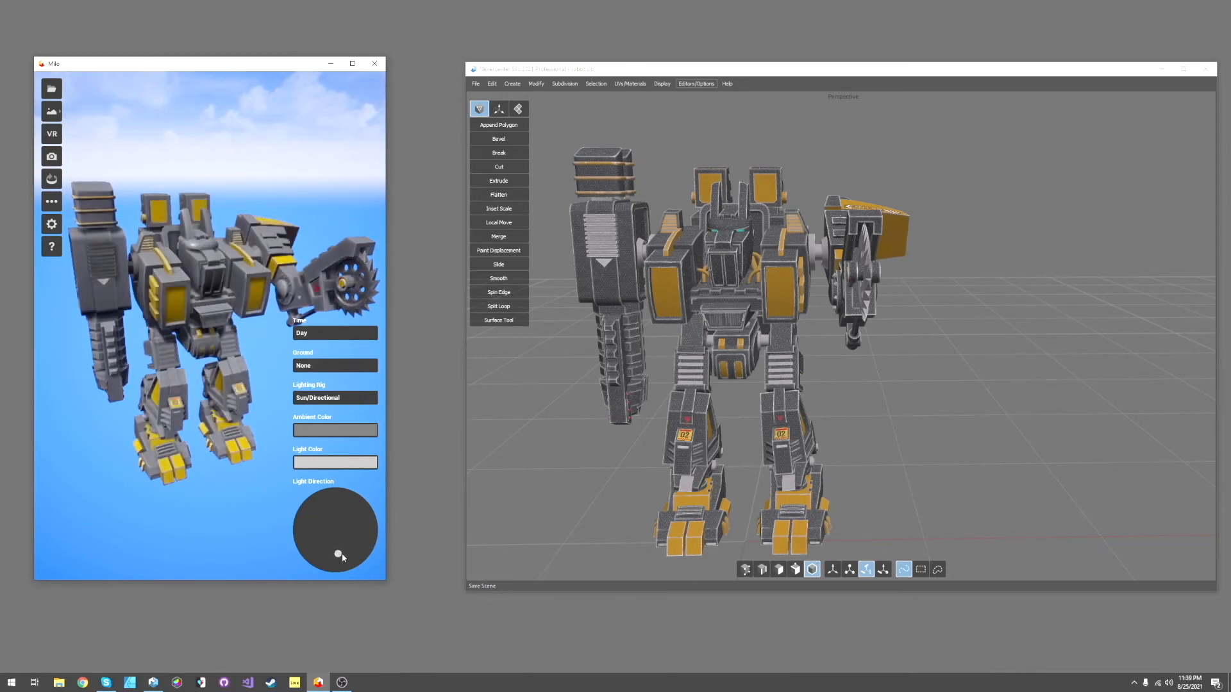
drag(337, 555, 348, 534)
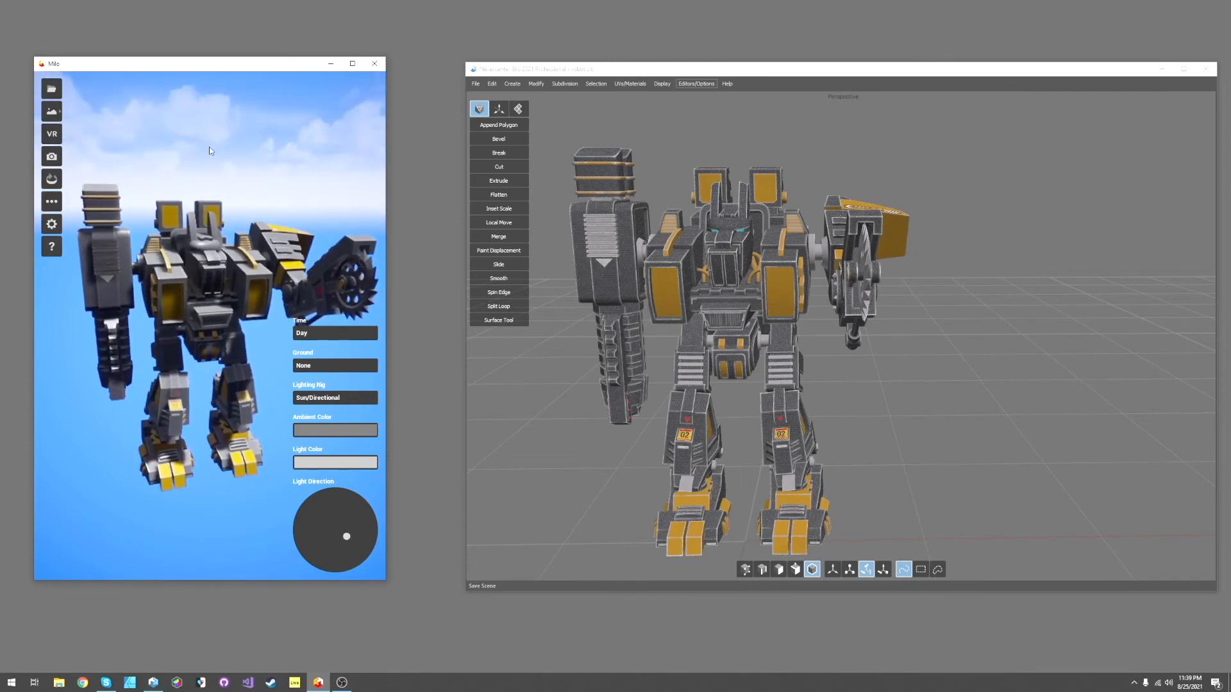
Try the Color Room environment backdrop, then return to the daytime Sky
click(51, 110)
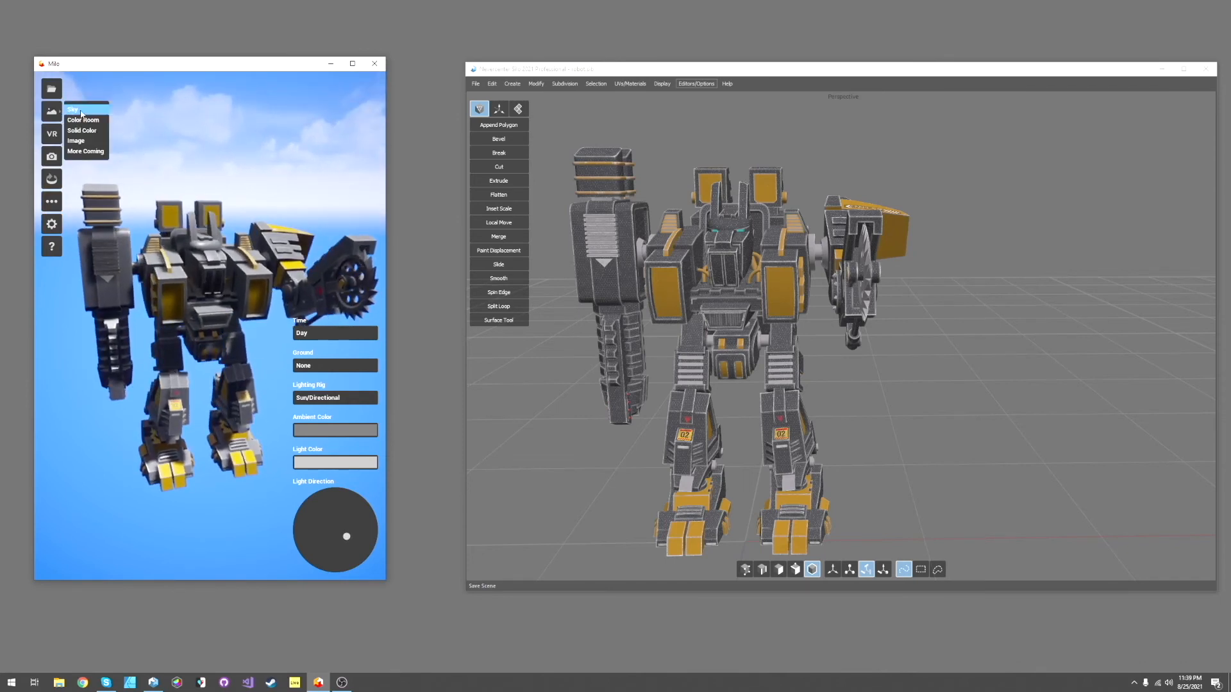
click(306, 222)
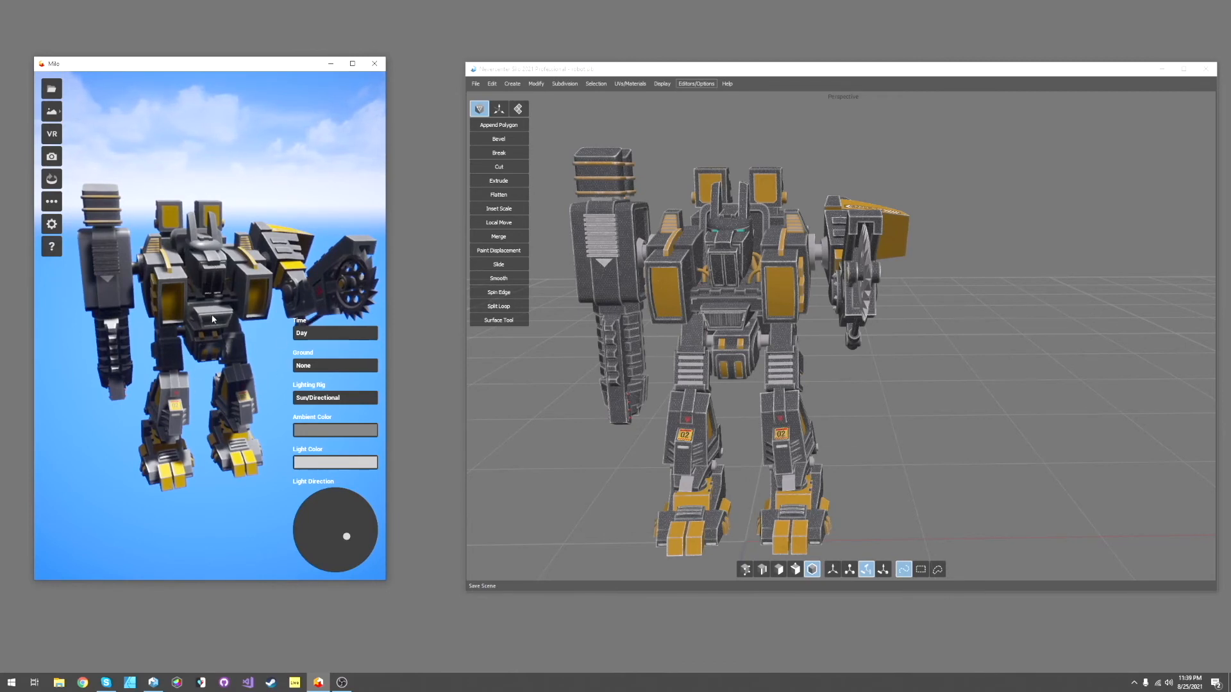
mouse_move(243, 318)
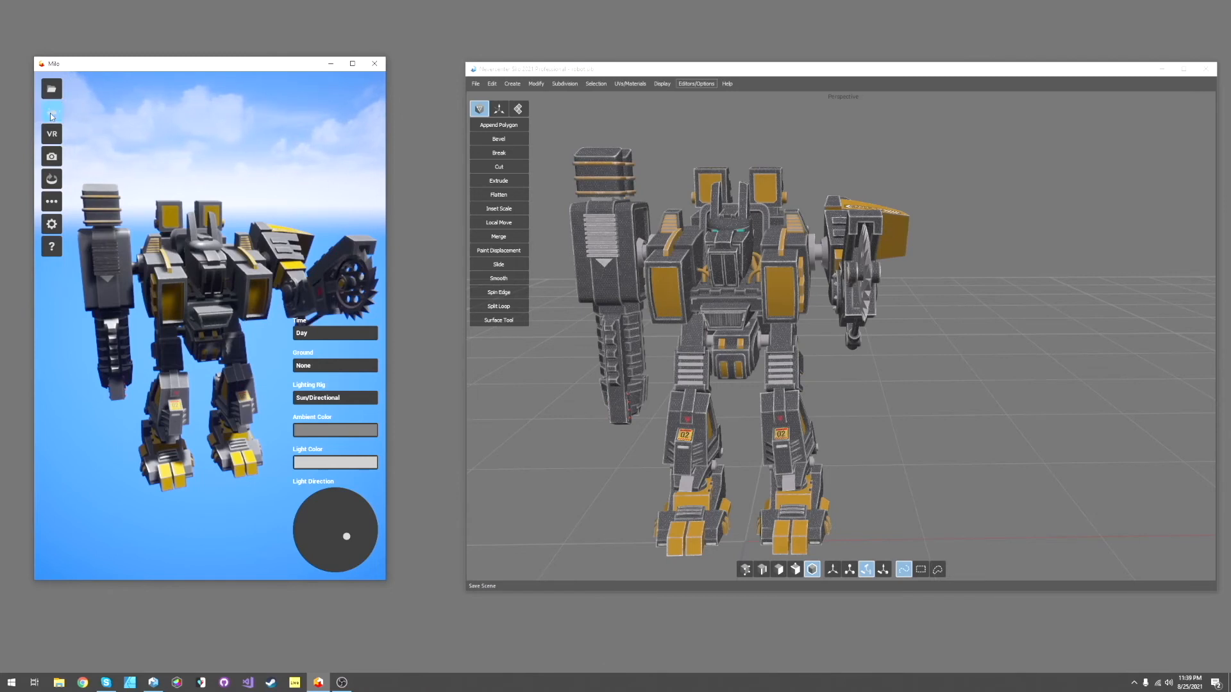
click(51, 110)
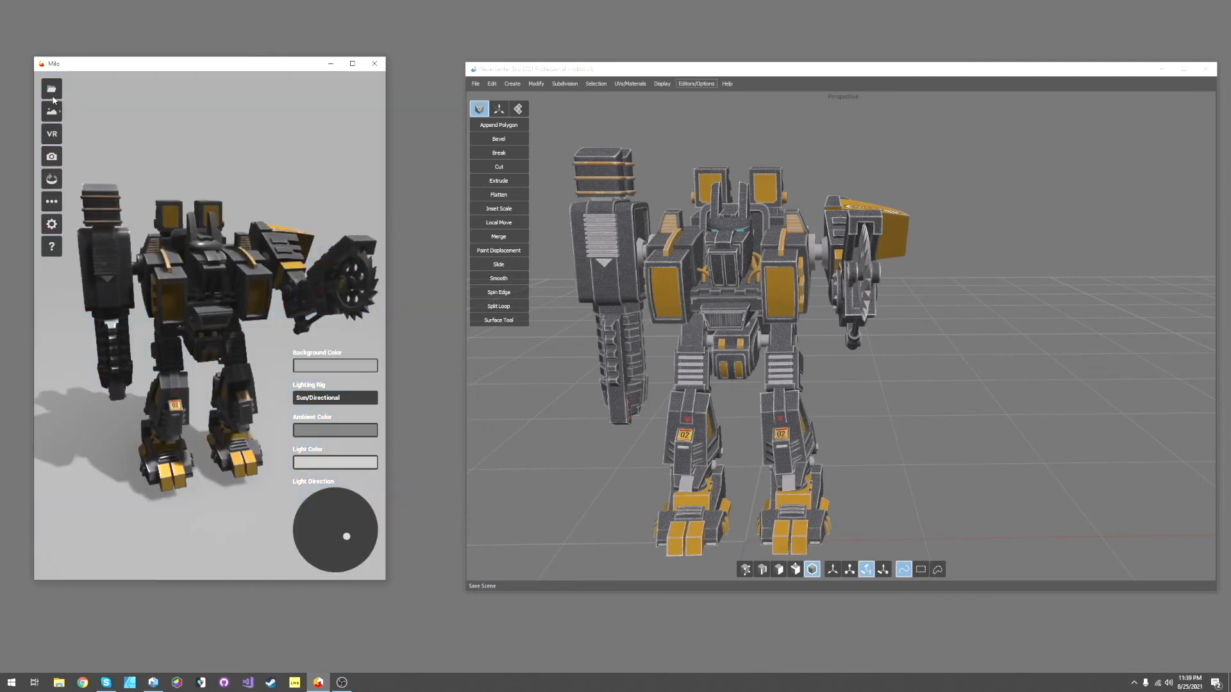
click(51, 111)
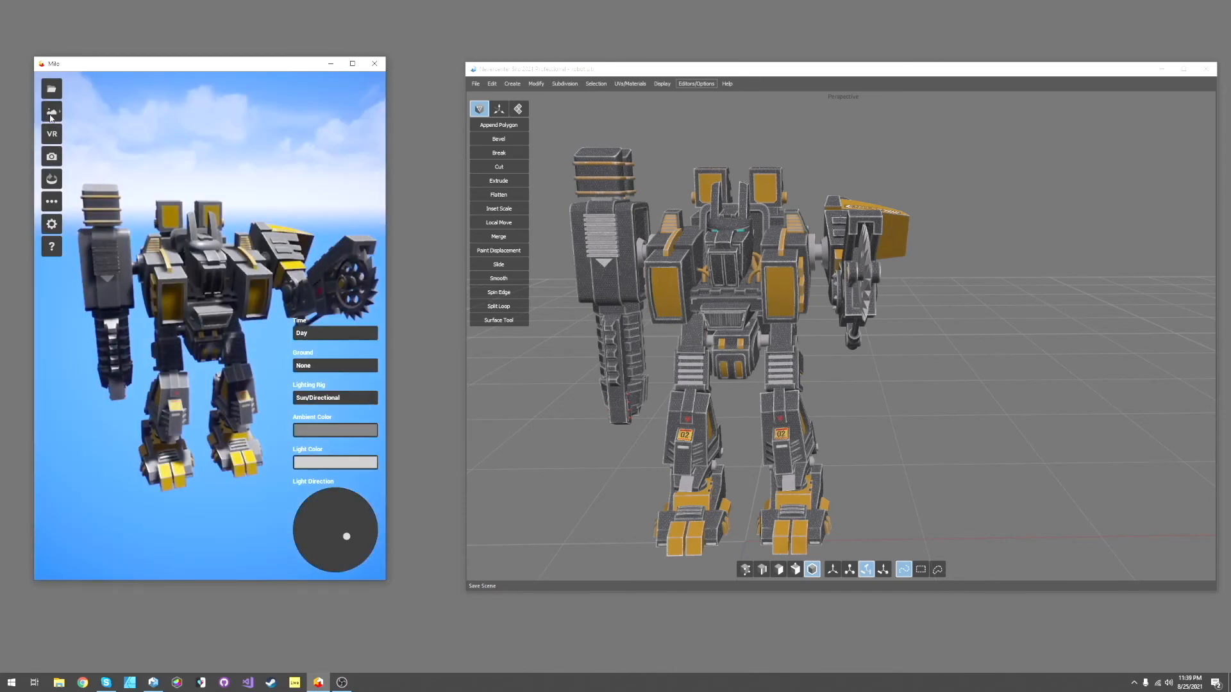
click(51, 112)
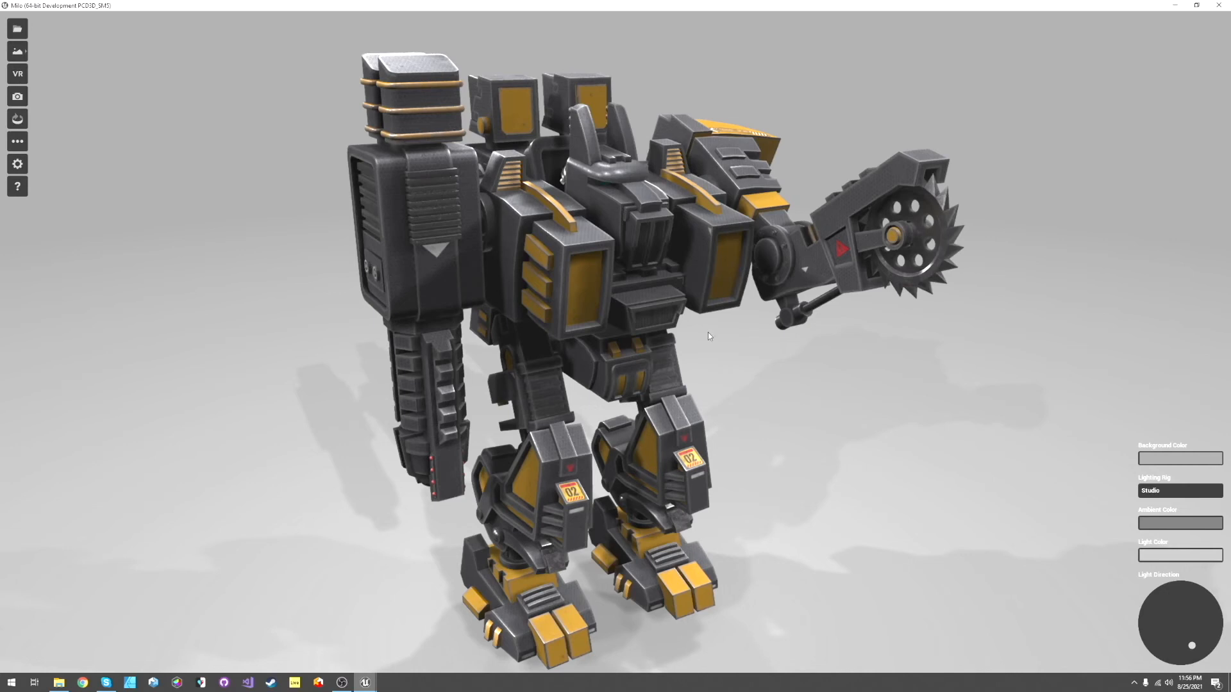
mouse_move(682, 300)
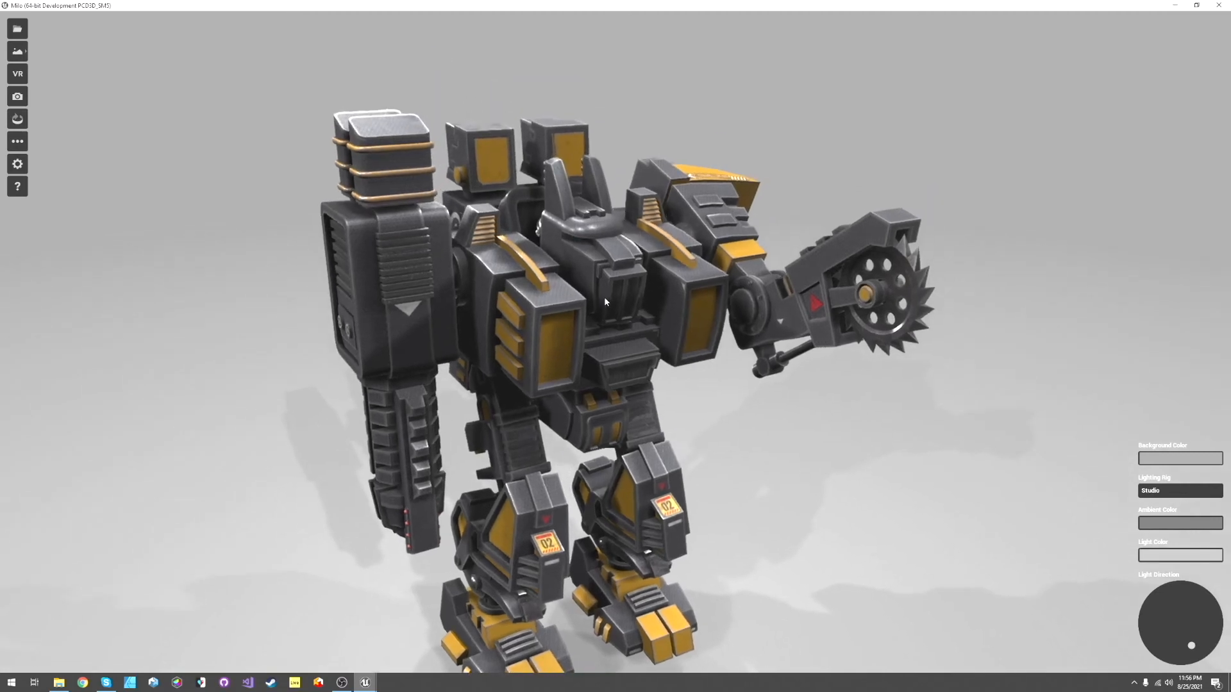
Orbit closer and lower around the robot to inspect its shoulder and saw arm
drag(604, 303, 507, 322)
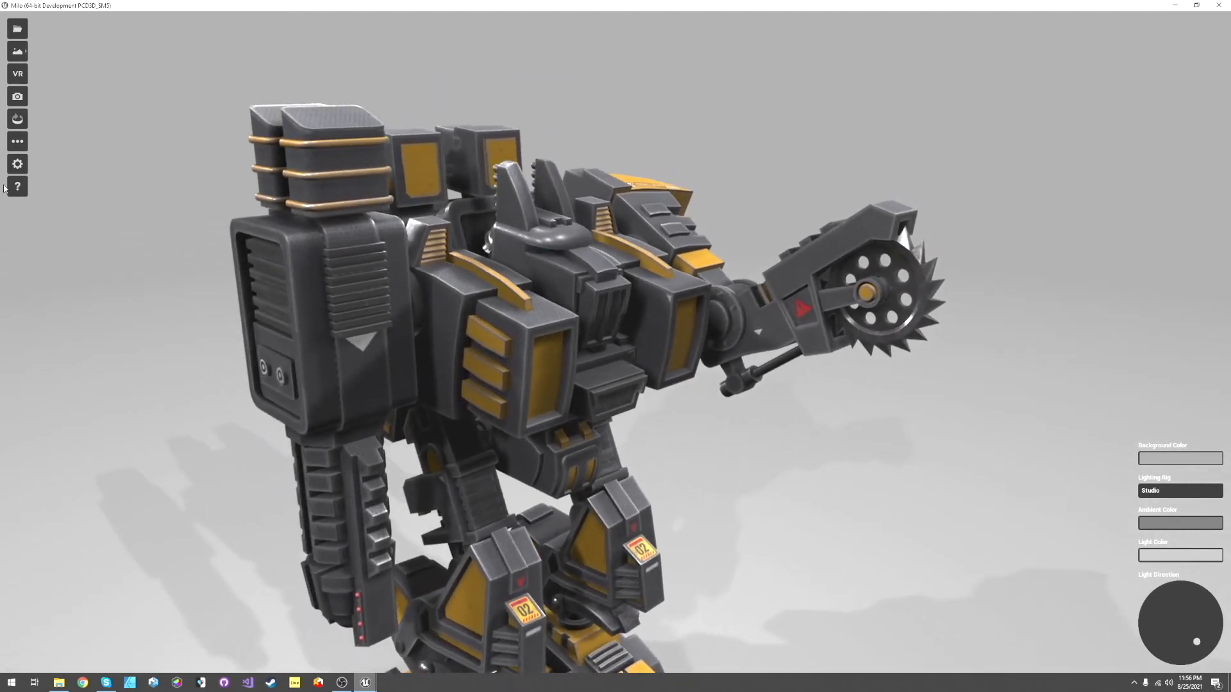
Enable Show Wireframes in General Settings and orbit to view the mesh edges on the shoulders
click(16, 164)
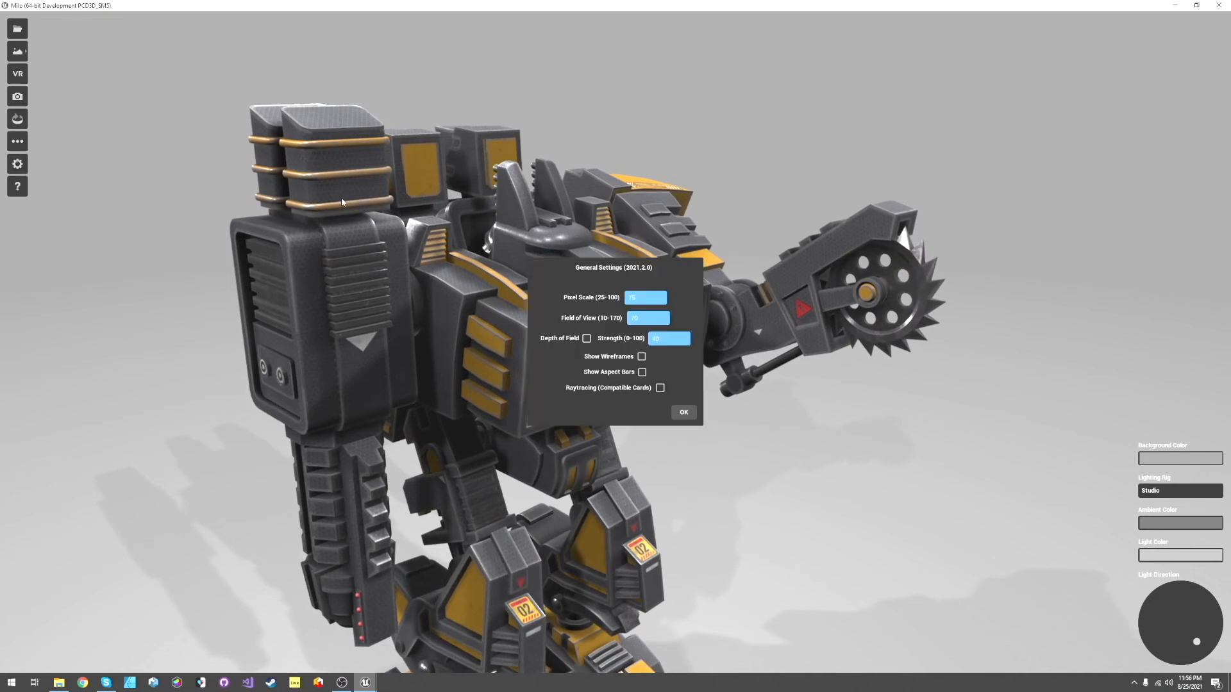
mouse_move(643, 358)
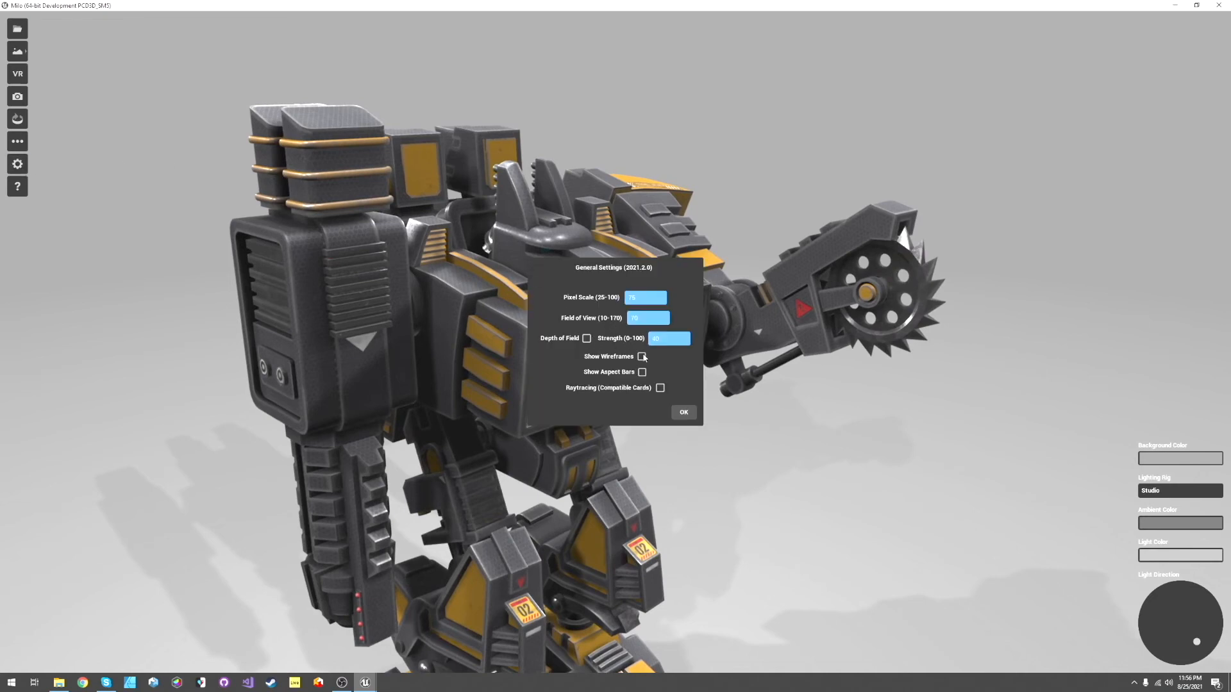
click(682, 411)
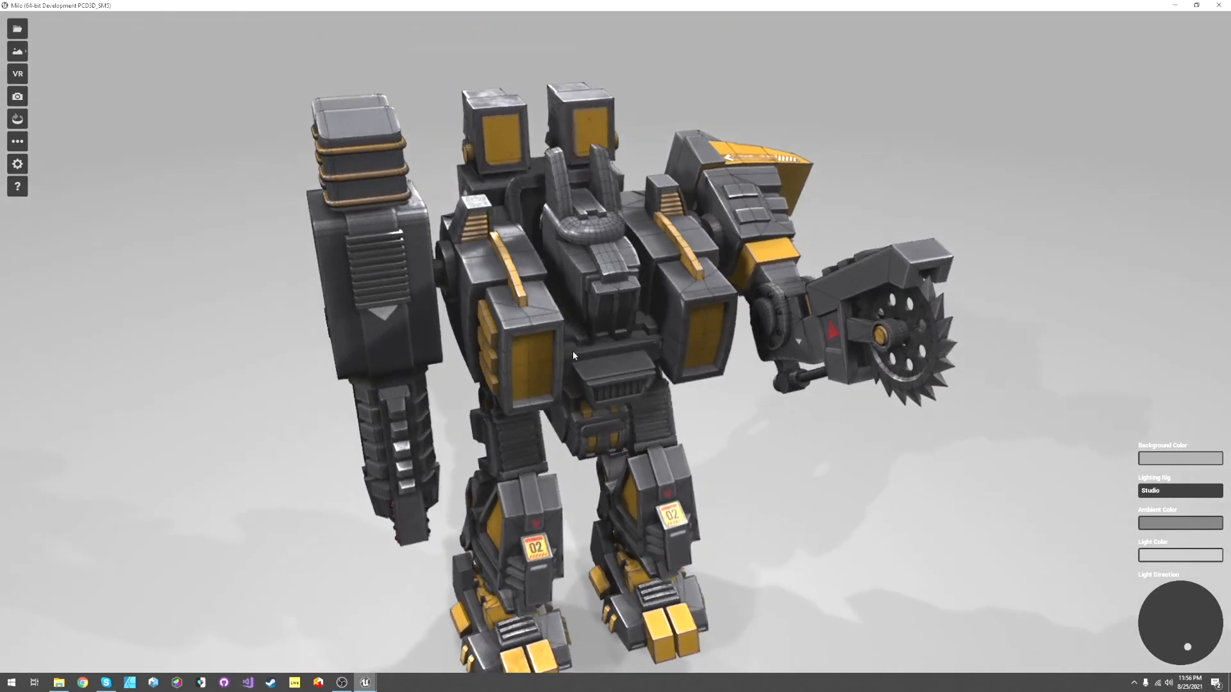
drag(573, 355, 519, 344)
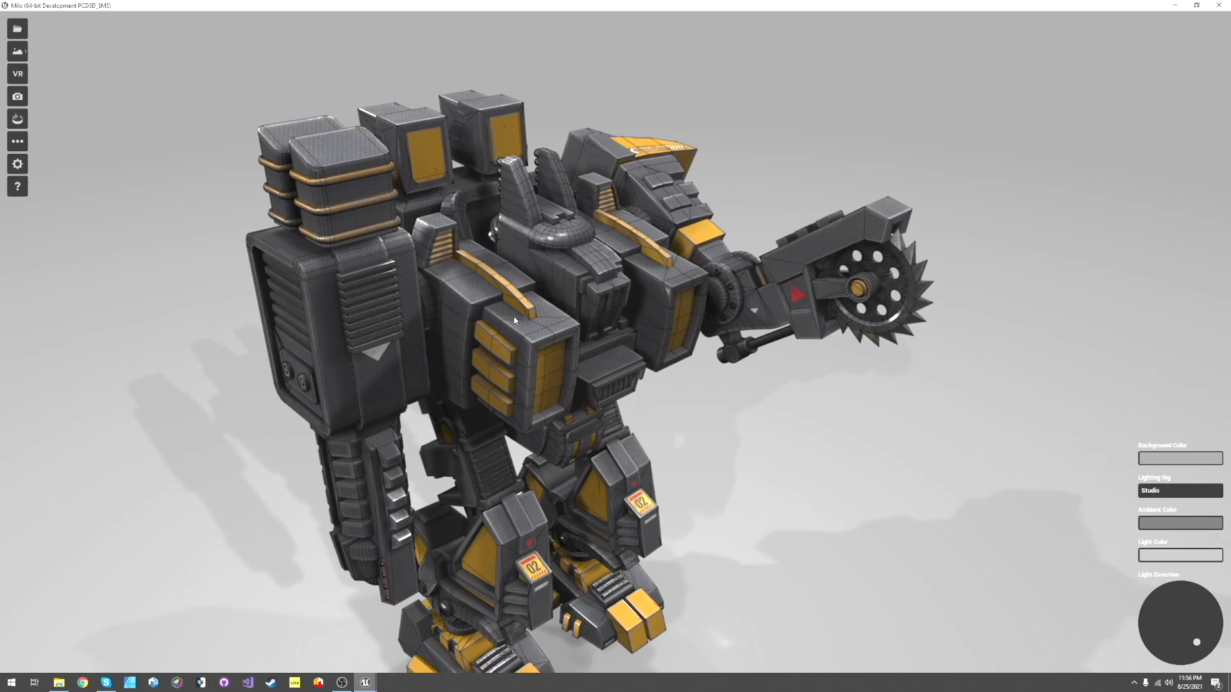
drag(514, 319, 576, 337)
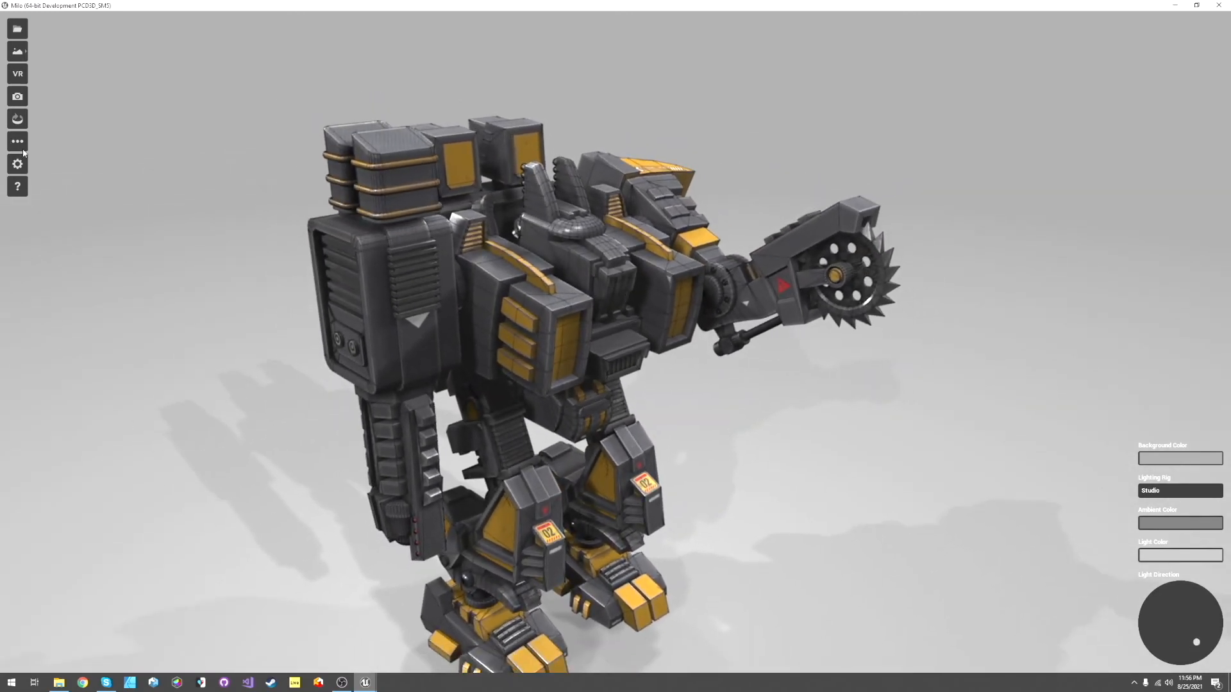
Enable Depth of Field in General Settings and apply it
click(17, 163)
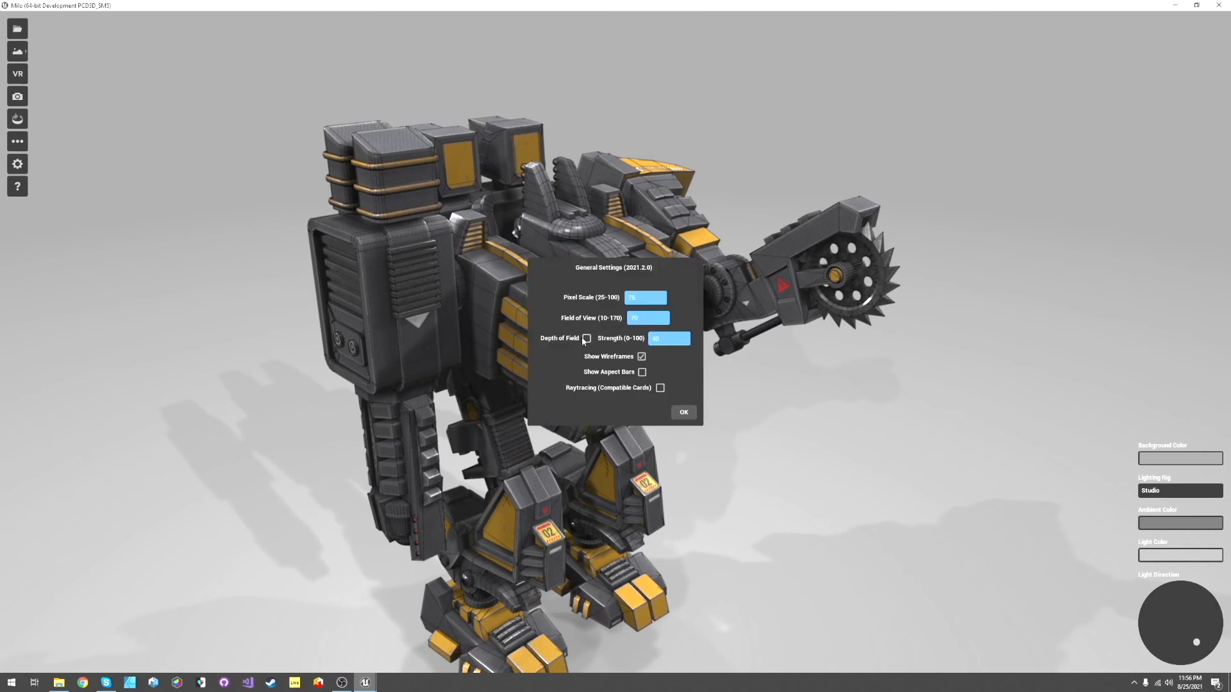
click(586, 338)
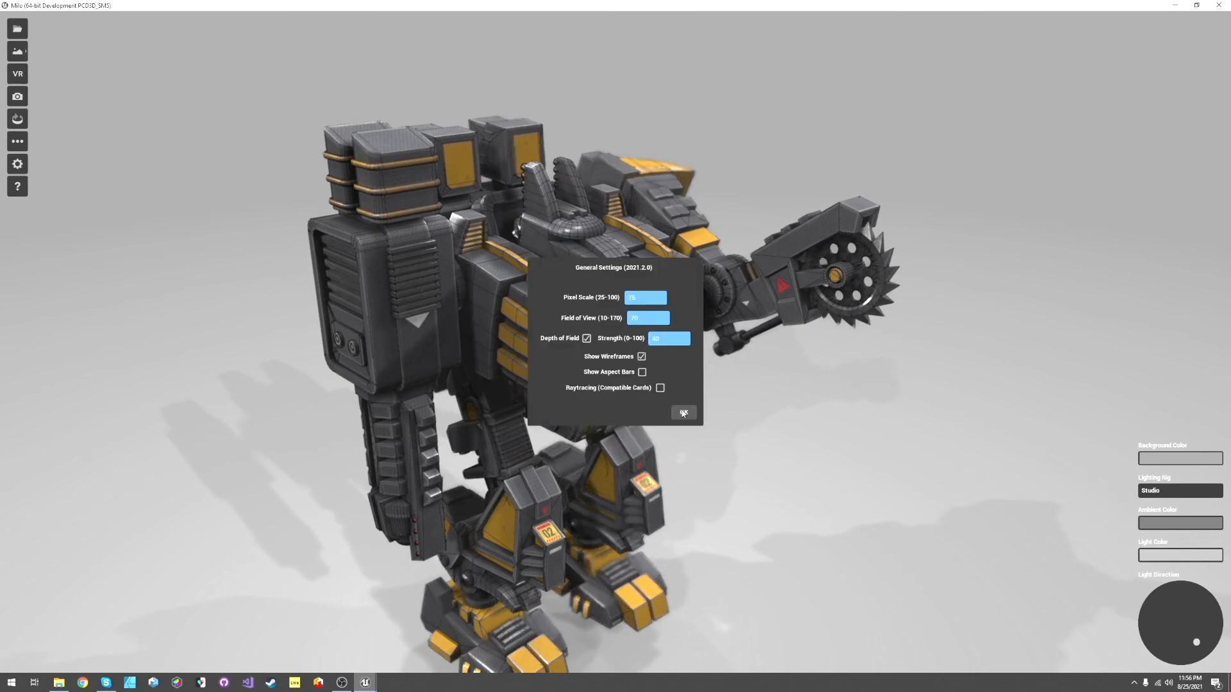
click(683, 411)
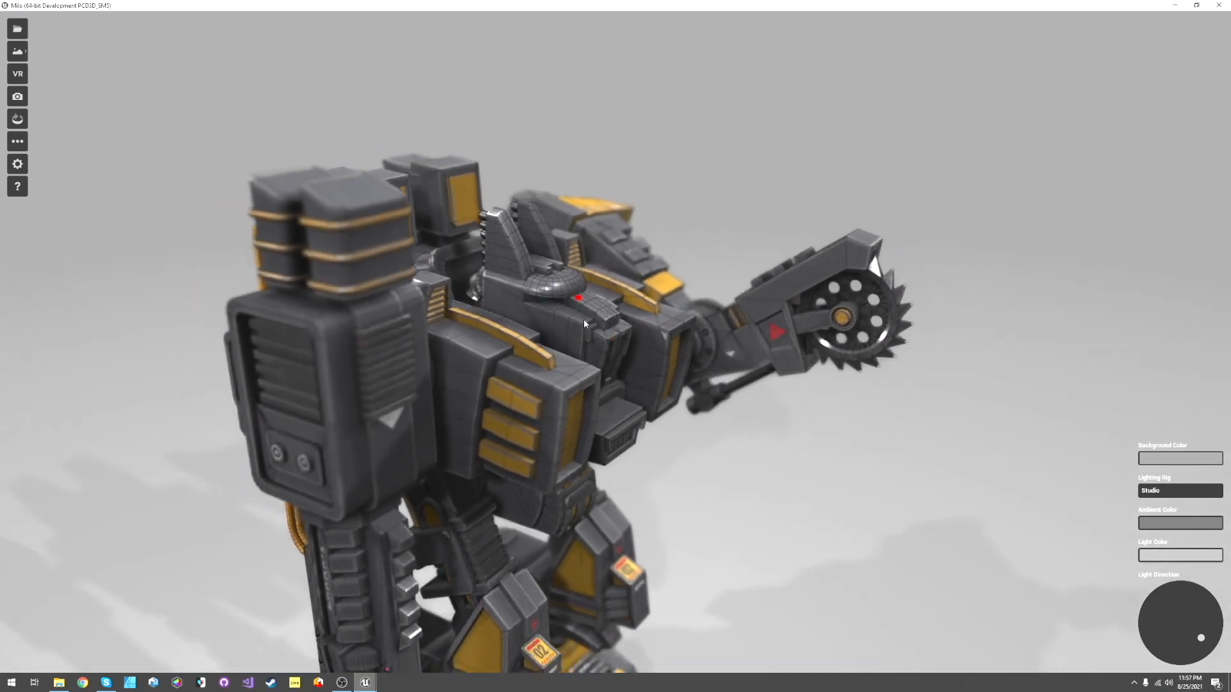
Orbit around the torso and saw arm to inspect the blurred out-of-focus parts
drag(584, 324, 627, 374)
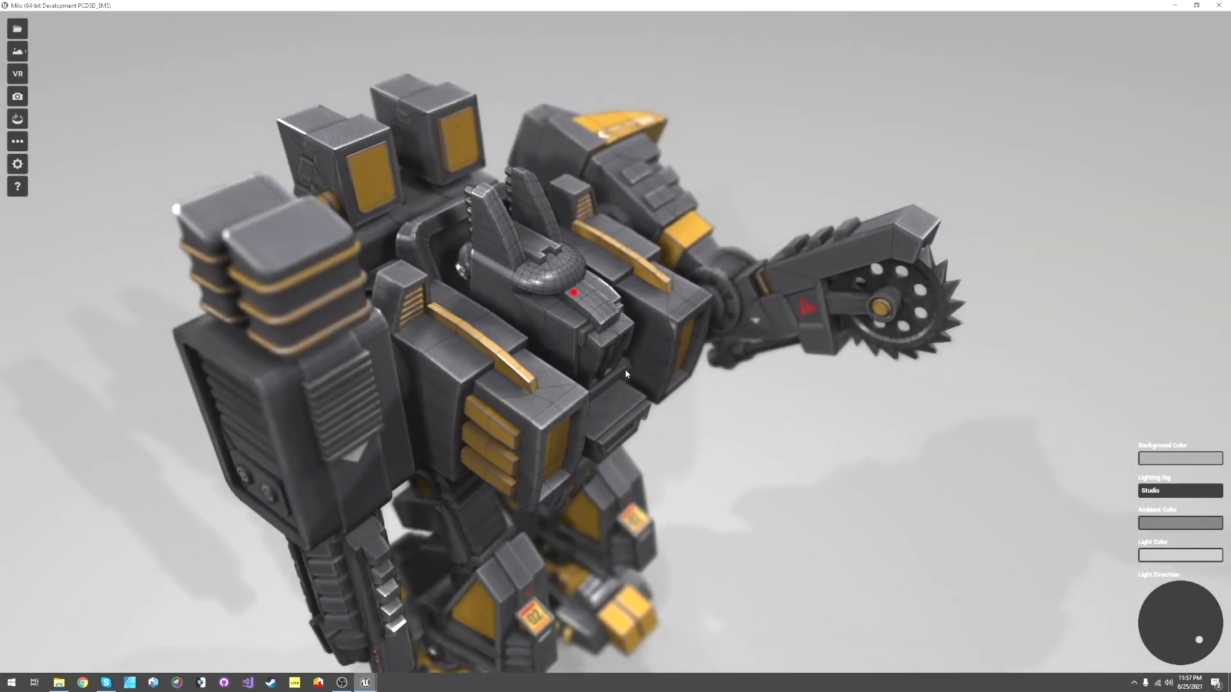
drag(627, 374, 714, 412)
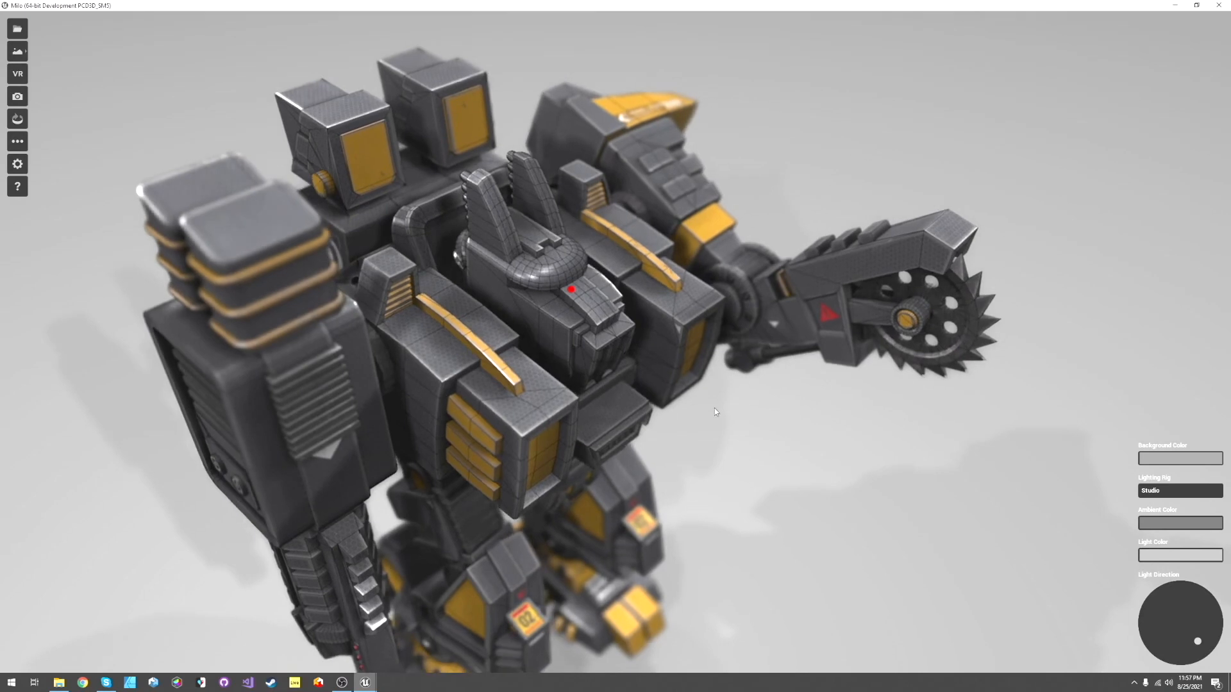
drag(714, 411, 663, 430)
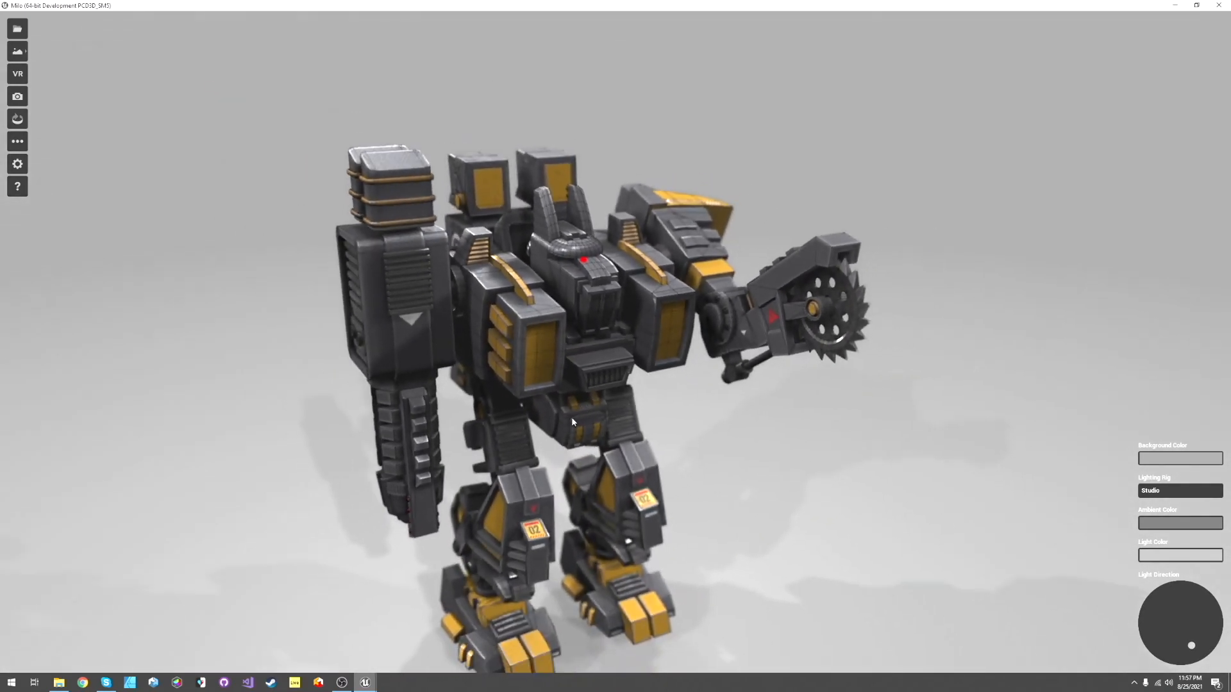
drag(573, 421, 628, 376)
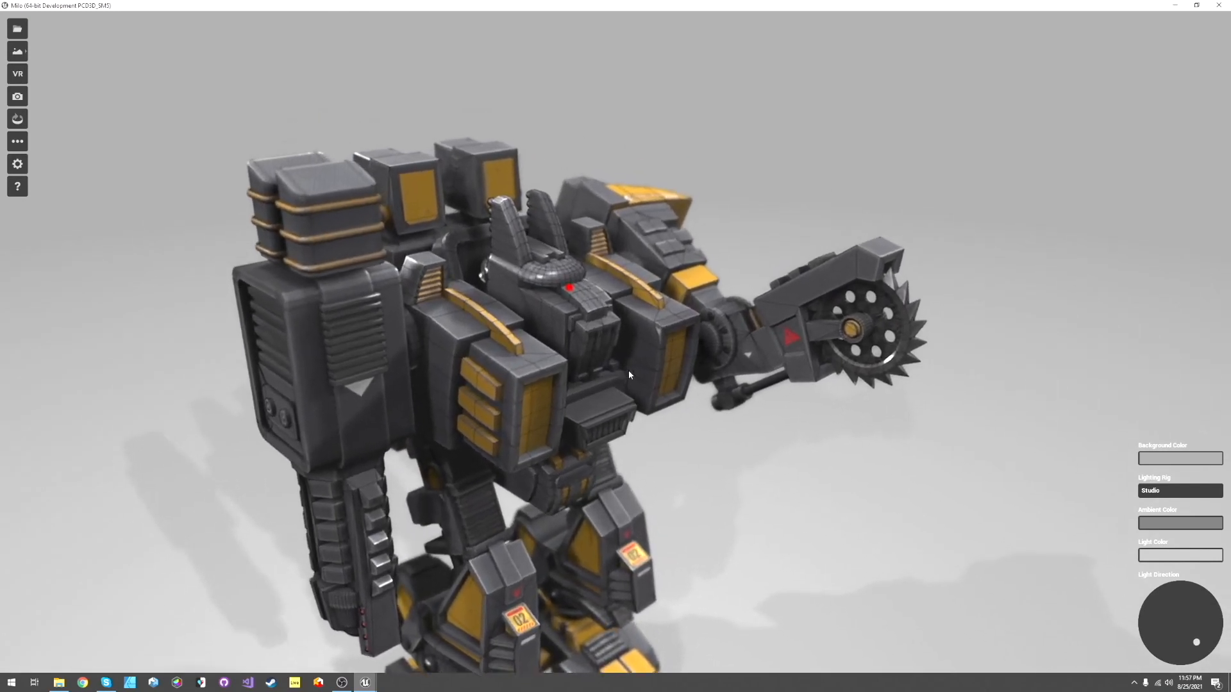
Set the Depth of Field Strength to 60 and apply it
click(16, 163)
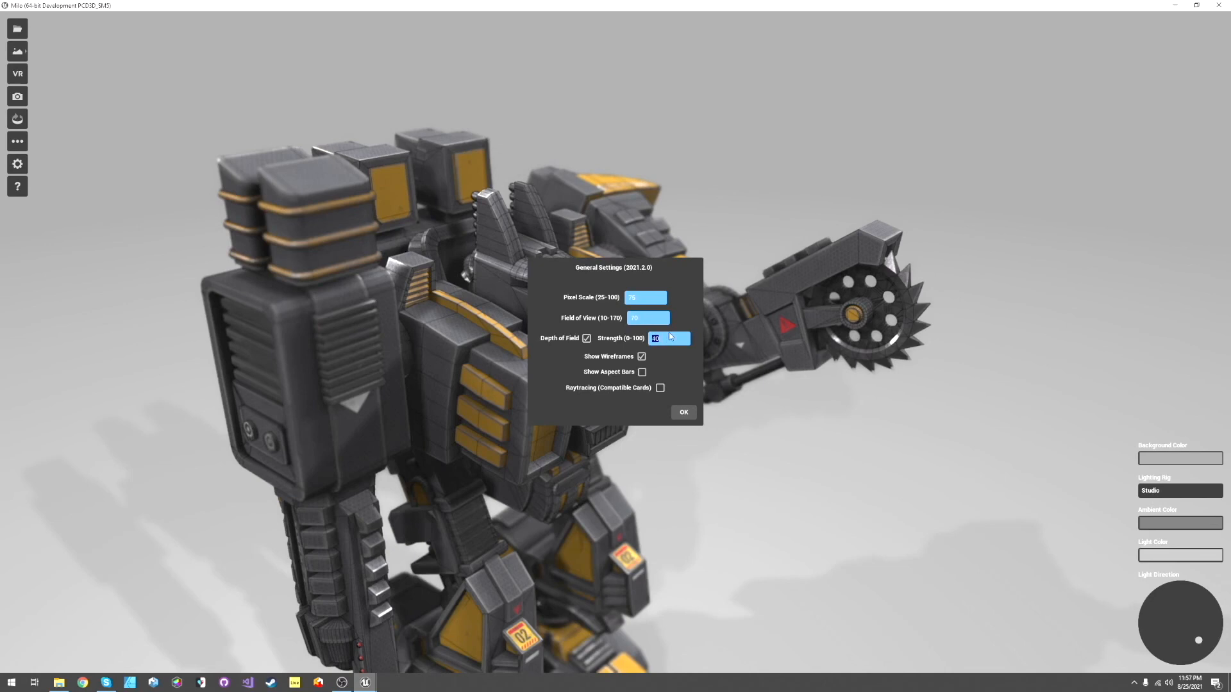
text(60)
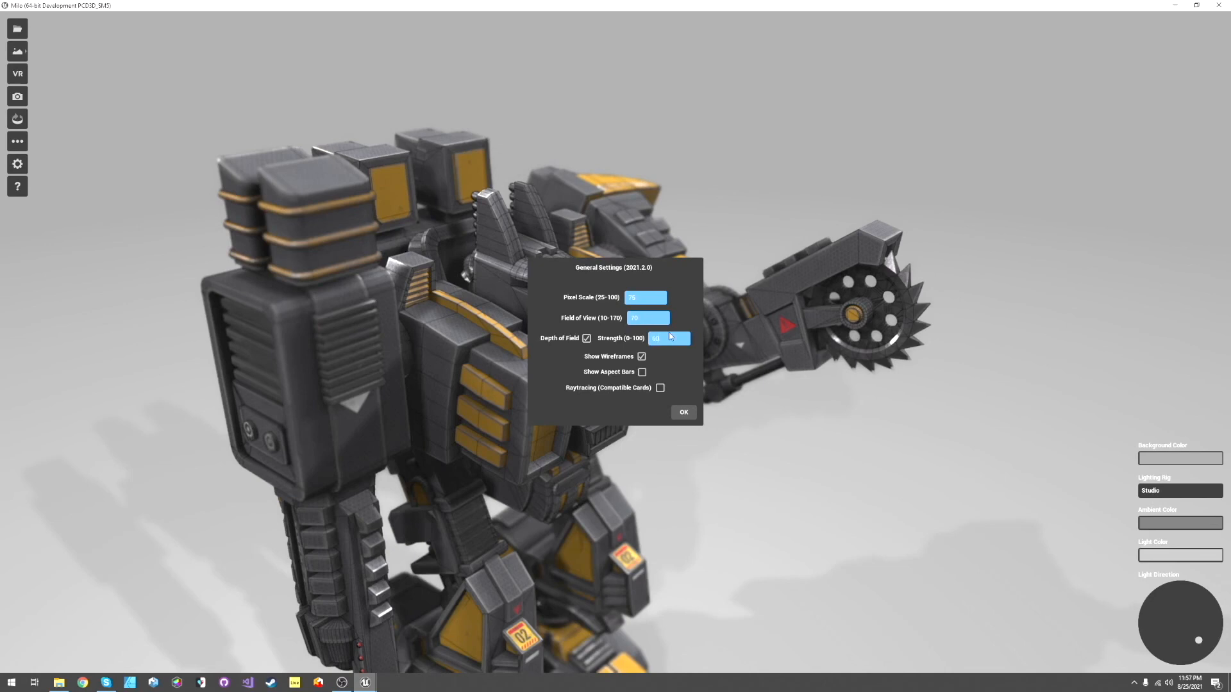
click(682, 412)
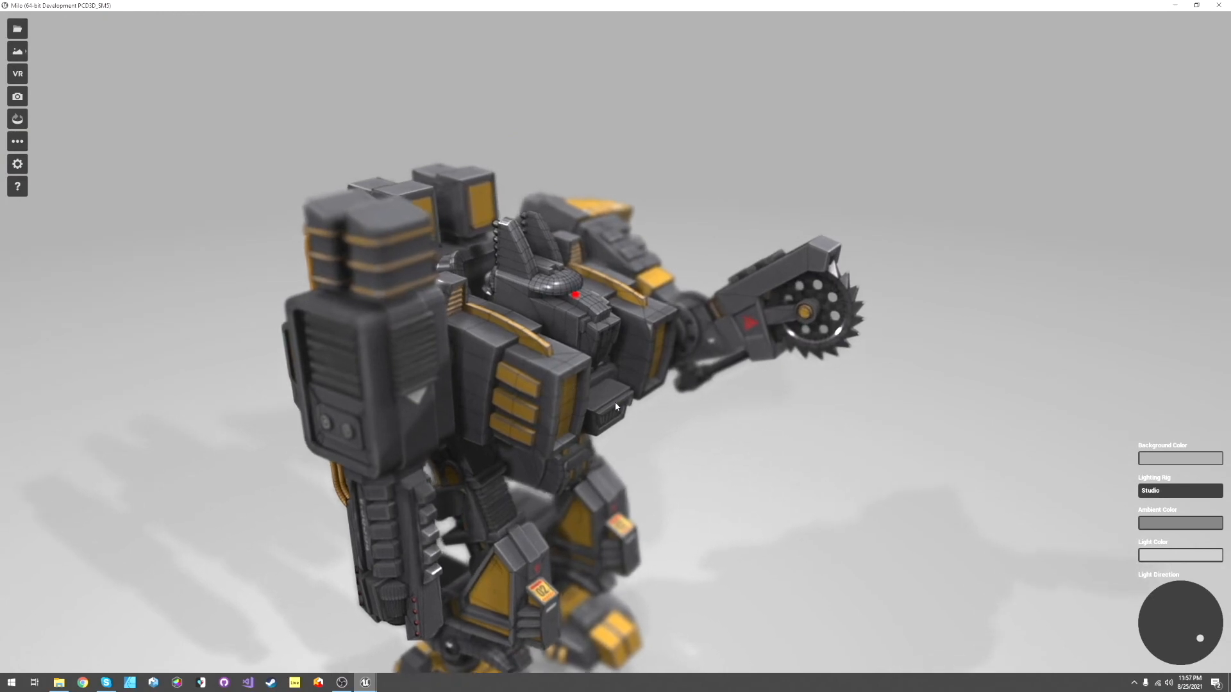
mouse_move(658, 436)
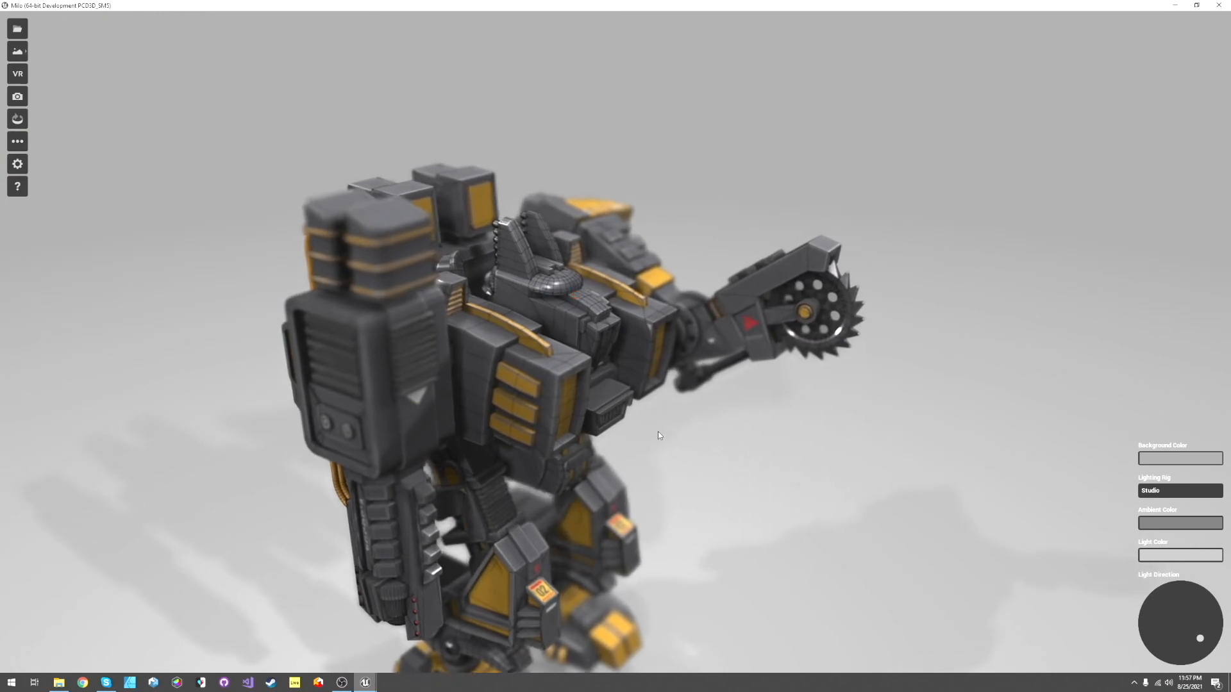